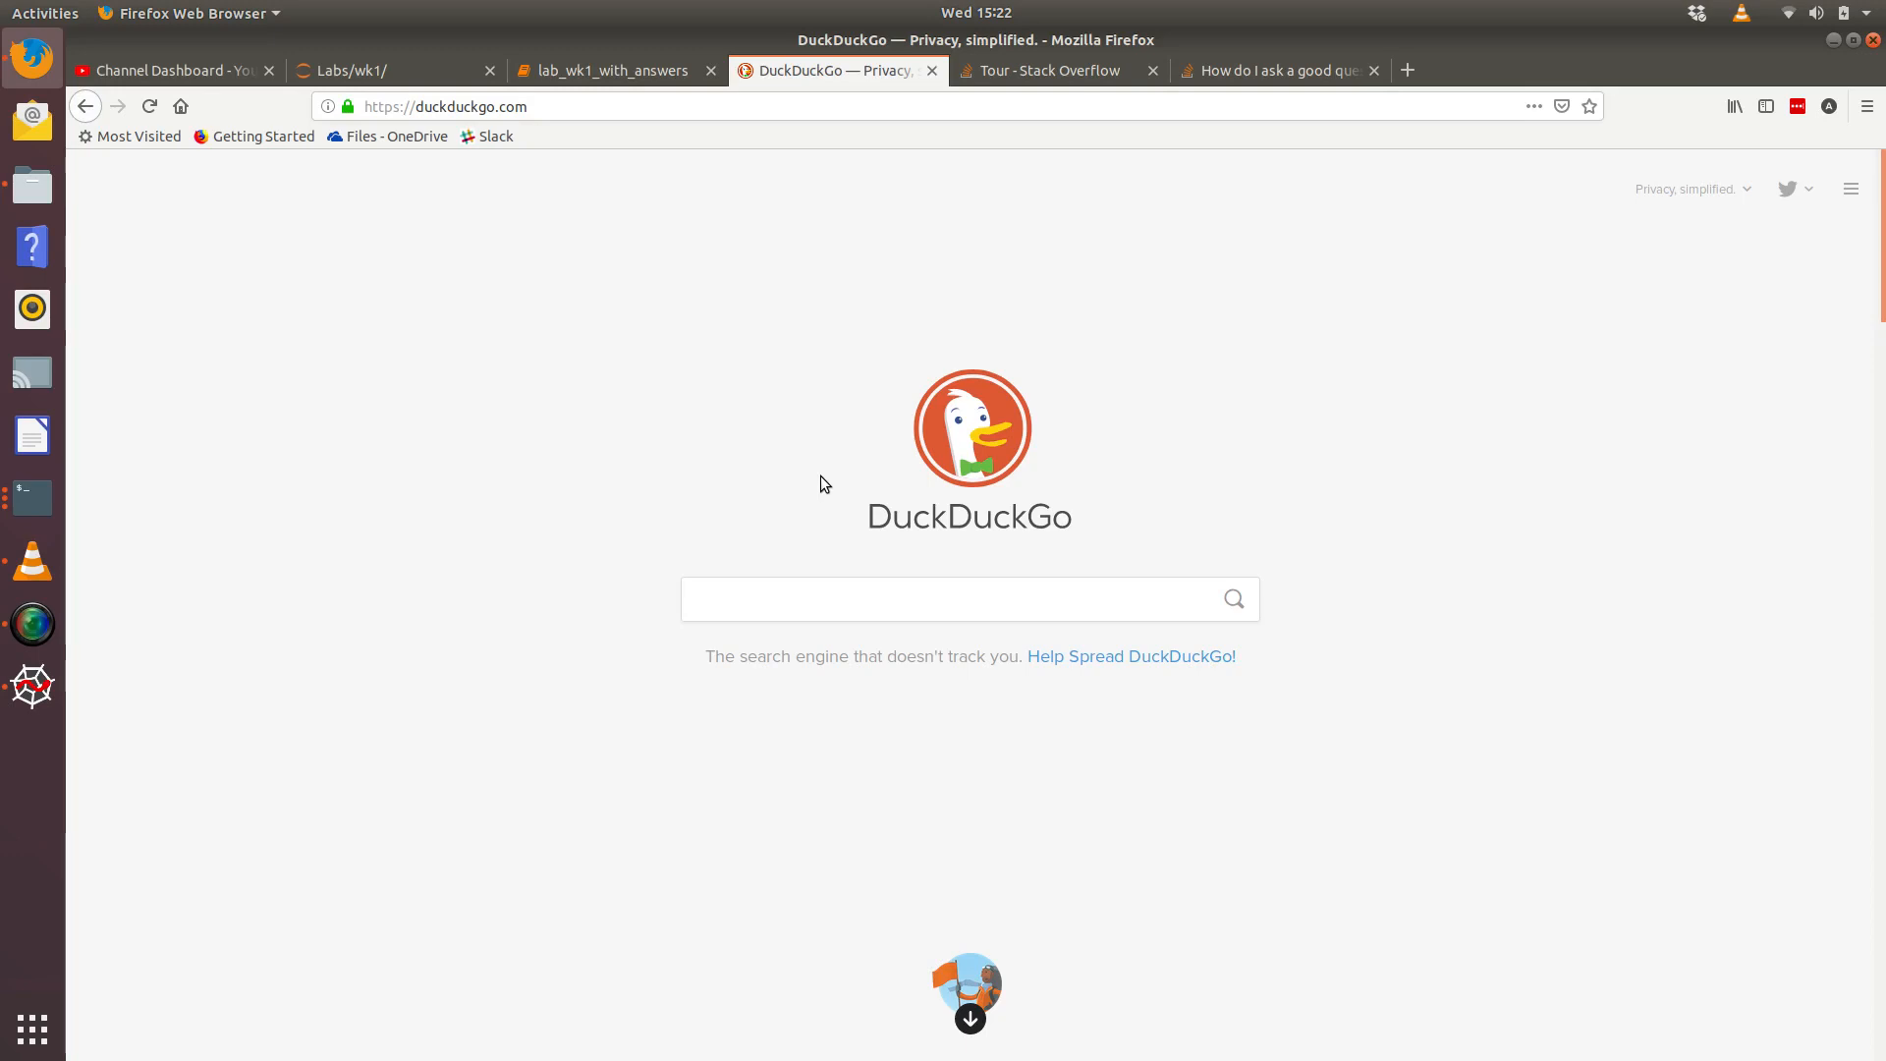
mouse_move(572, 133)
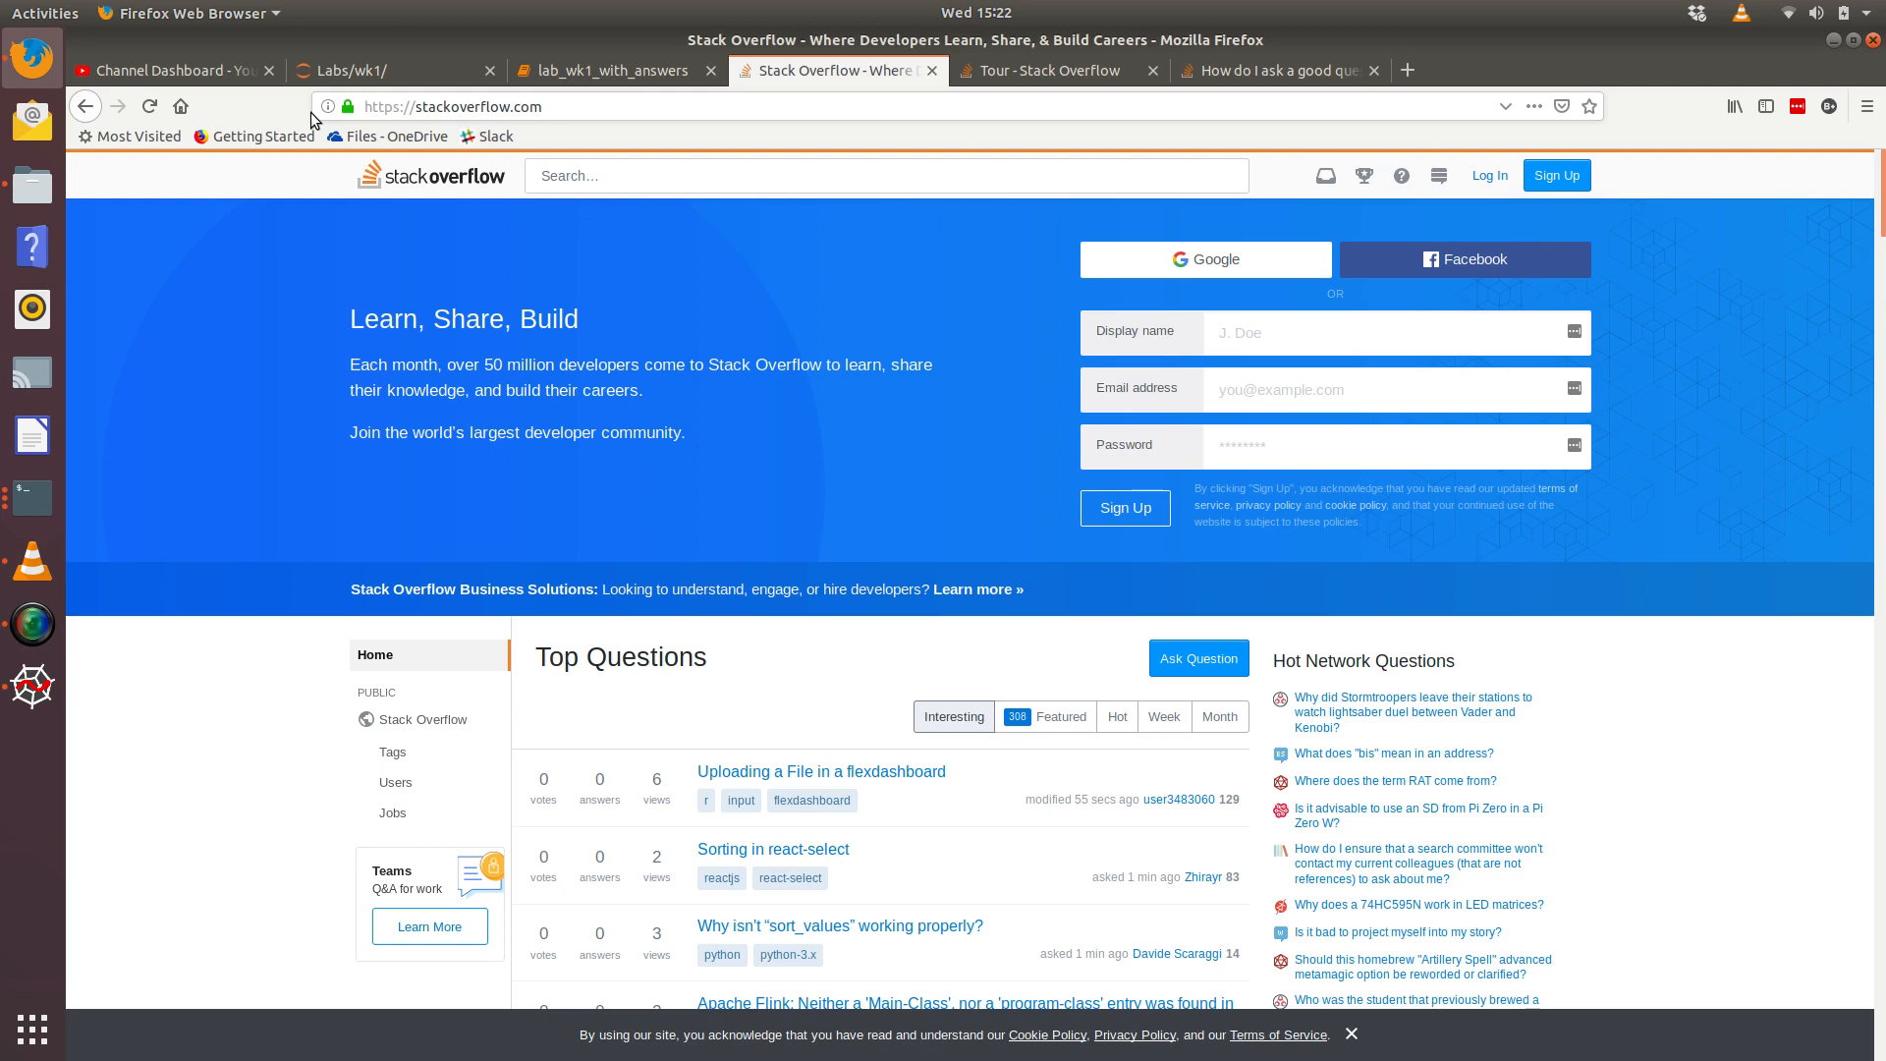
mouse_move(572, 114)
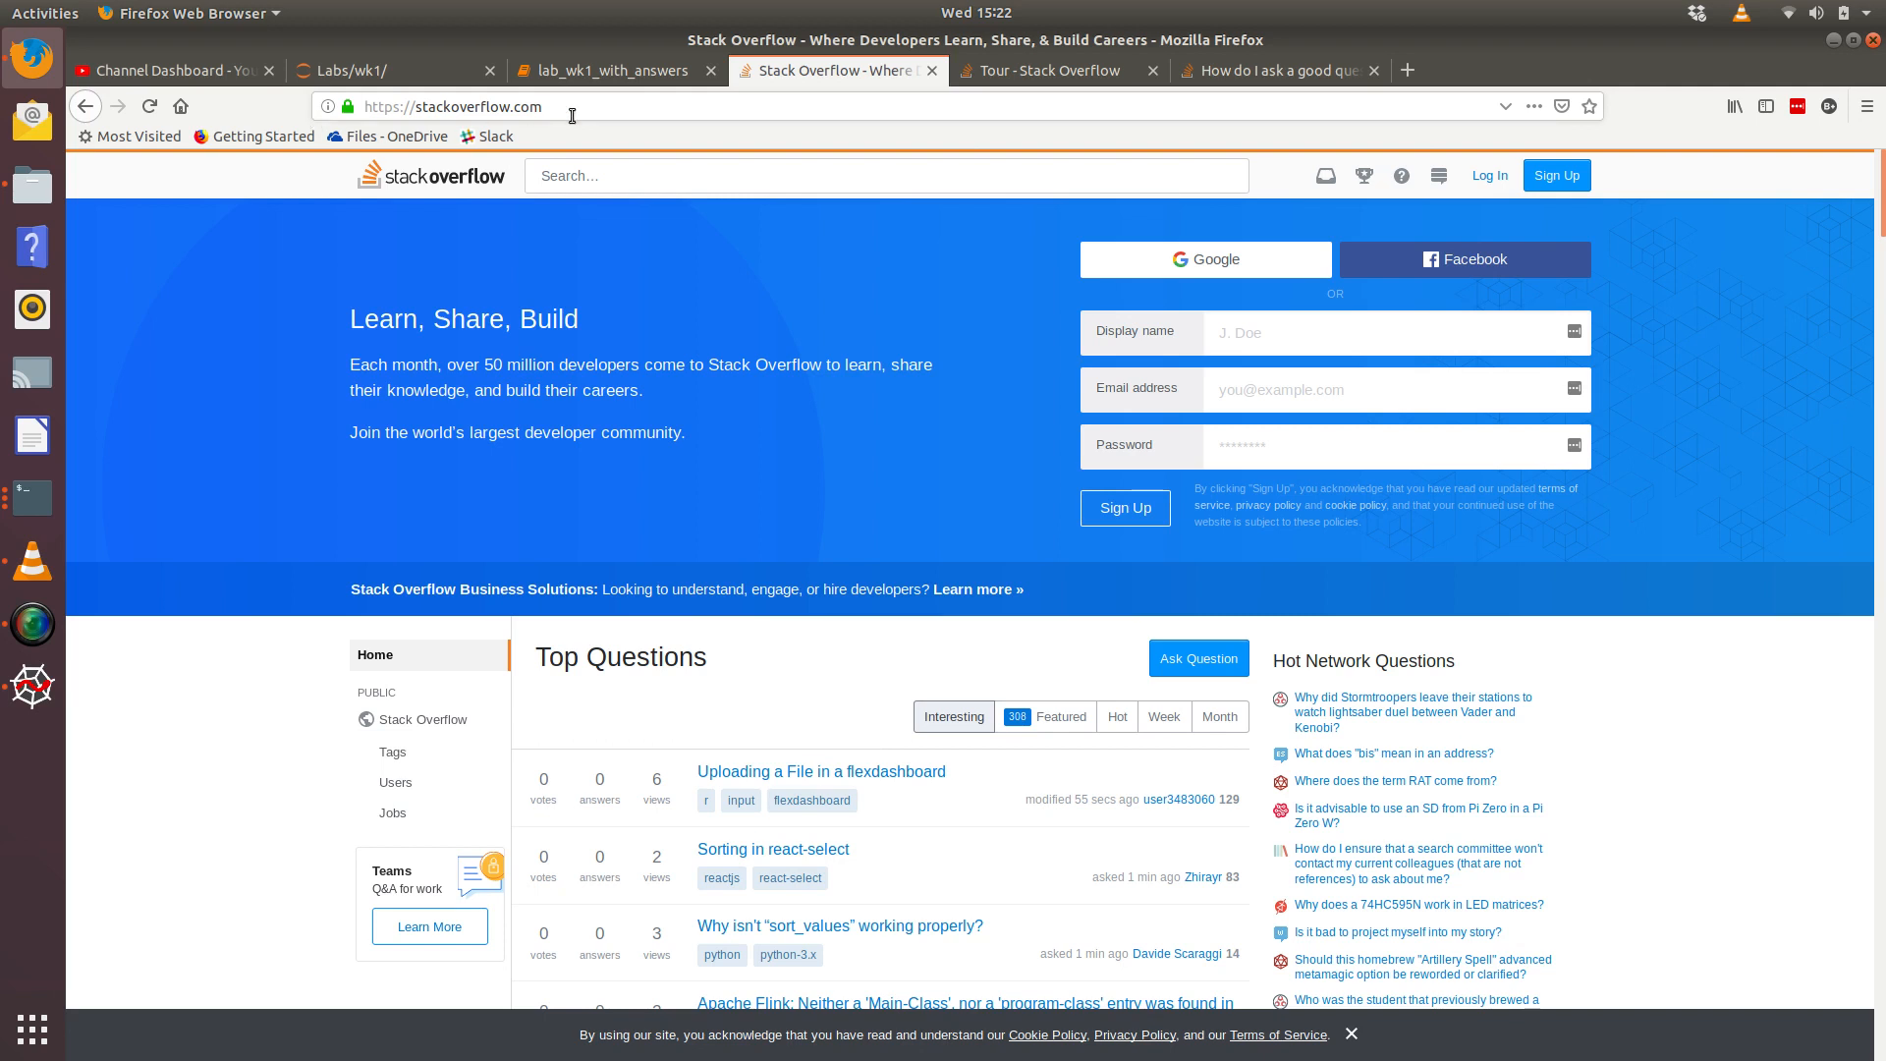
mouse_move(1033, 70)
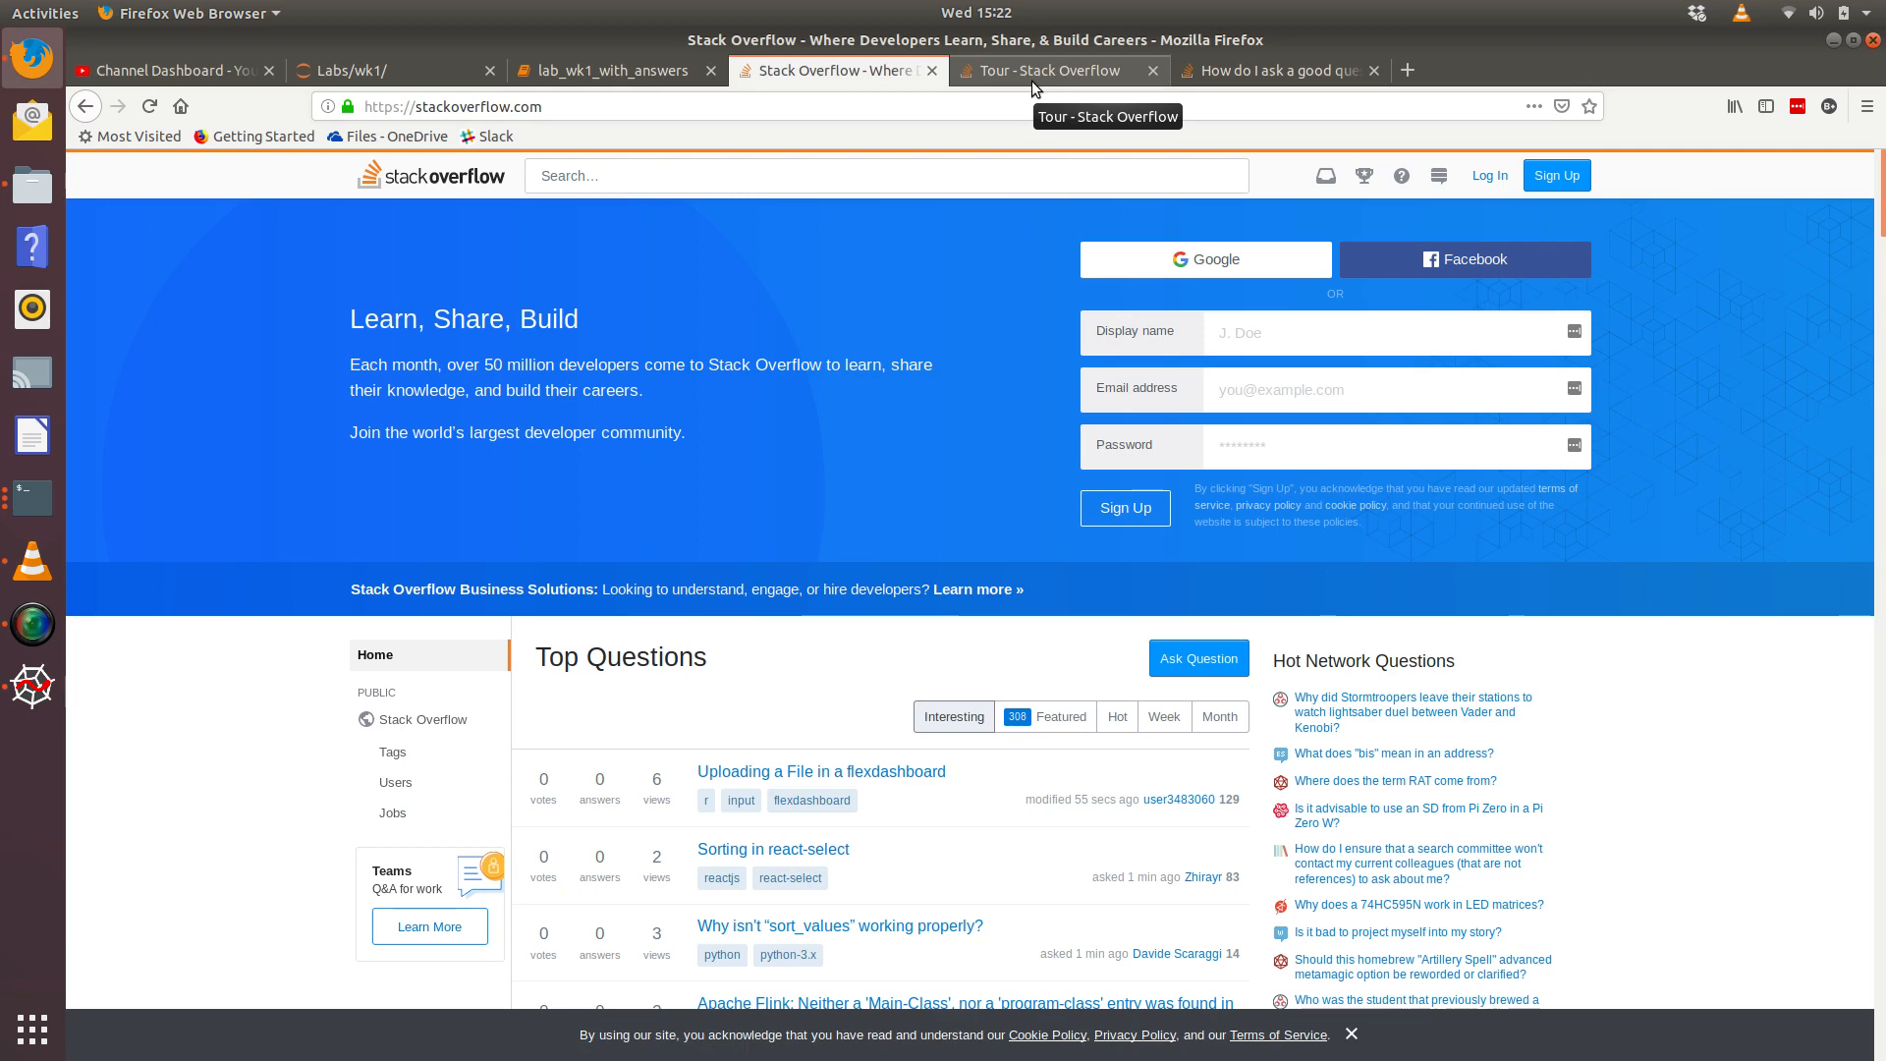
- Switch to the Stack Overflow tour tab and scroll through its sections on answers, voting and tags
click(1059, 70)
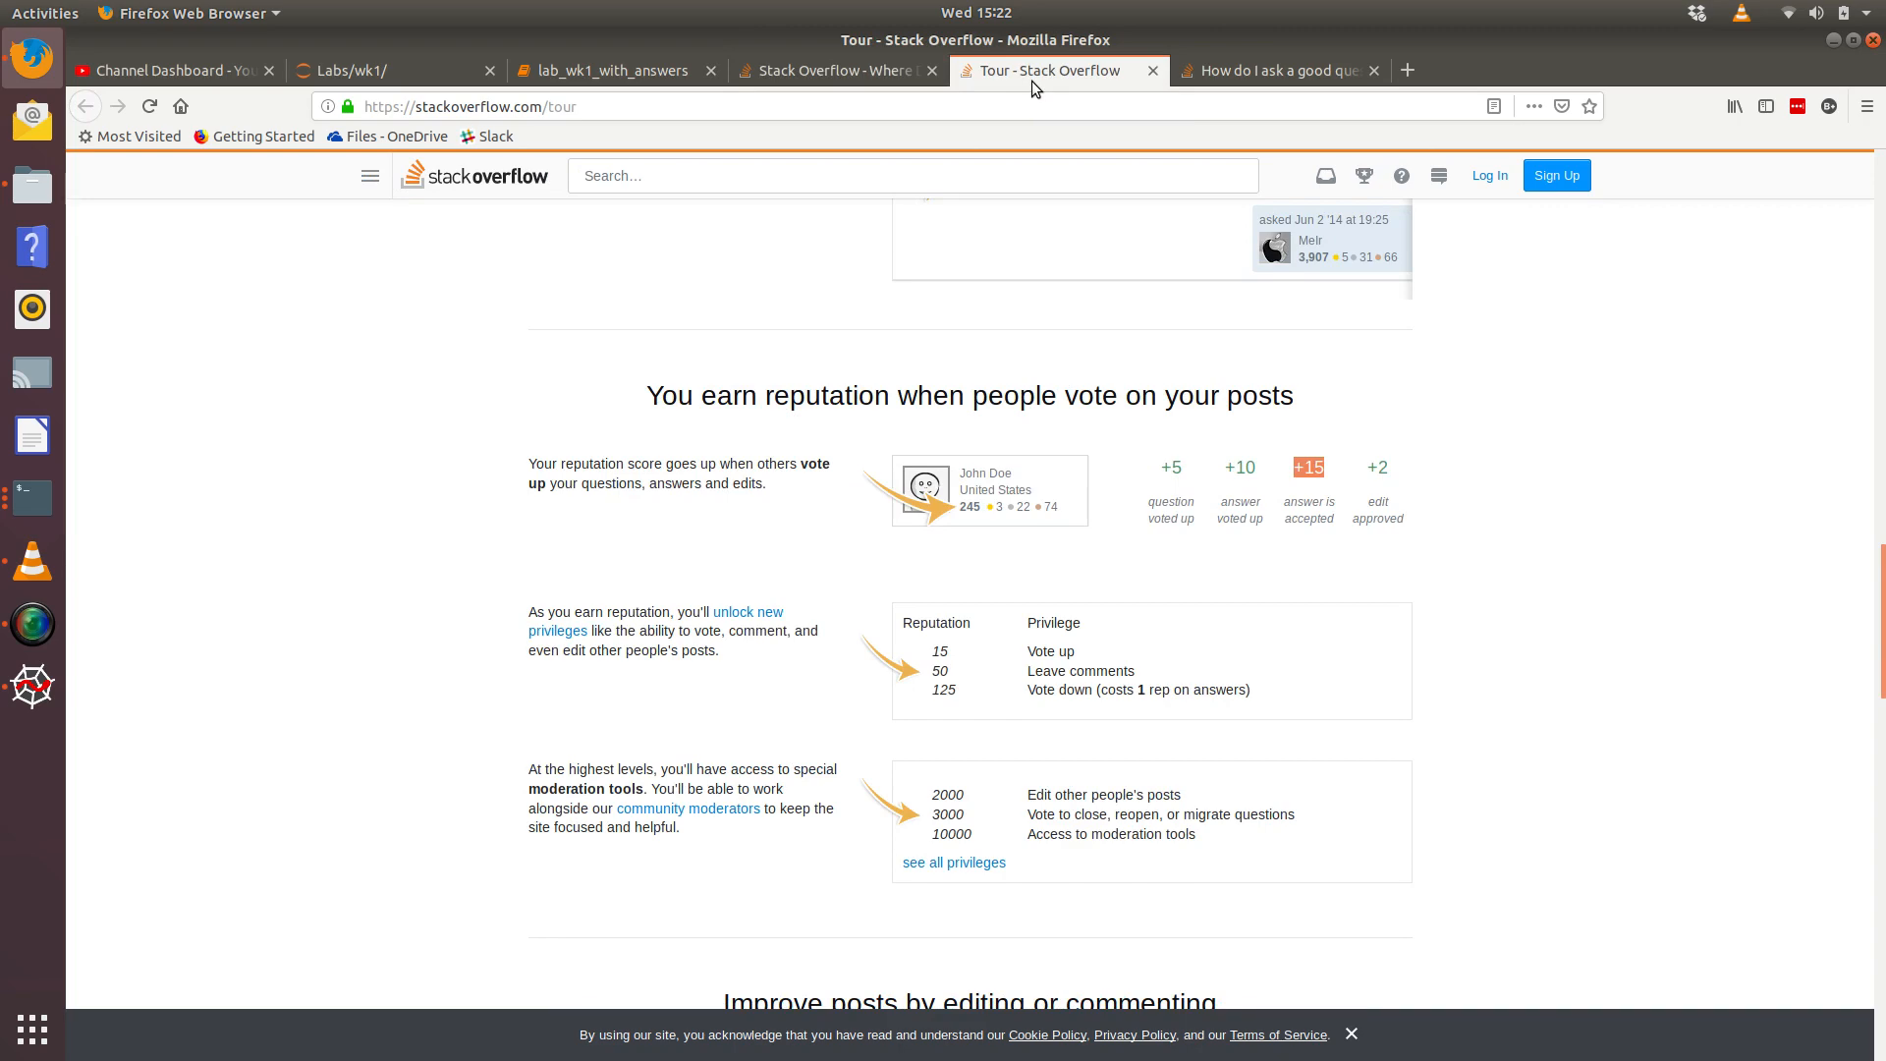
scroll(up, 3)
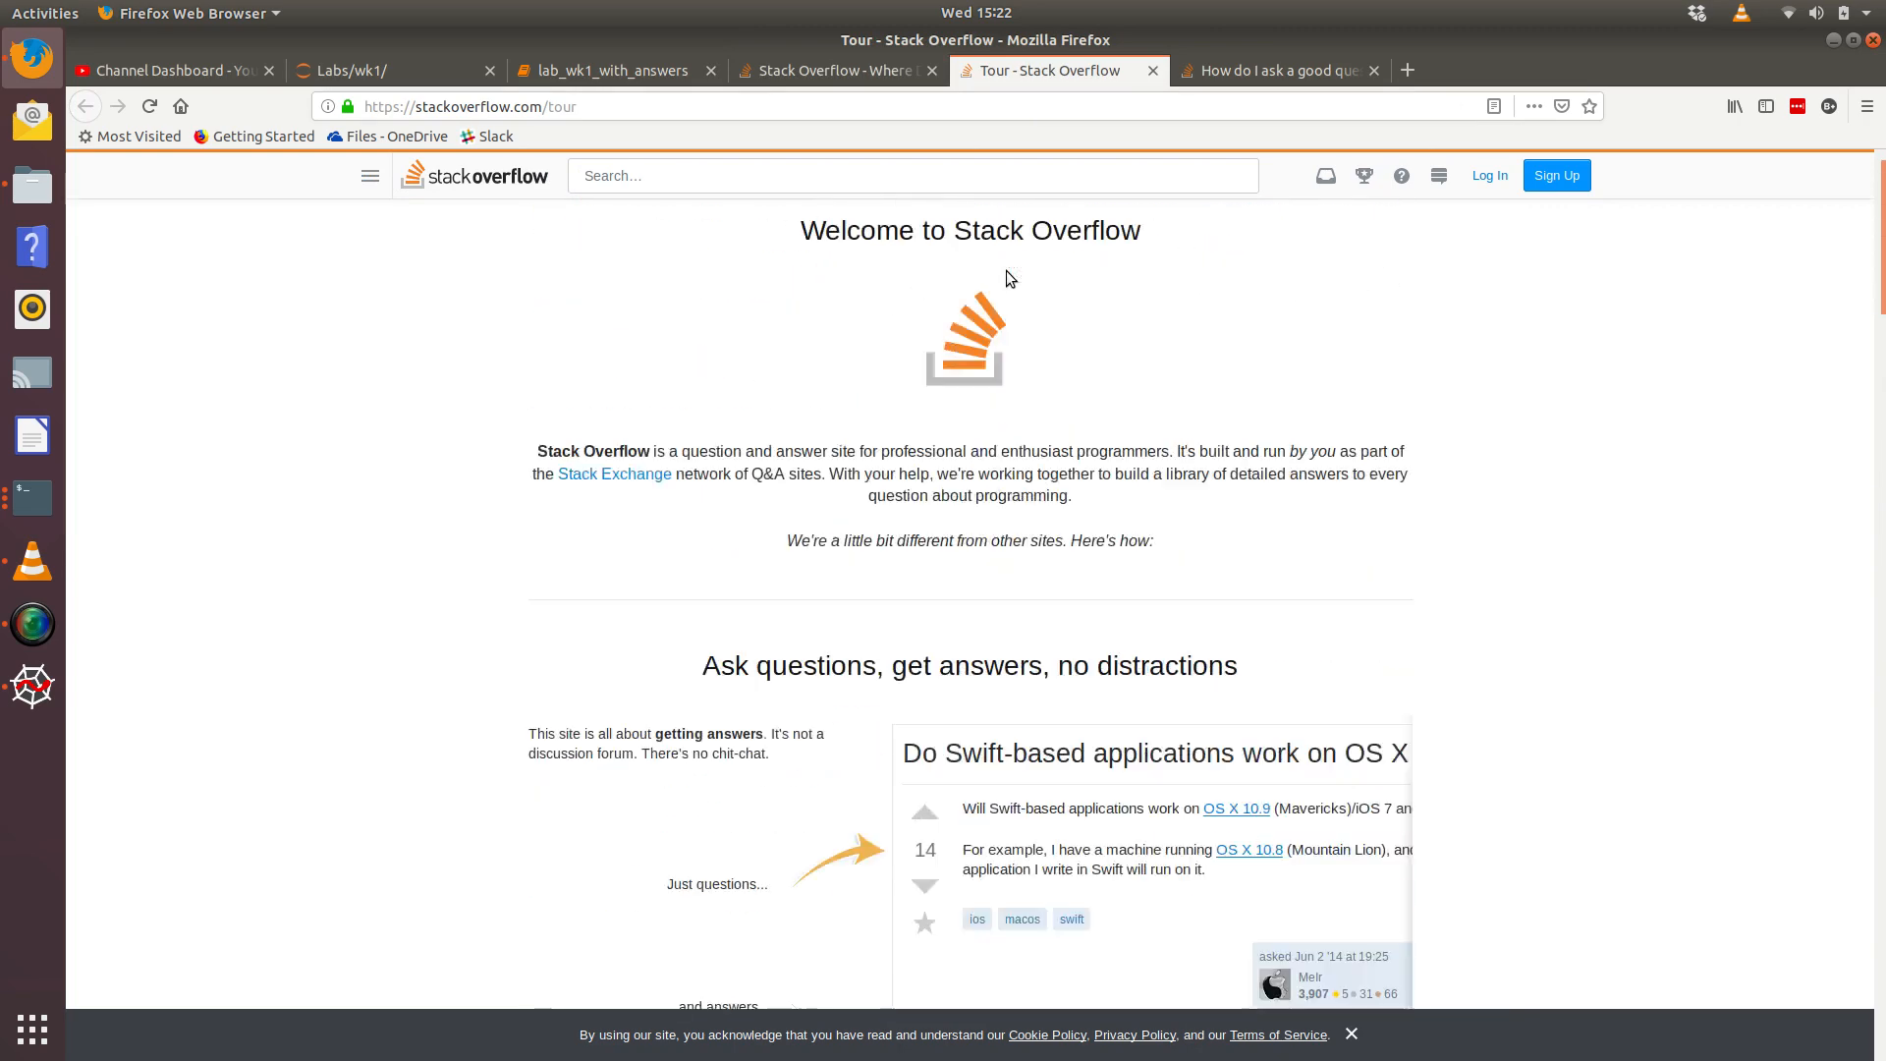
scroll(up, 3)
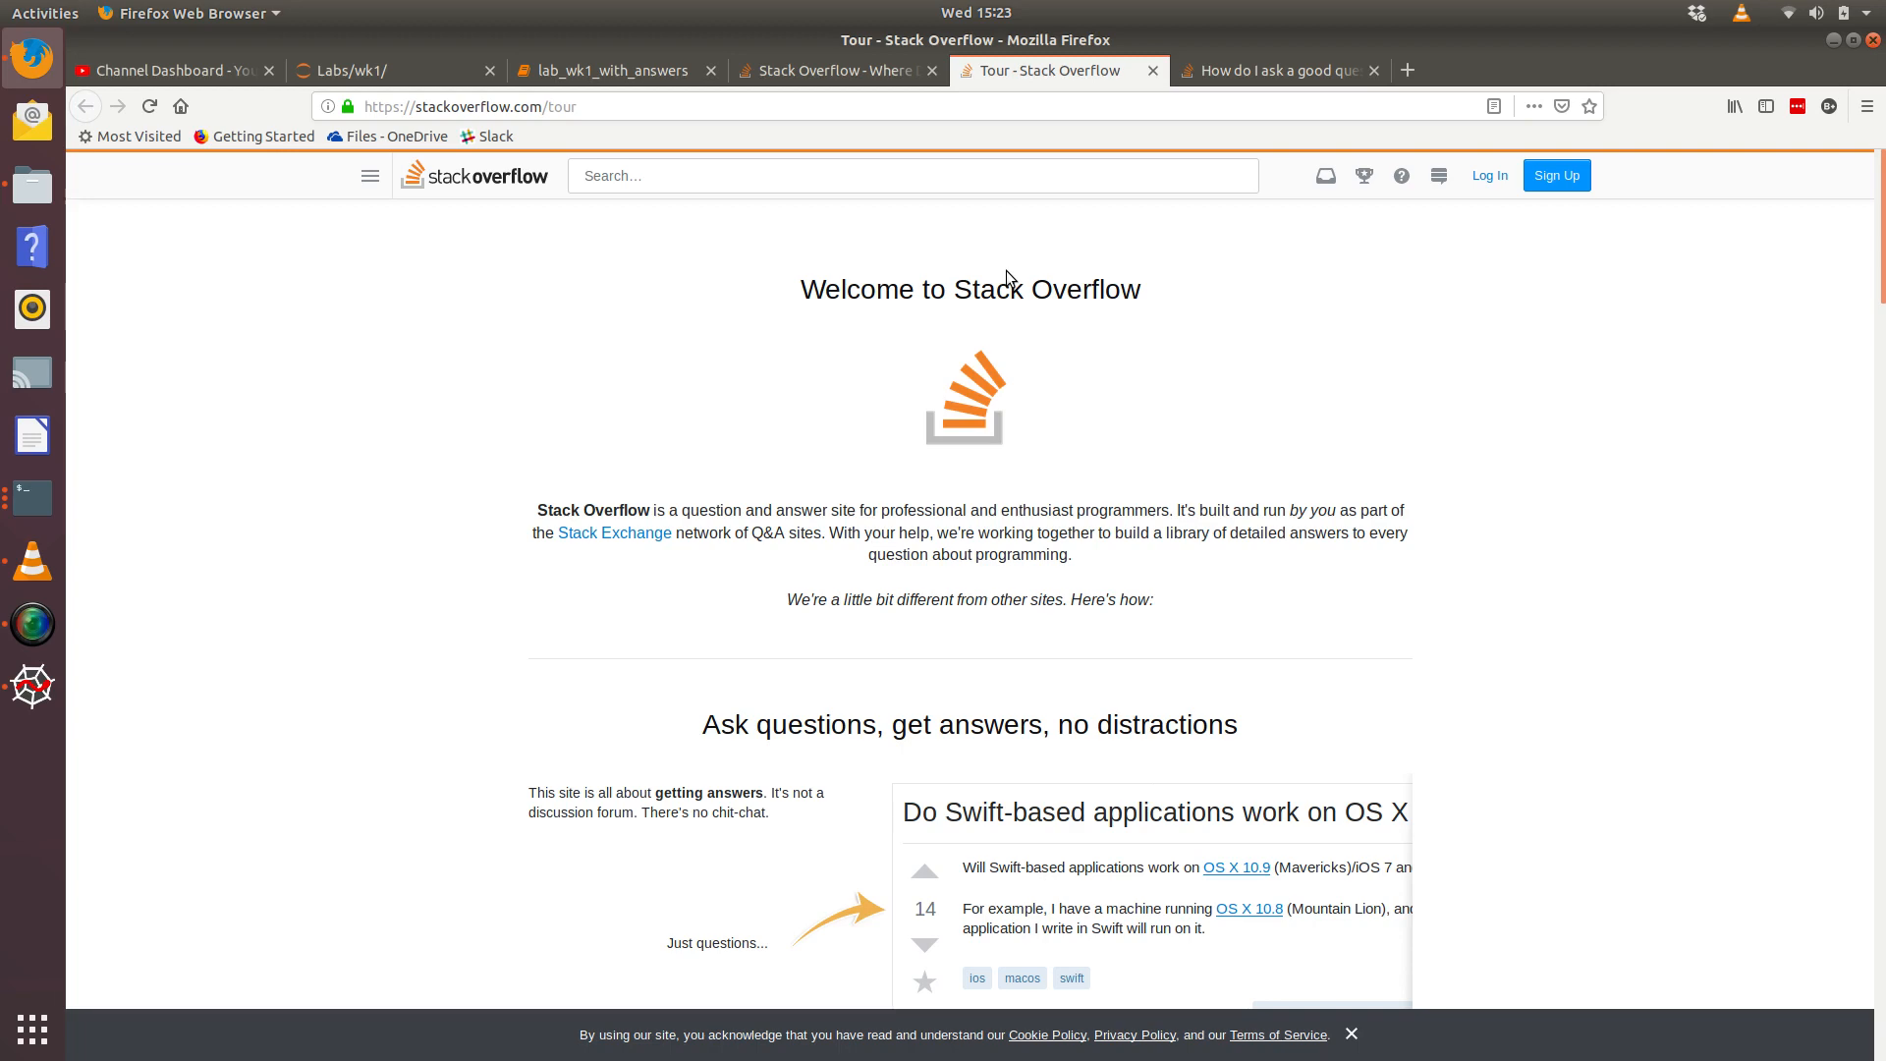
scroll(down, 3)
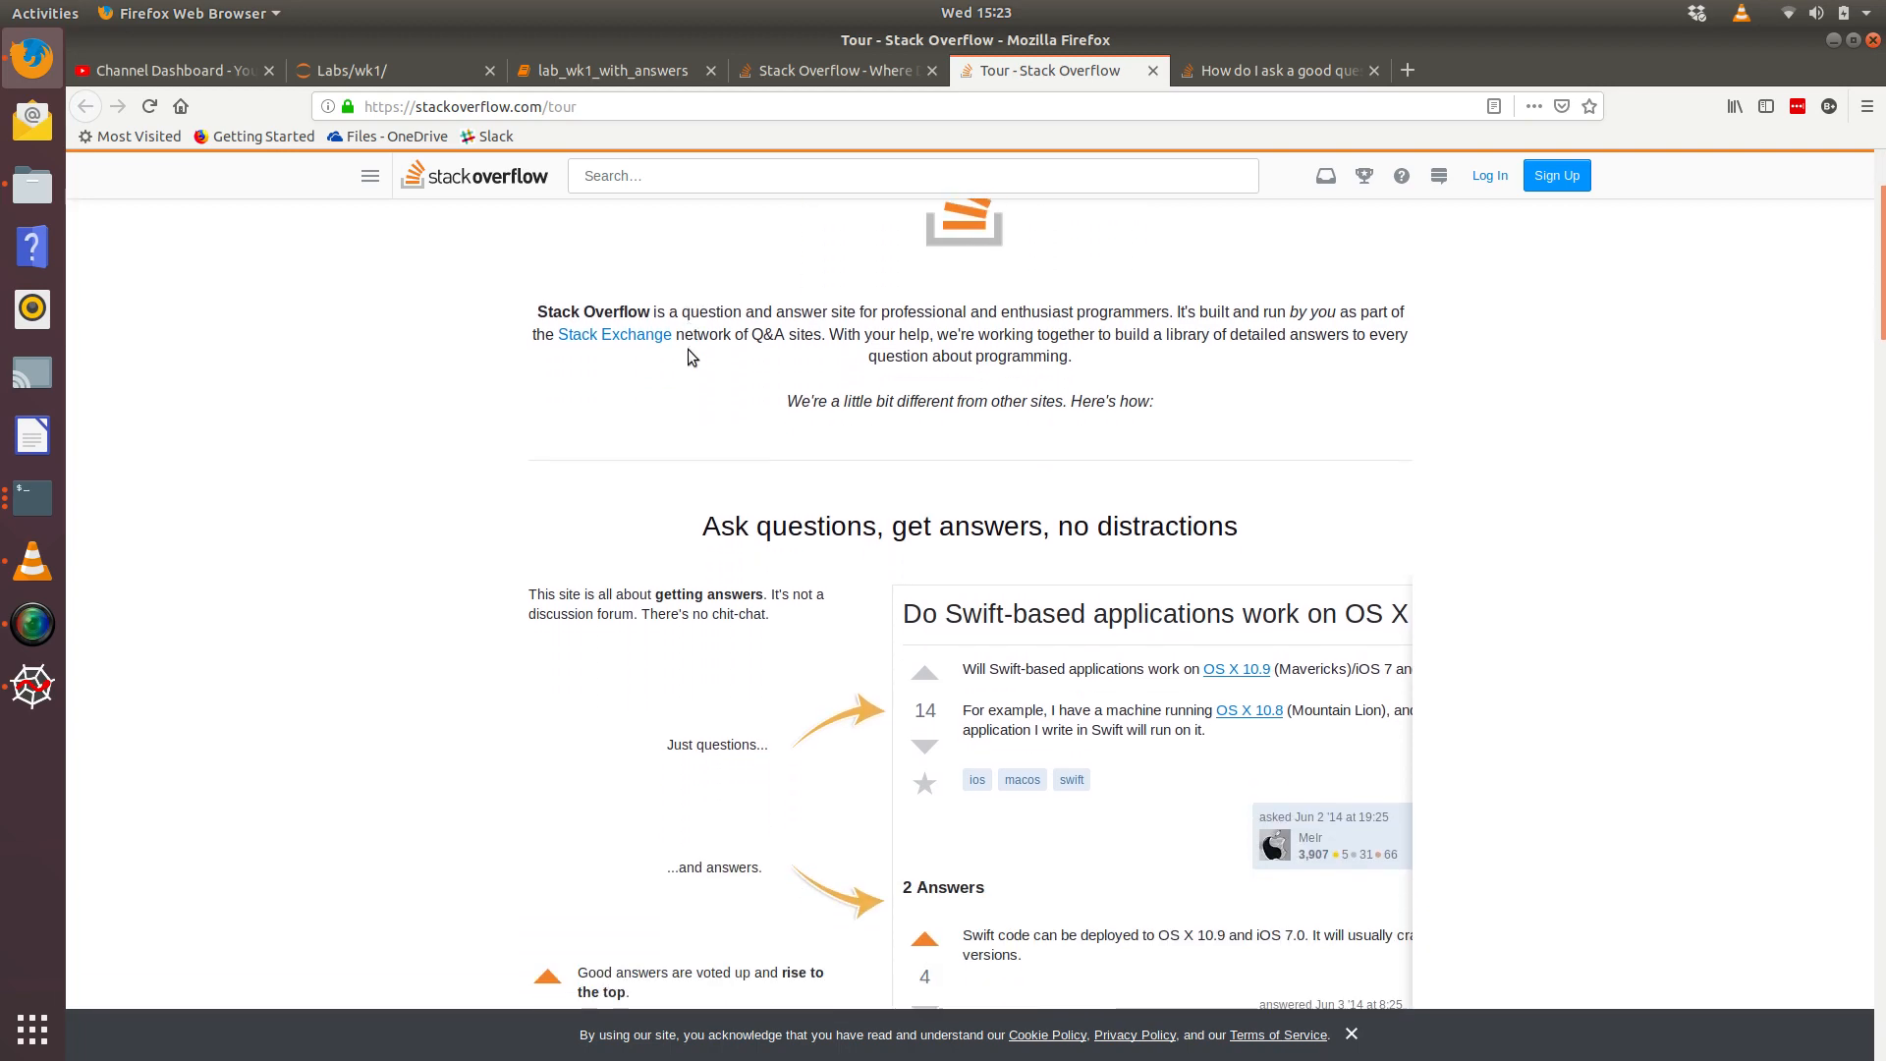
scroll(down, 3)
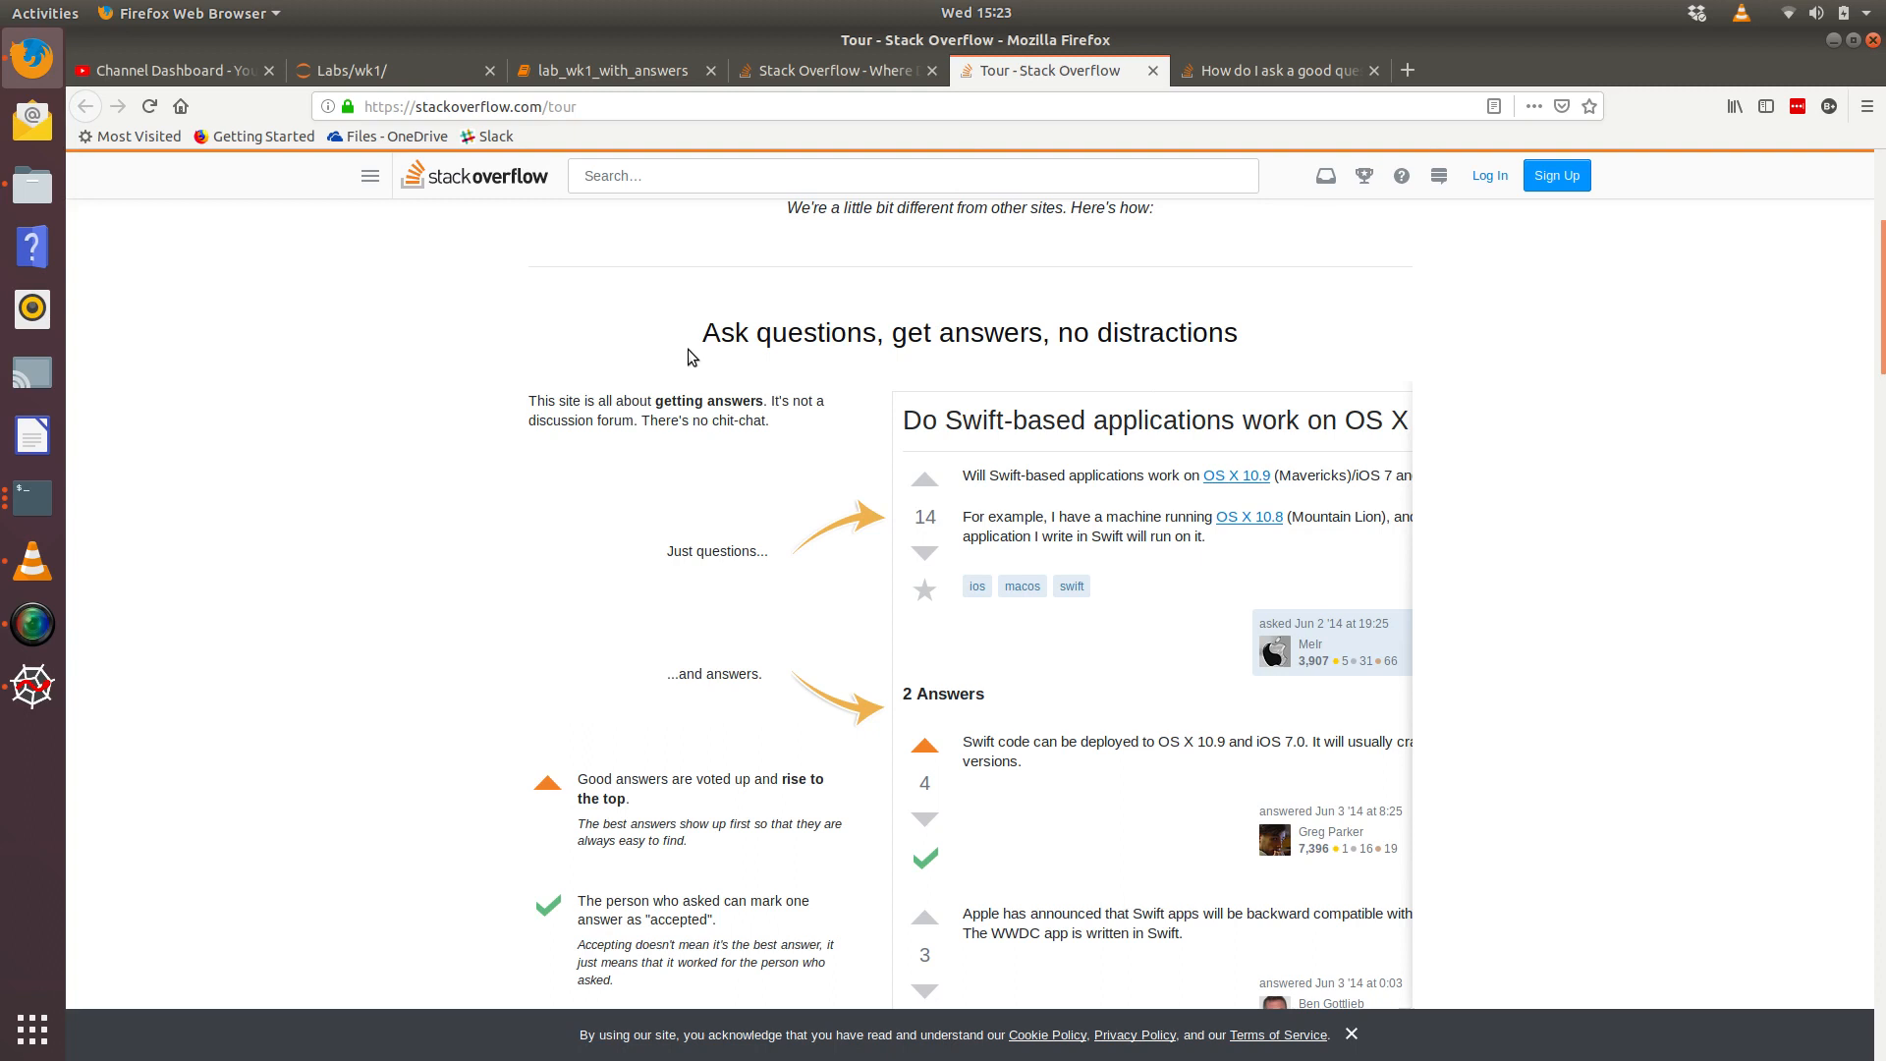
mouse_move(1156, 622)
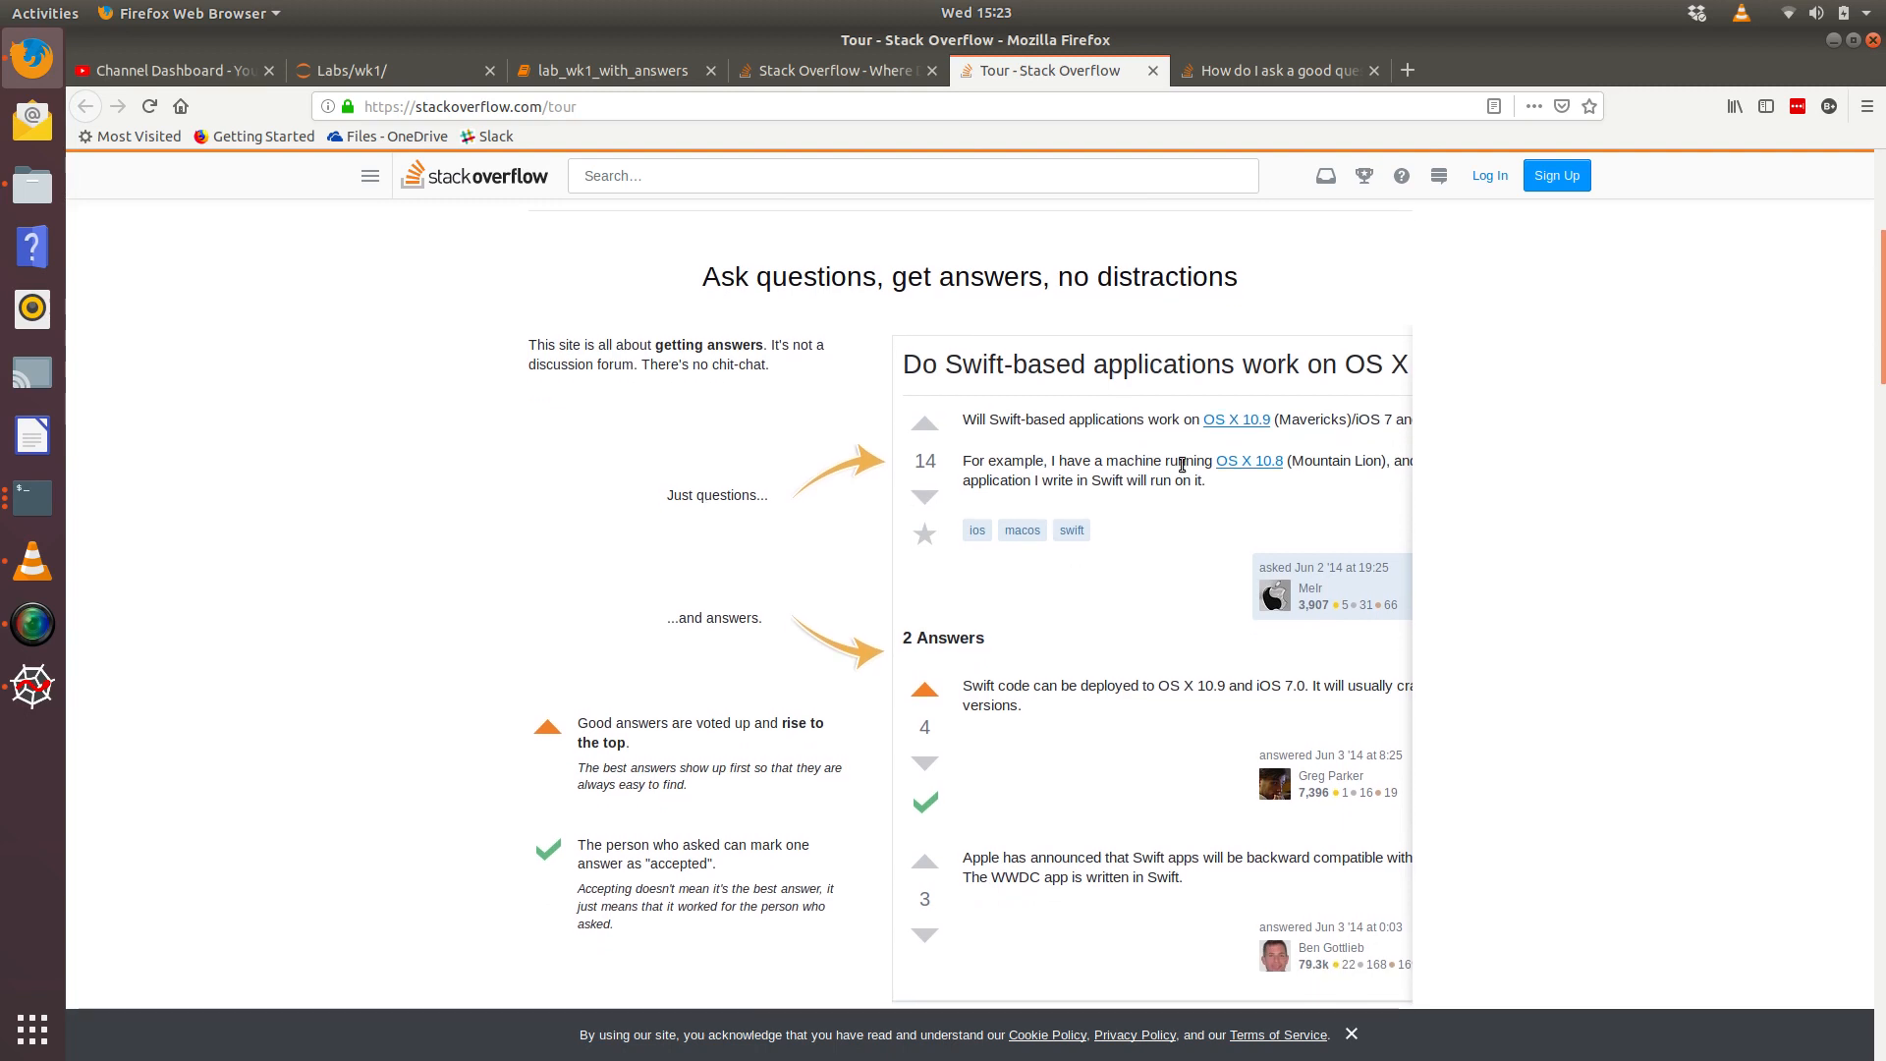
mouse_move(1111, 638)
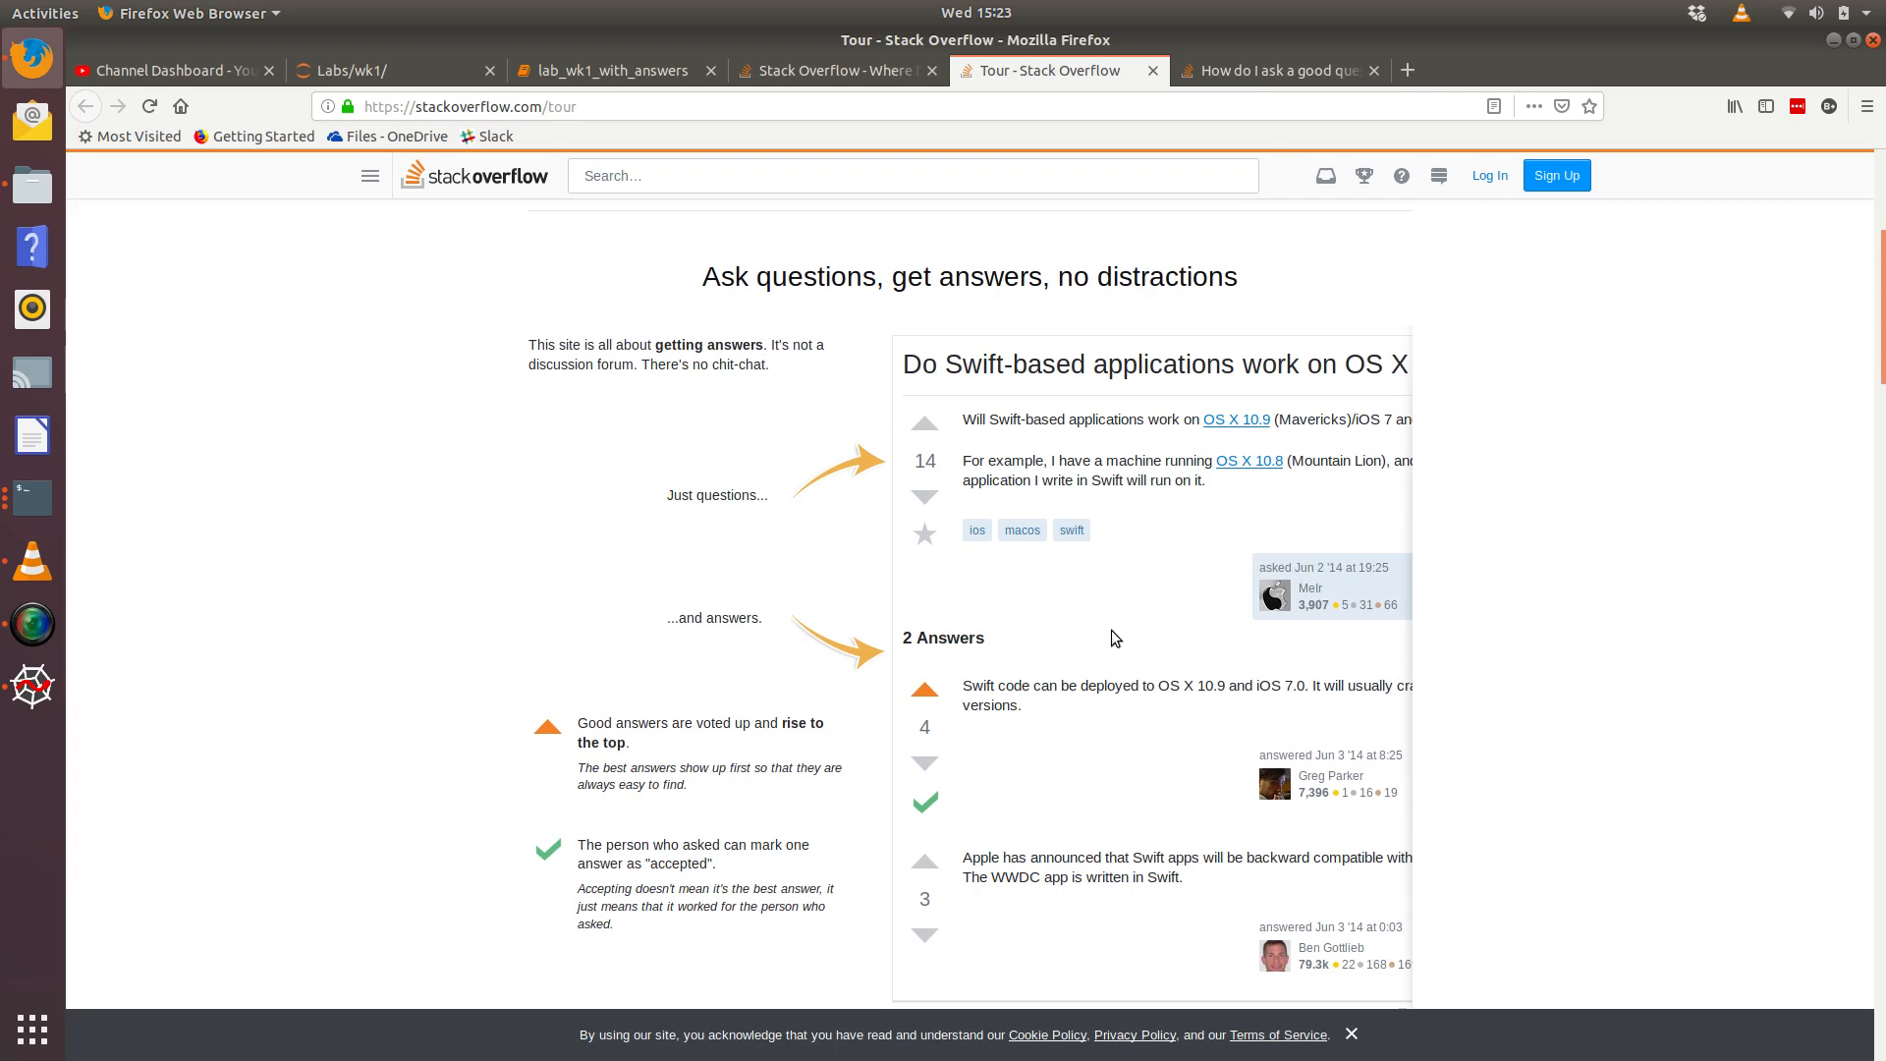
scroll(down, 3)
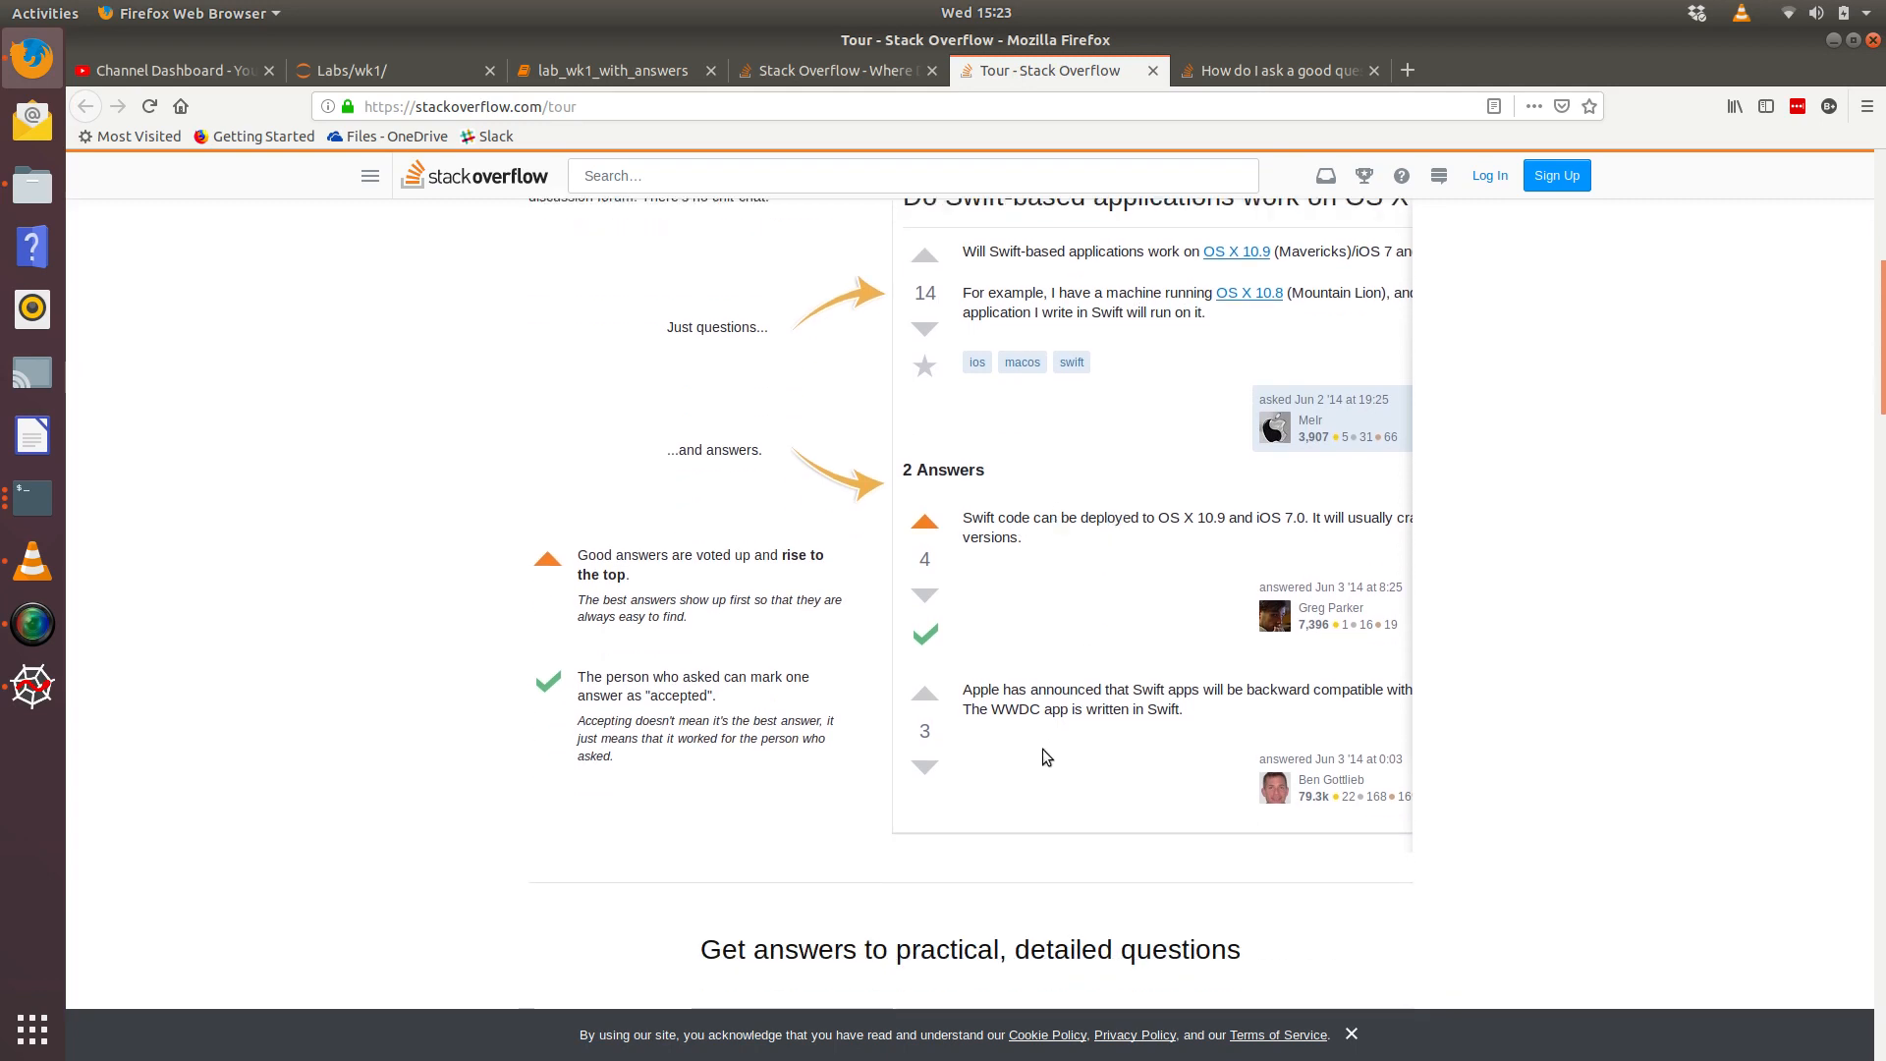
mouse_move(847, 626)
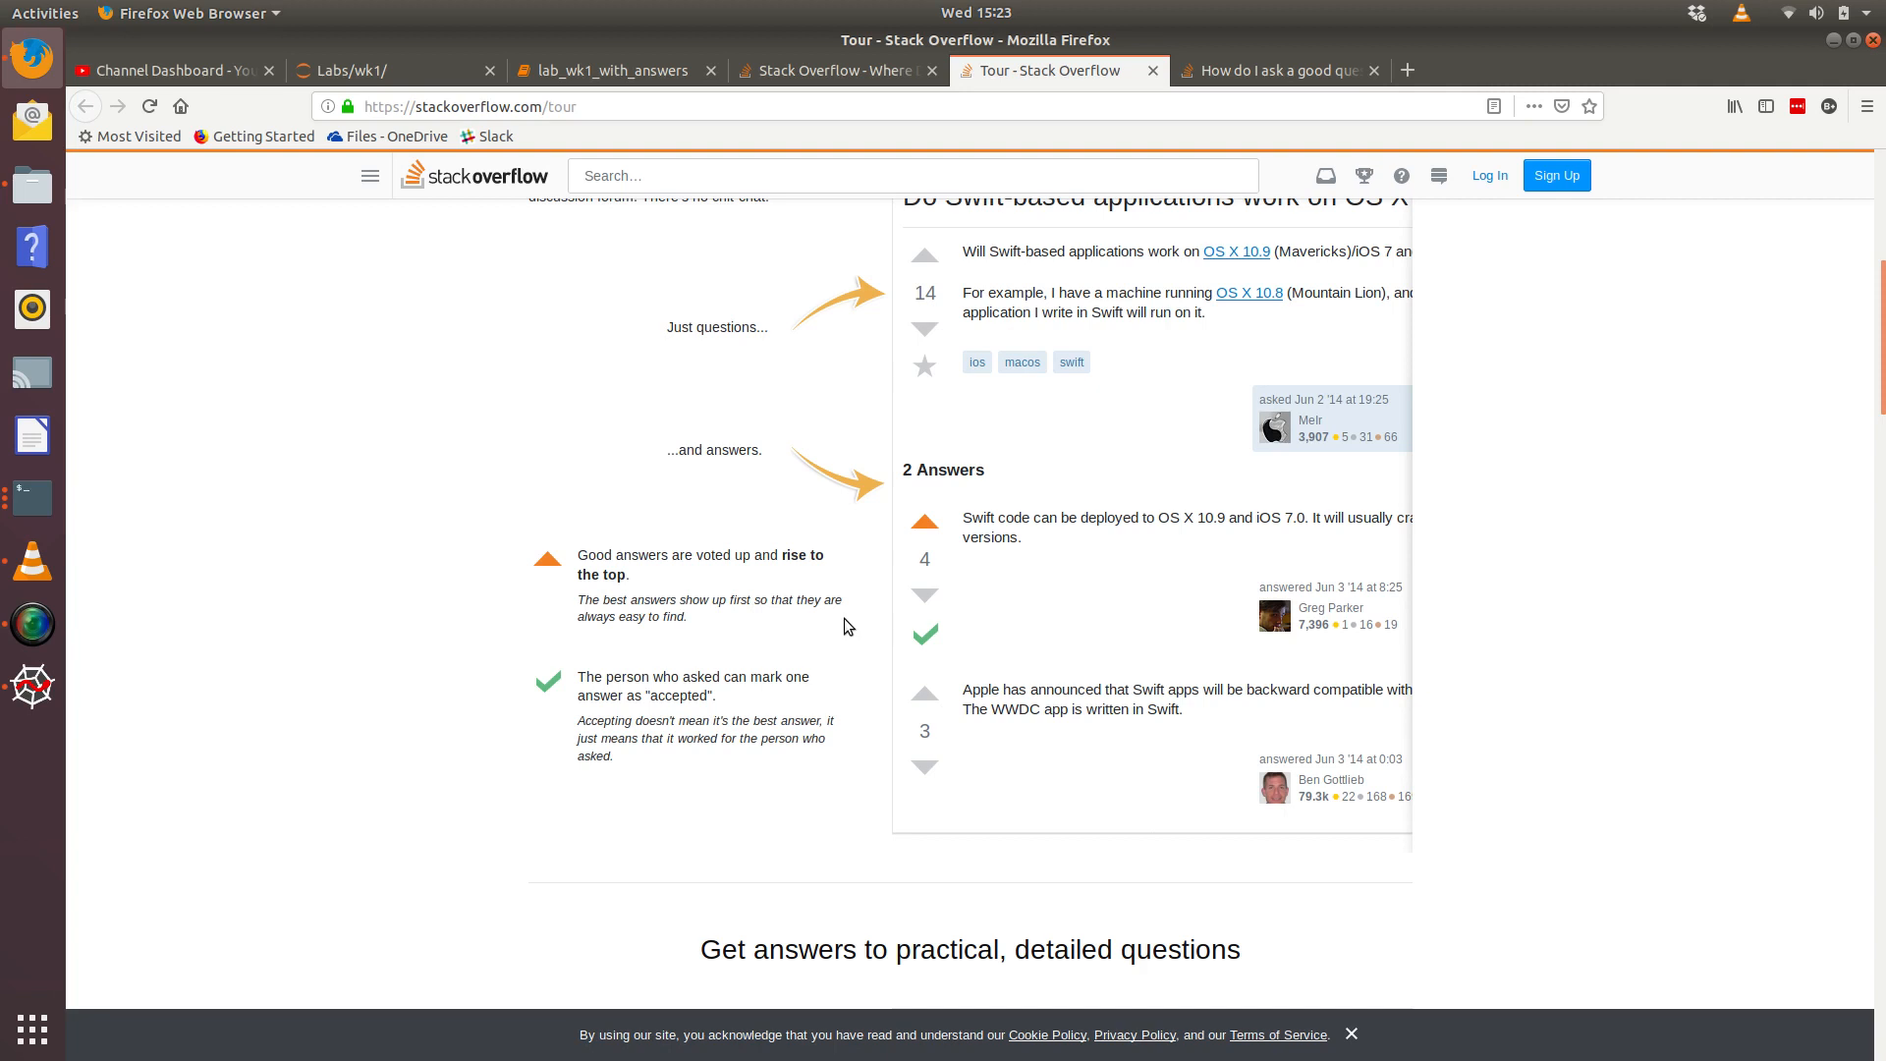
mouse_move(960, 661)
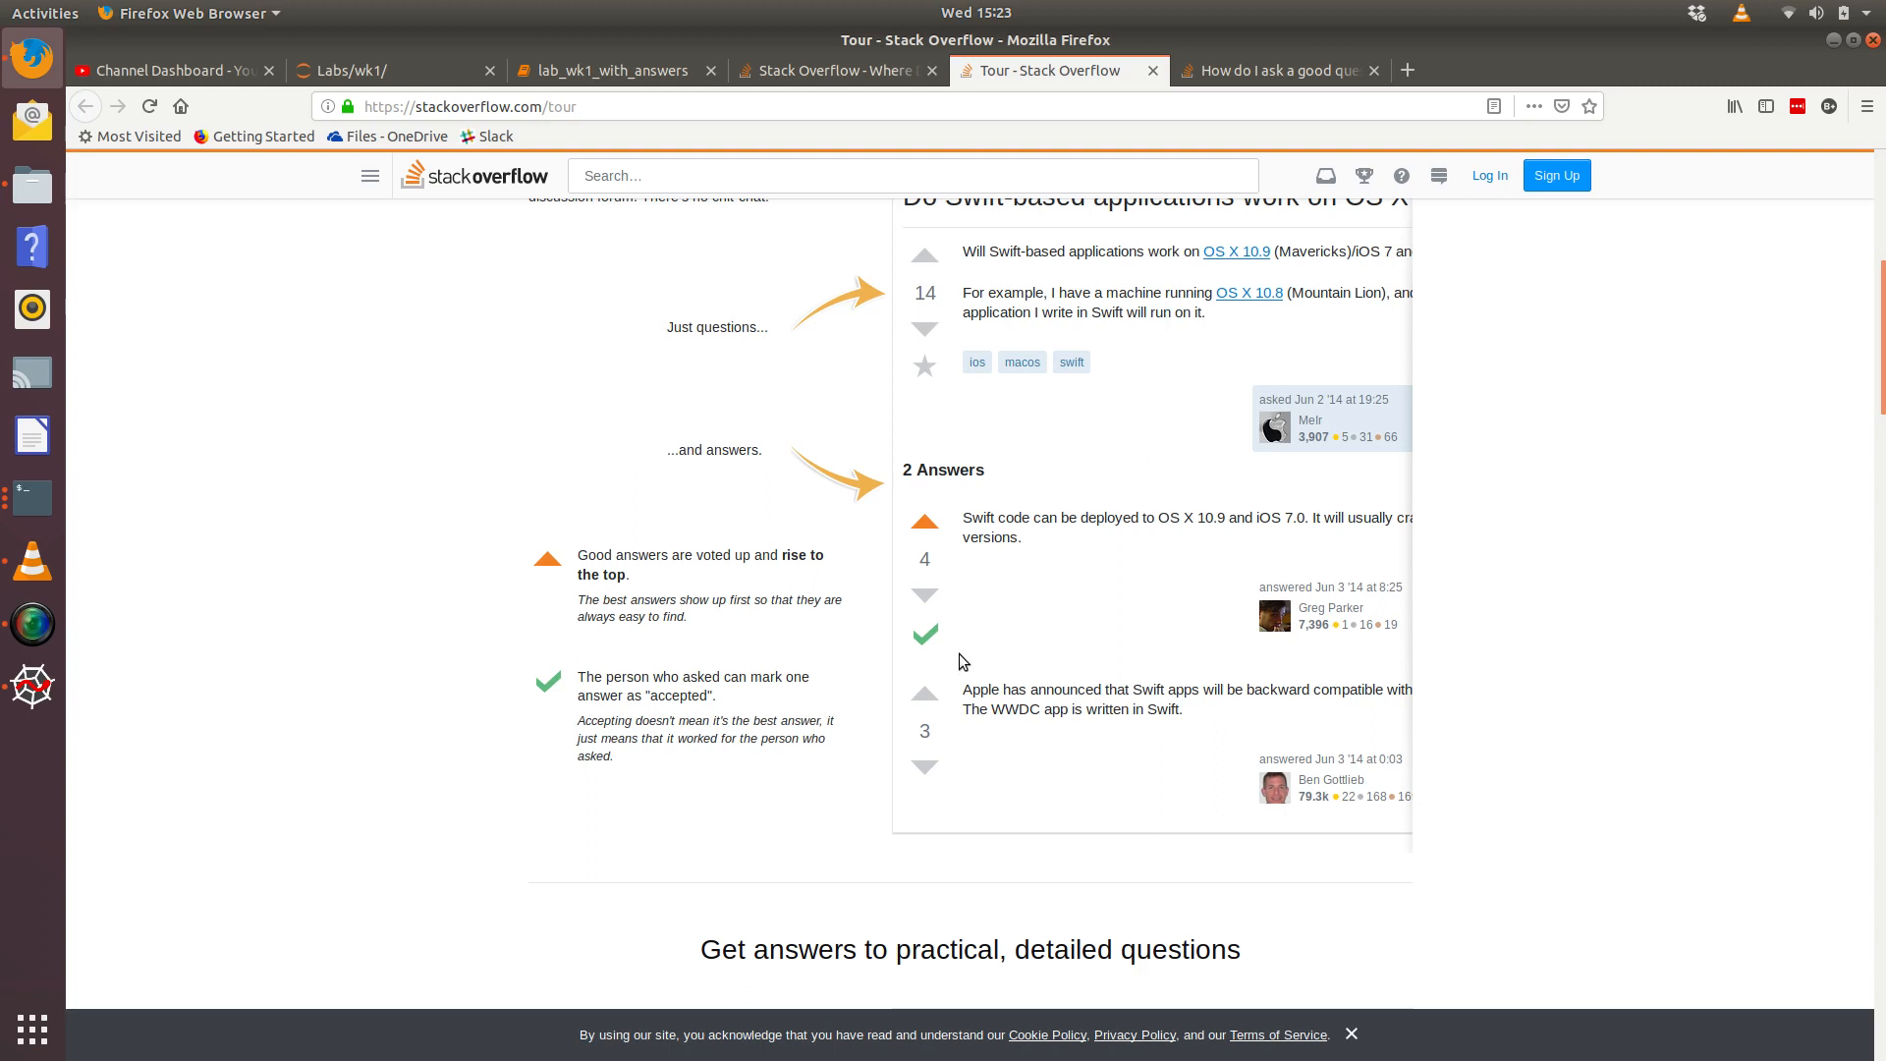
mouse_move(920, 647)
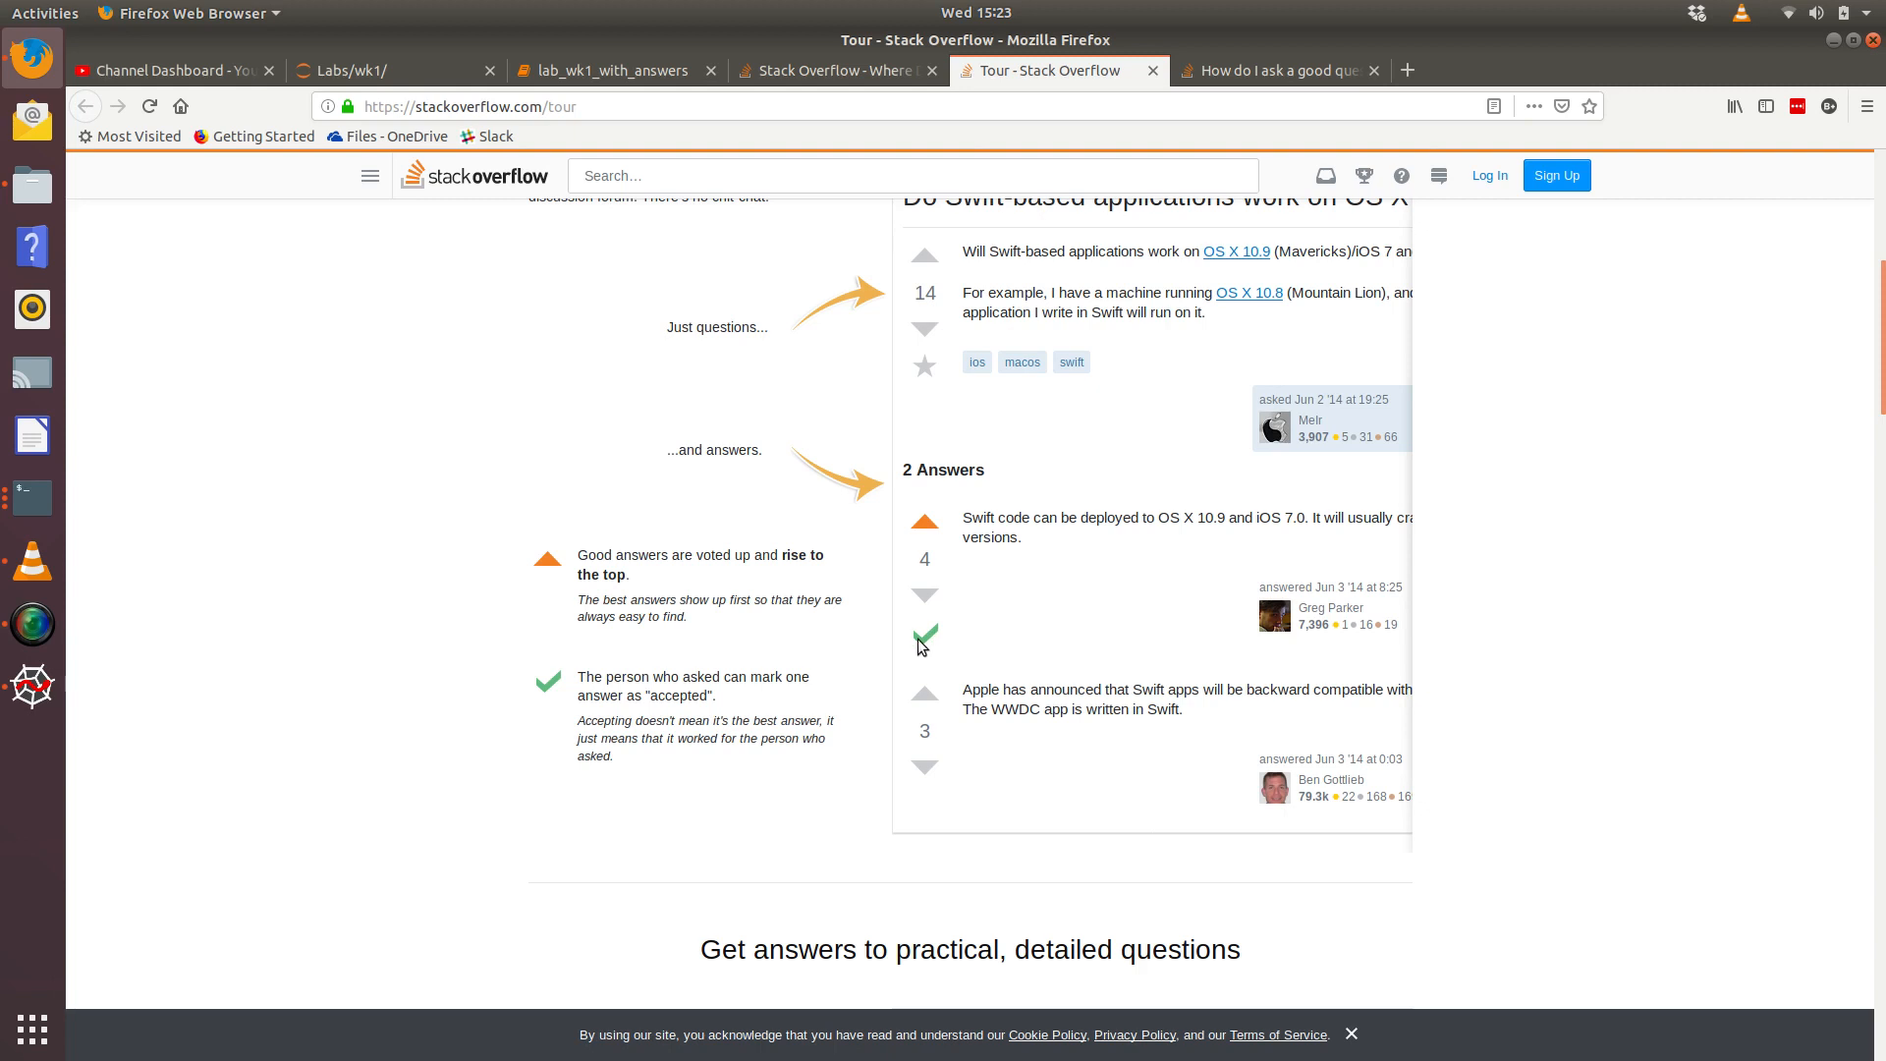
mouse_move(969, 626)
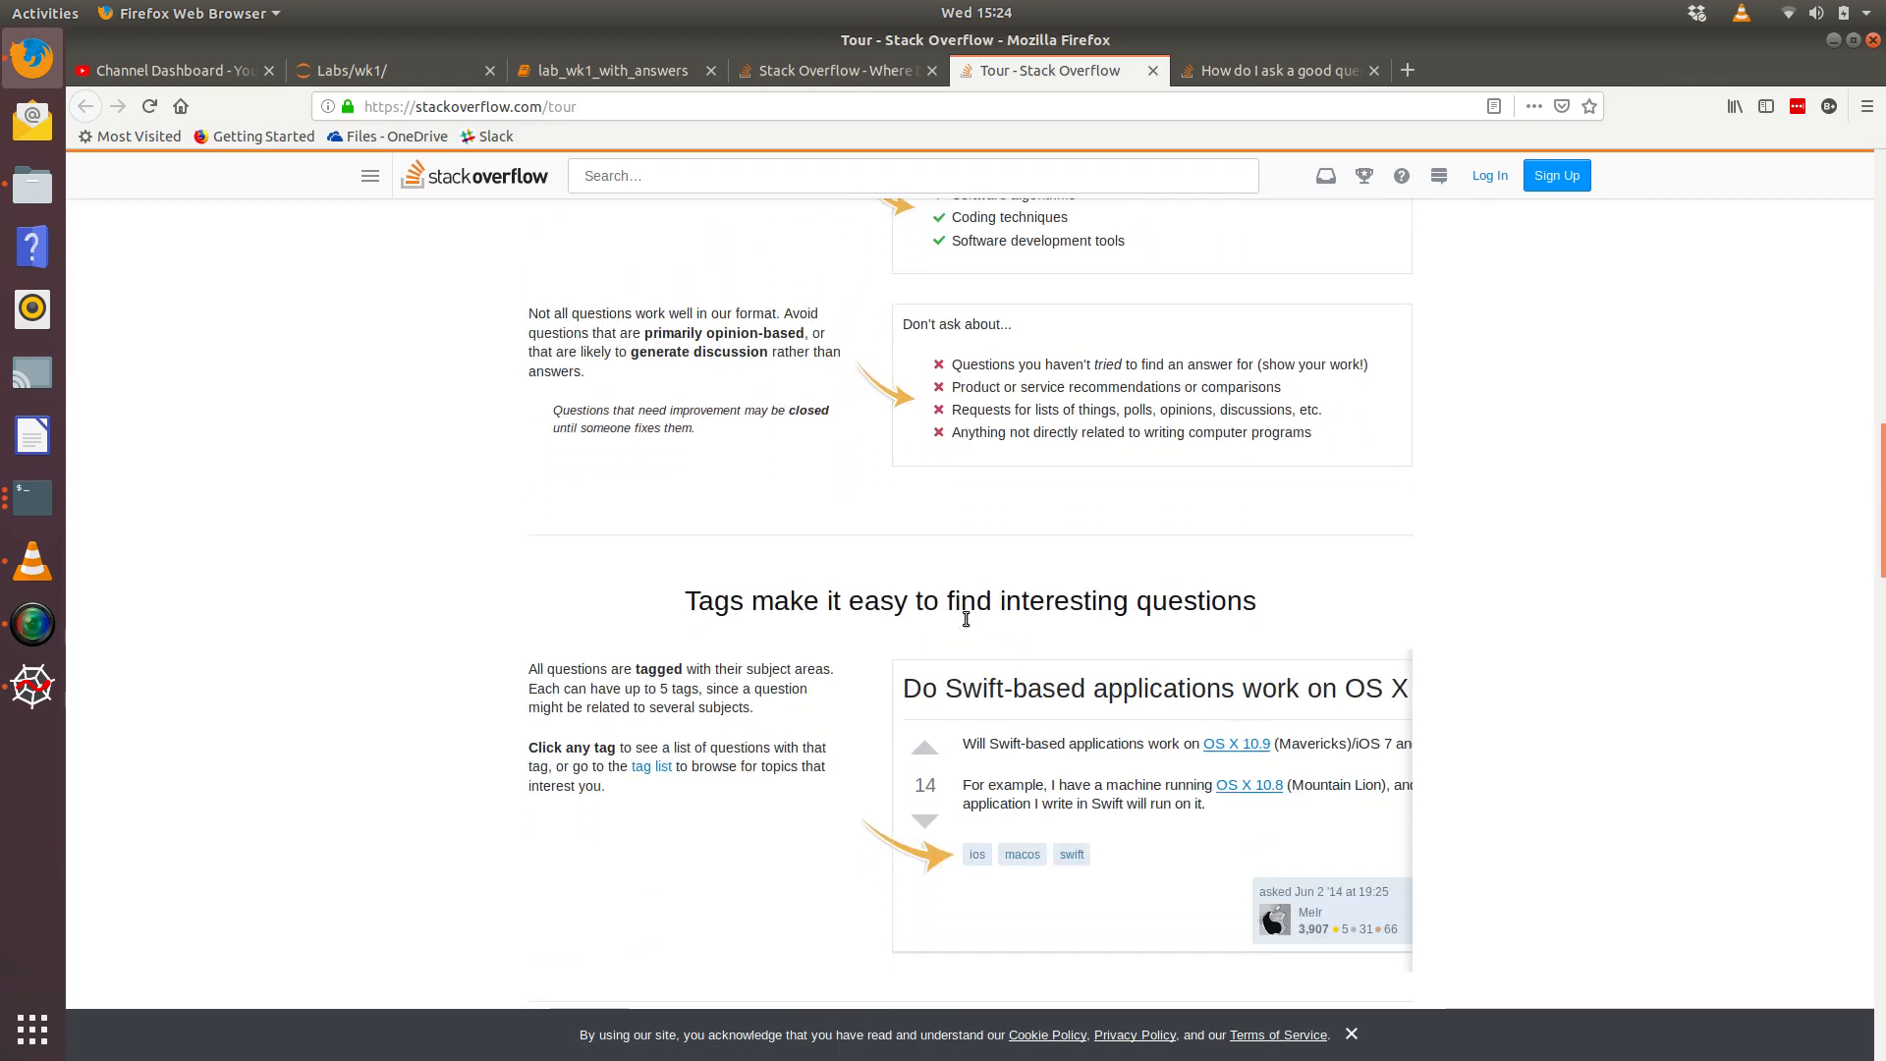
scroll(down, 3)
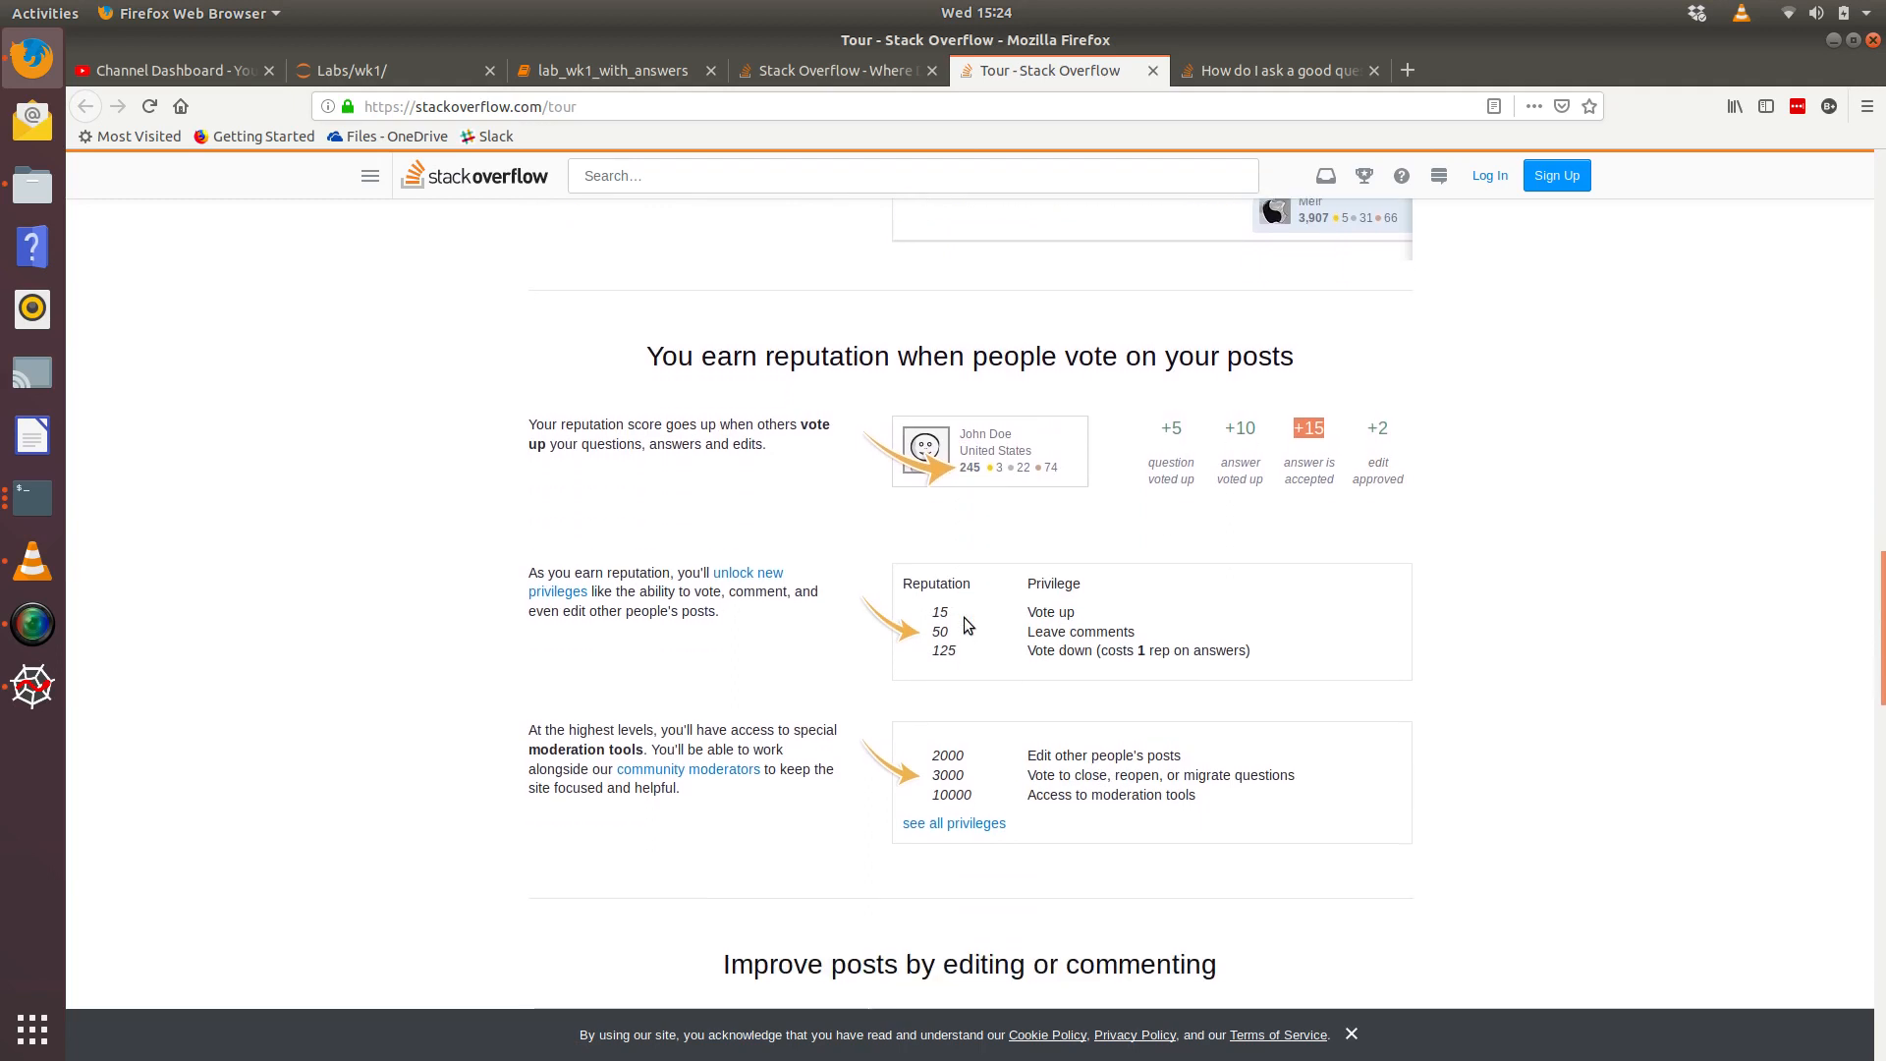
scroll(down, 3)
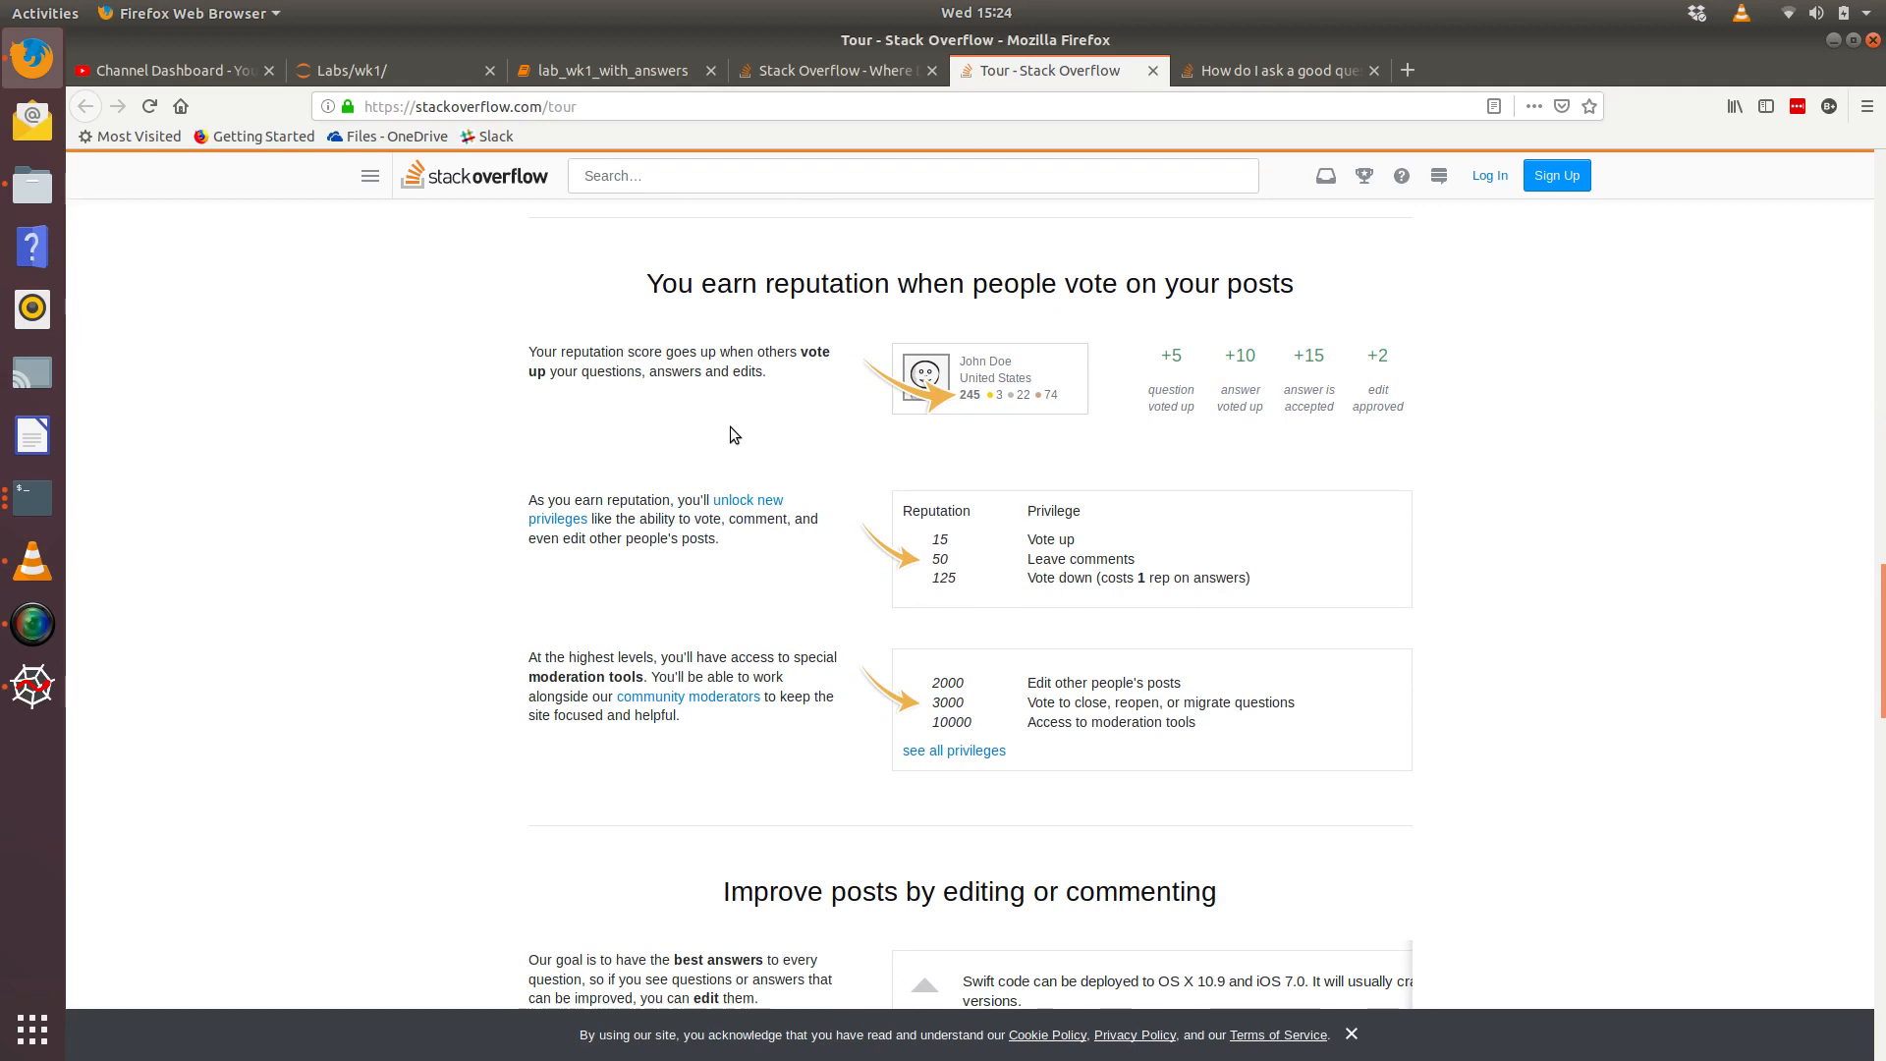
mouse_move(1138, 392)
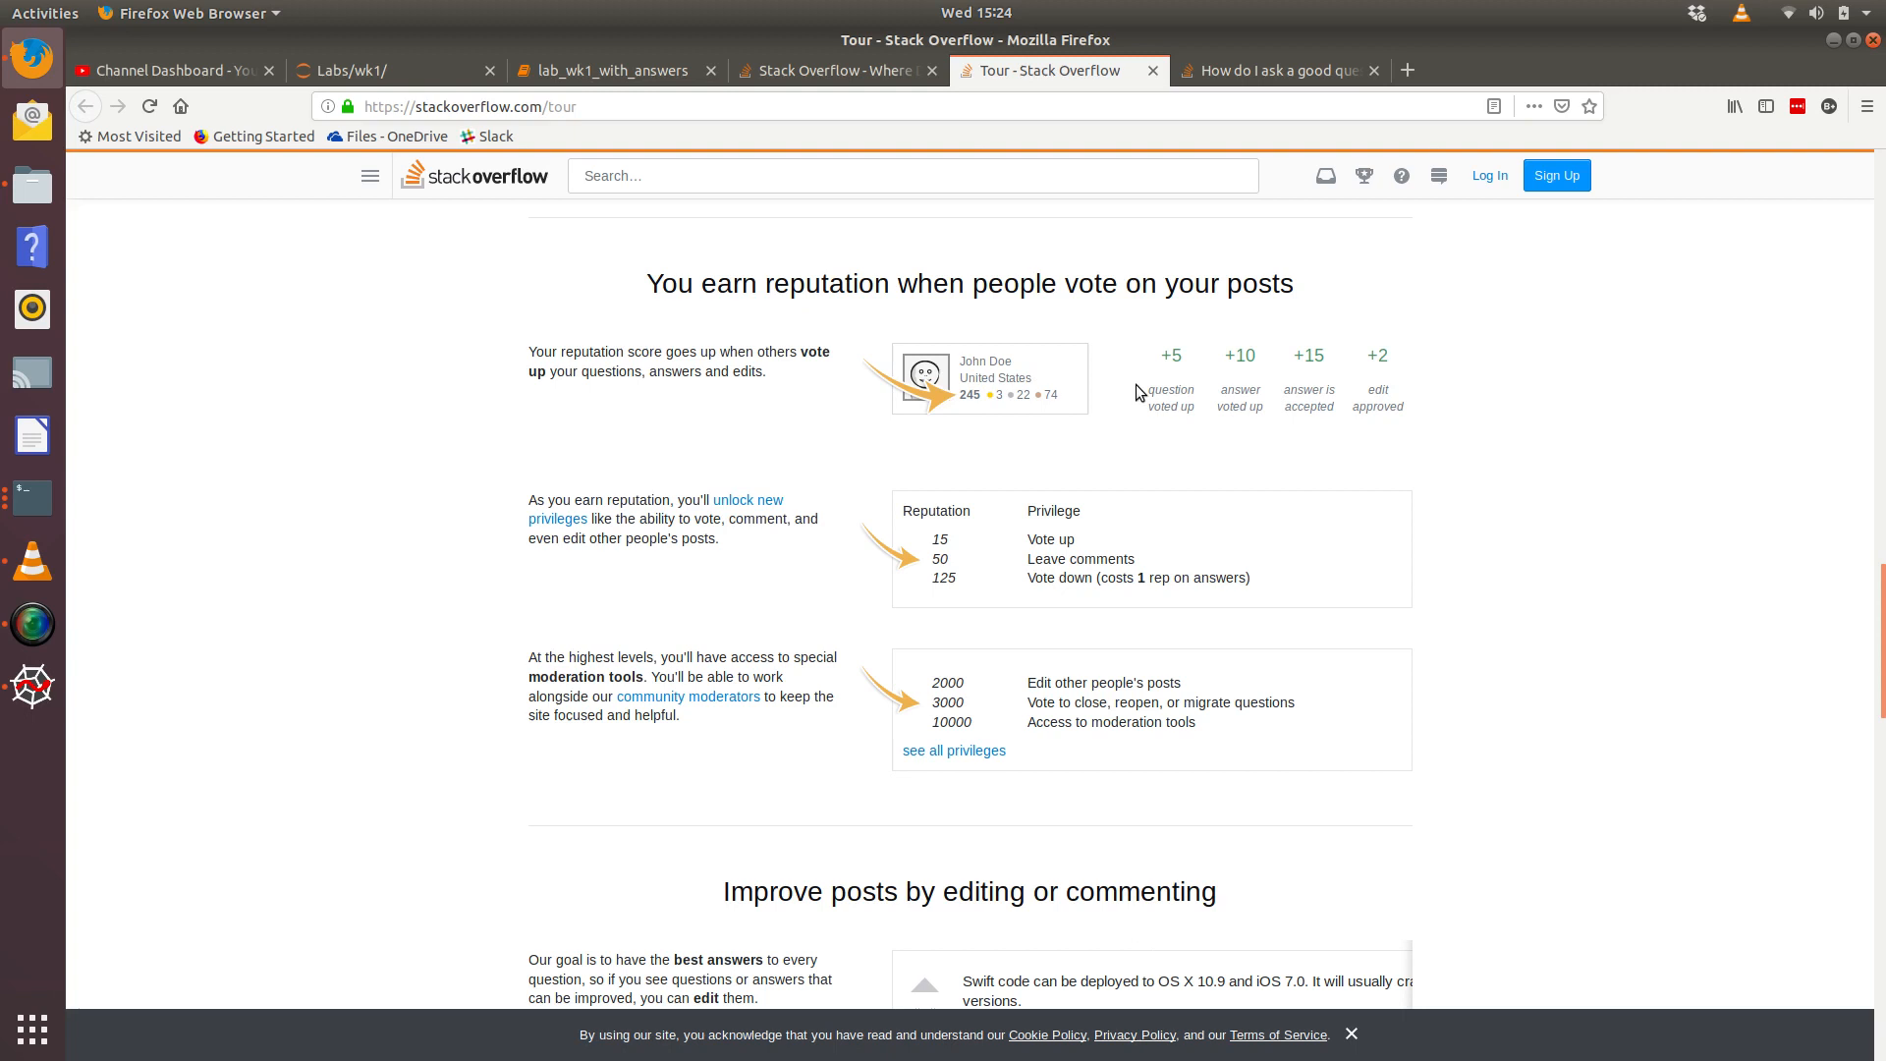
mouse_move(1169, 355)
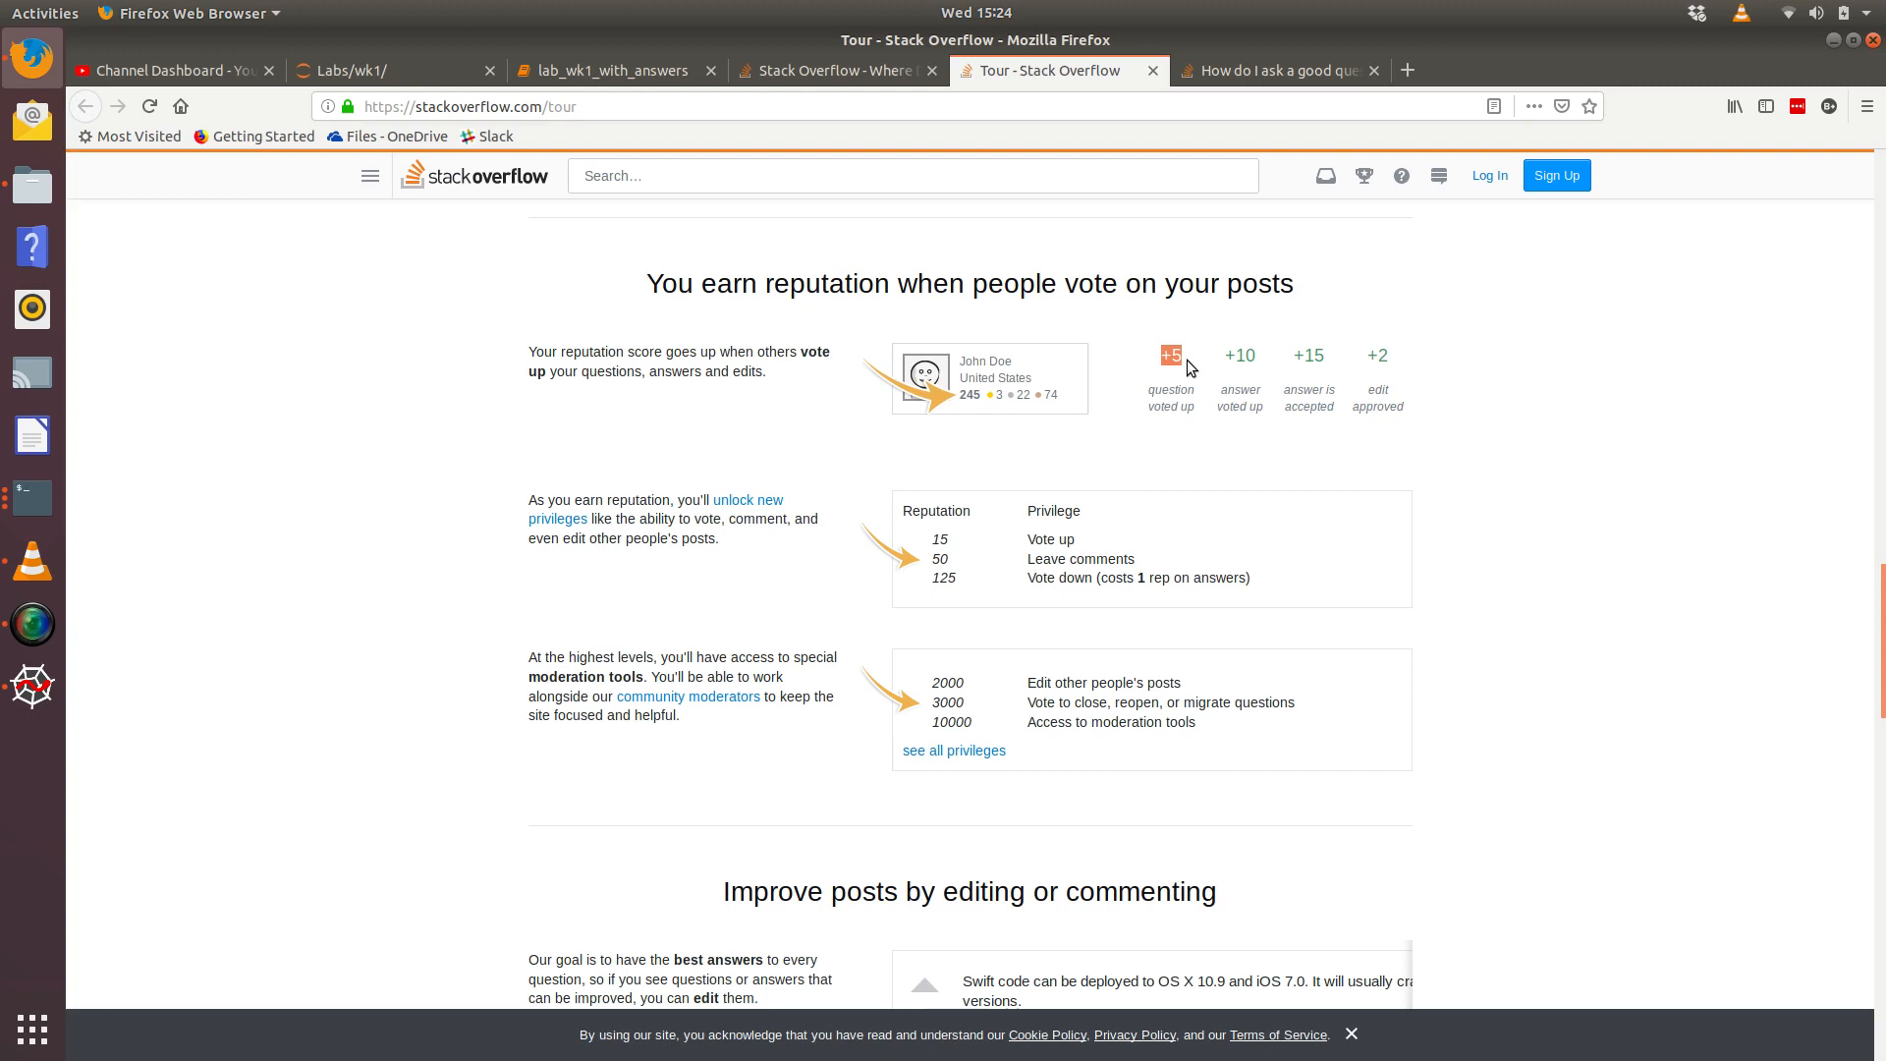
mouse_move(1227, 356)
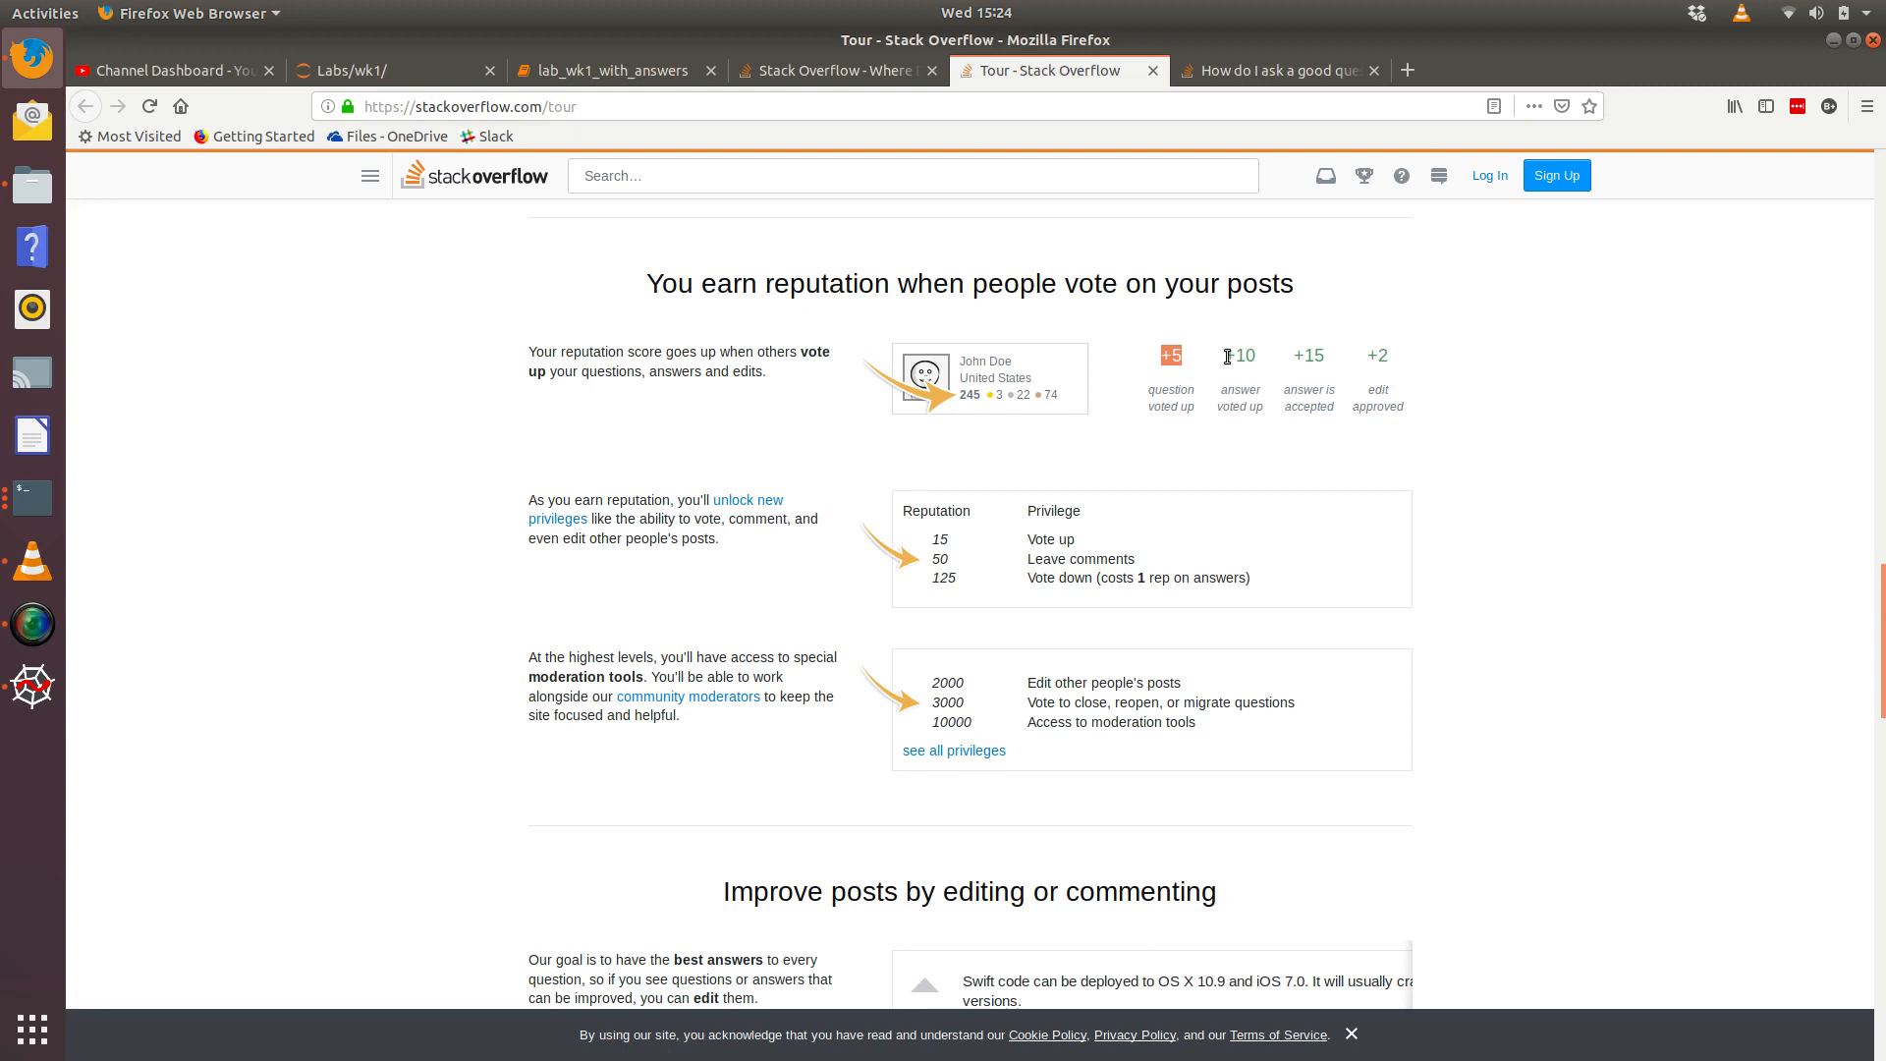
mouse_move(1240, 354)
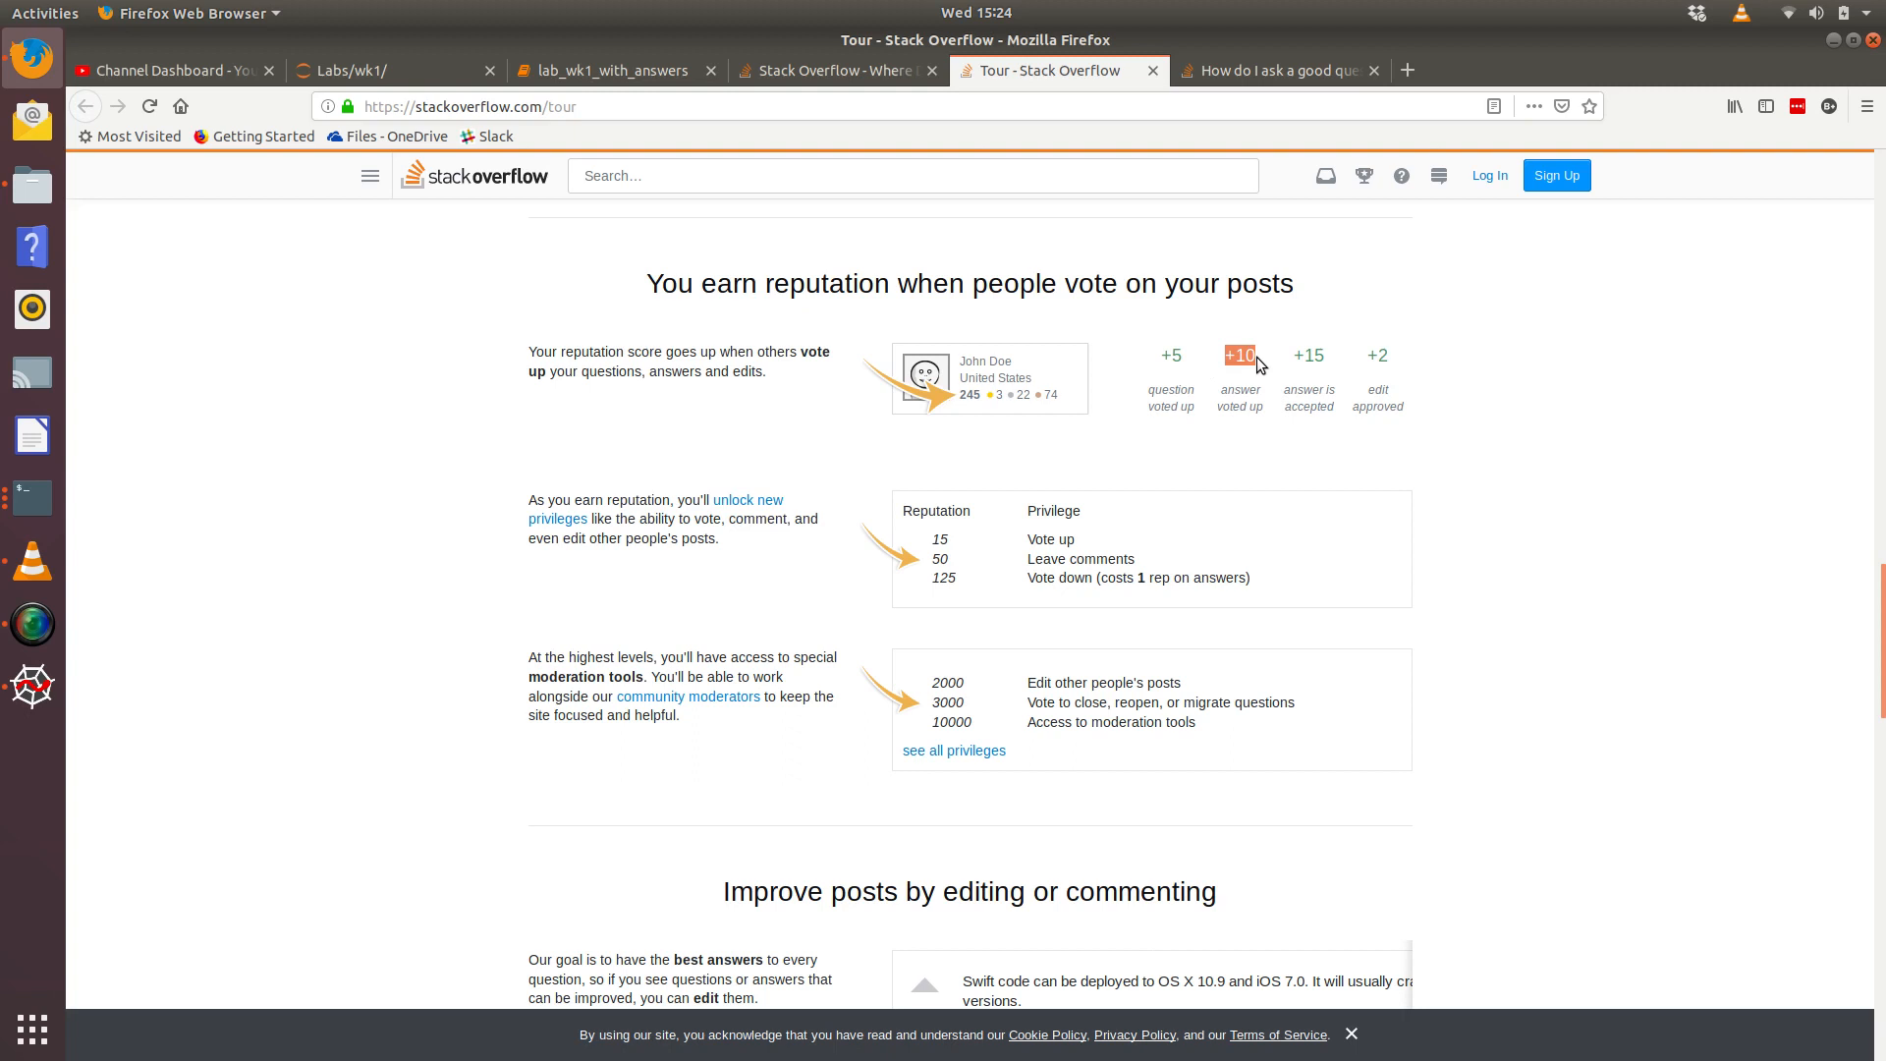
mouse_move(1297, 356)
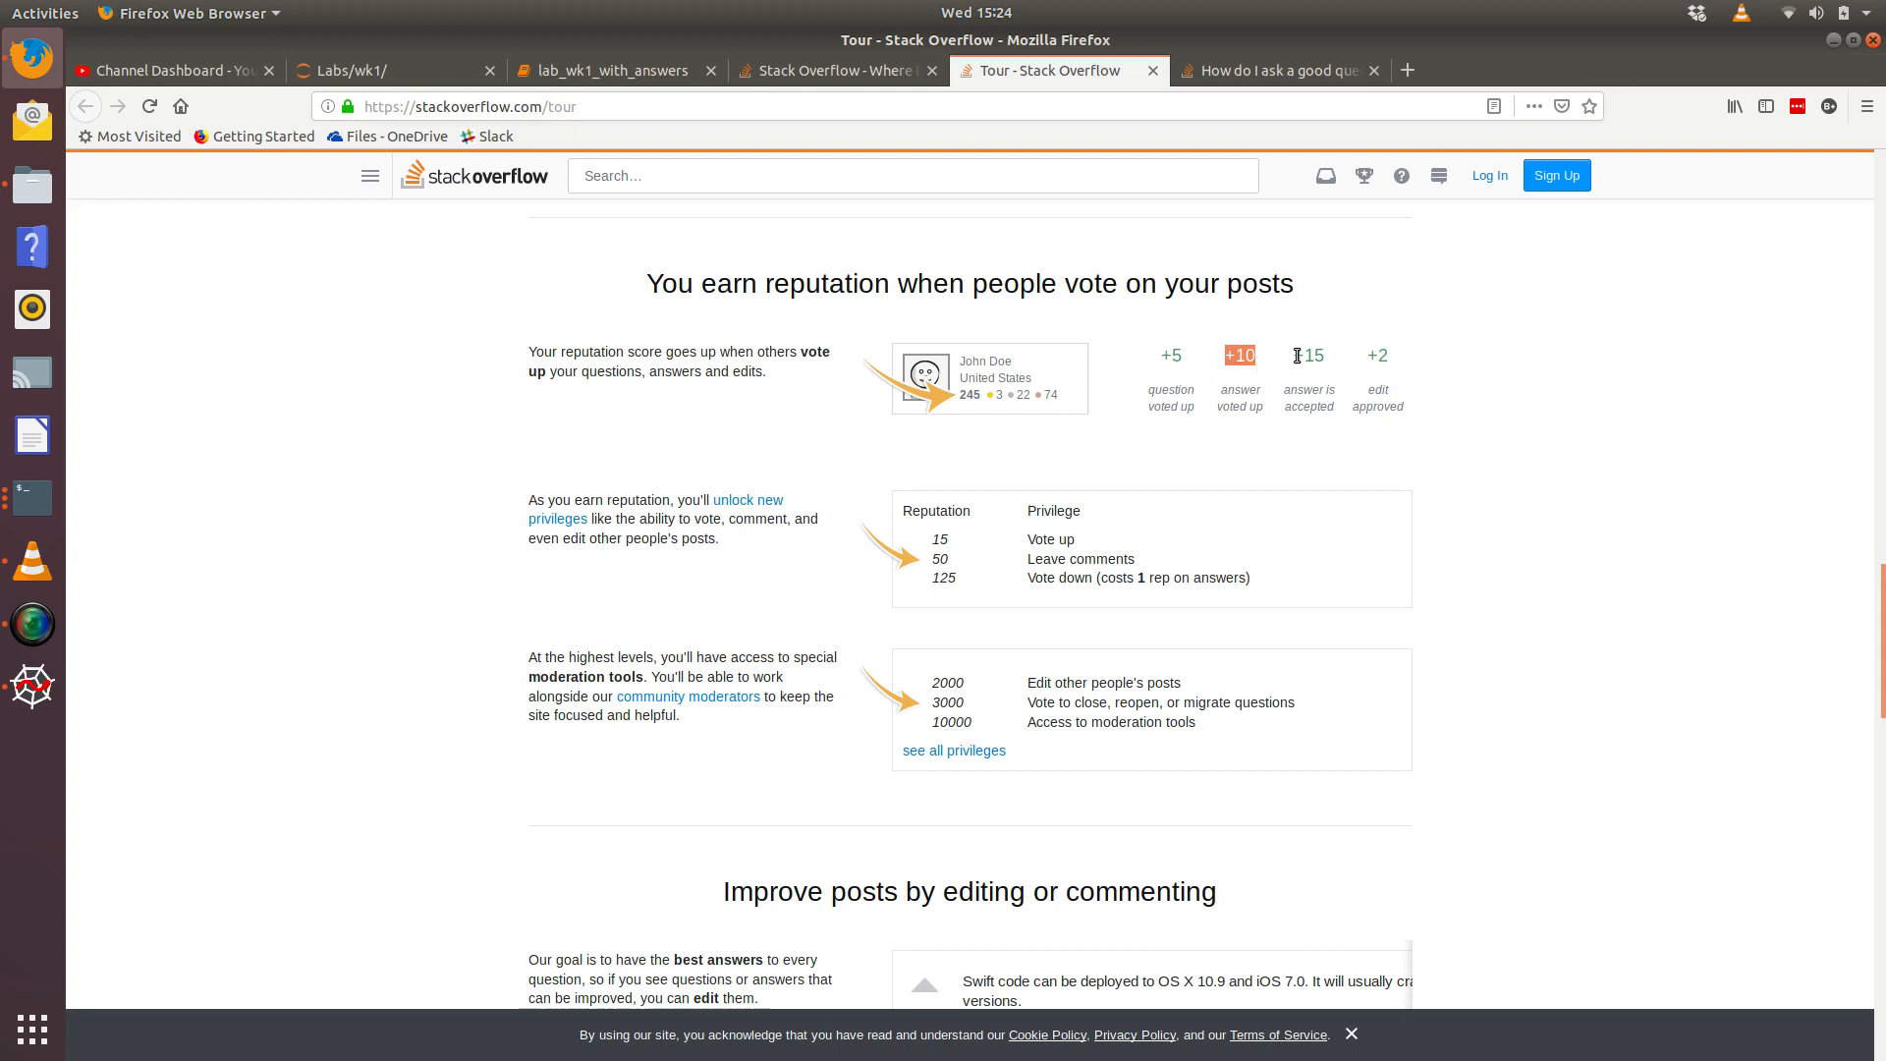
mouse_move(1308, 354)
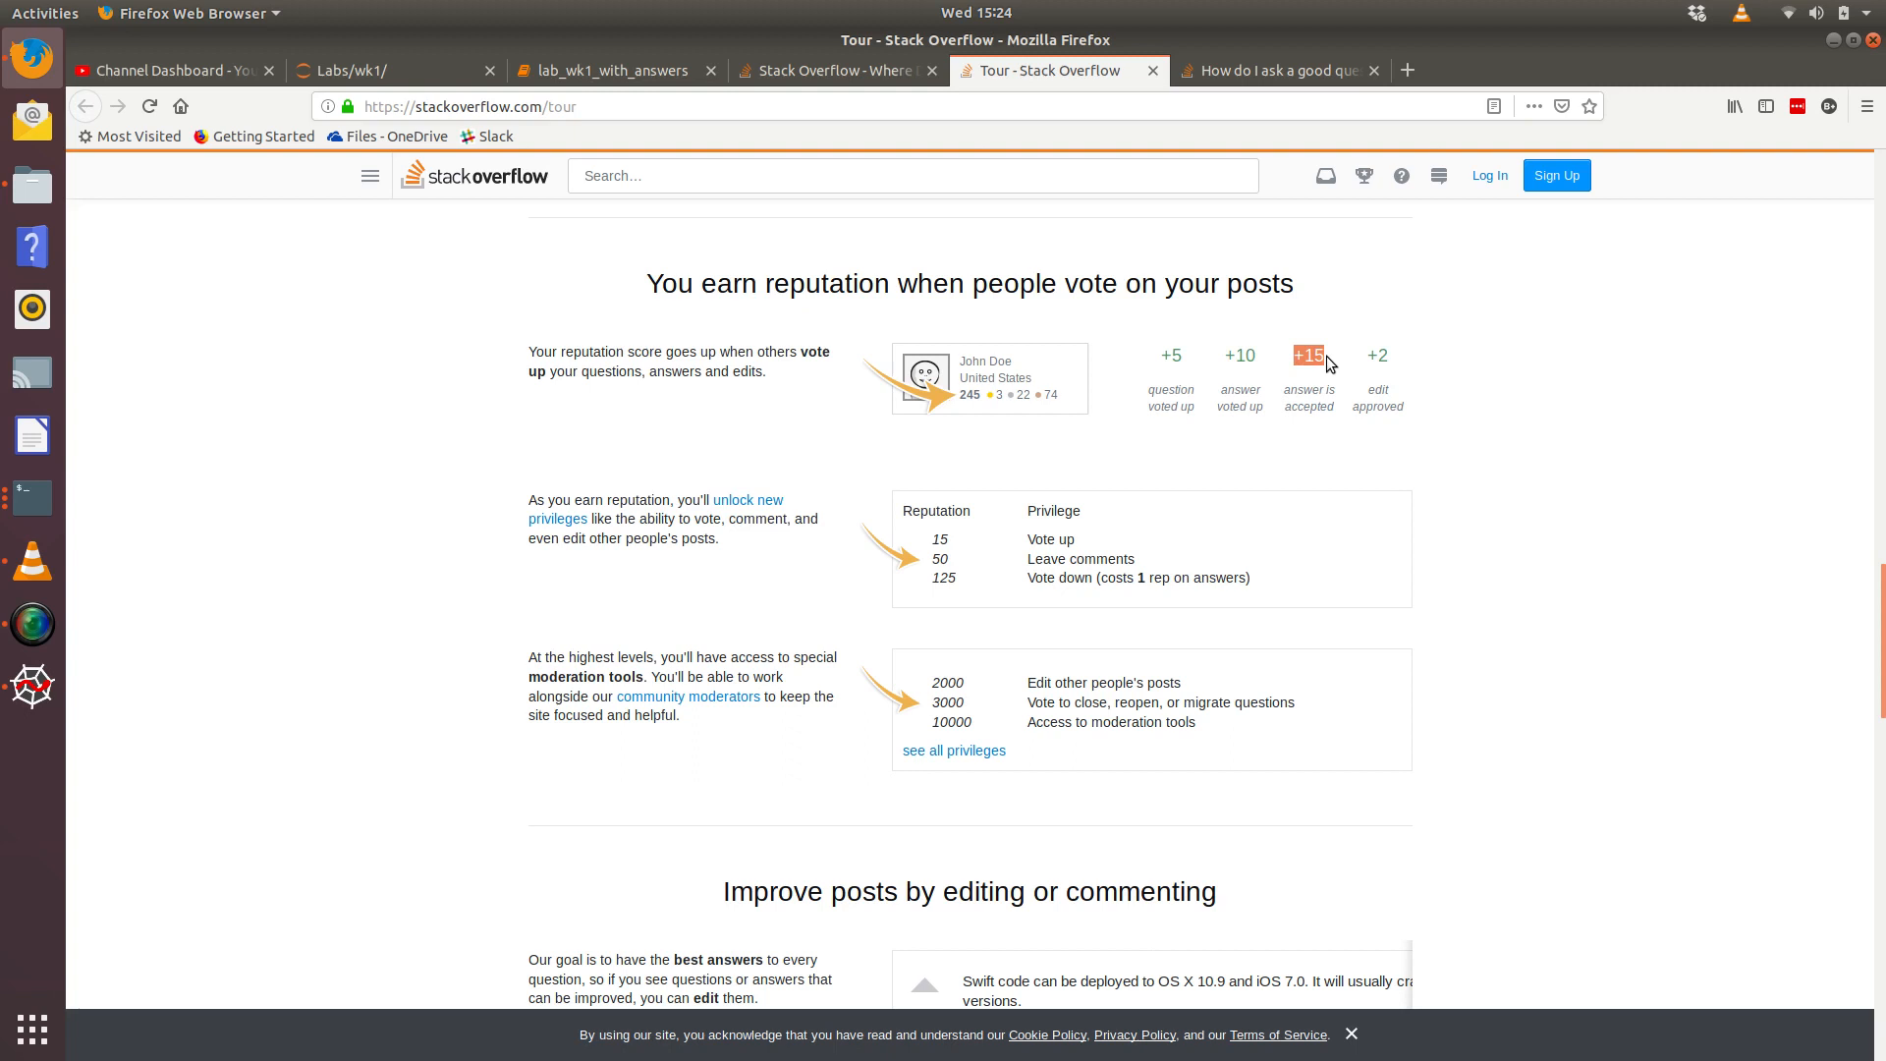
mouse_move(1045, 670)
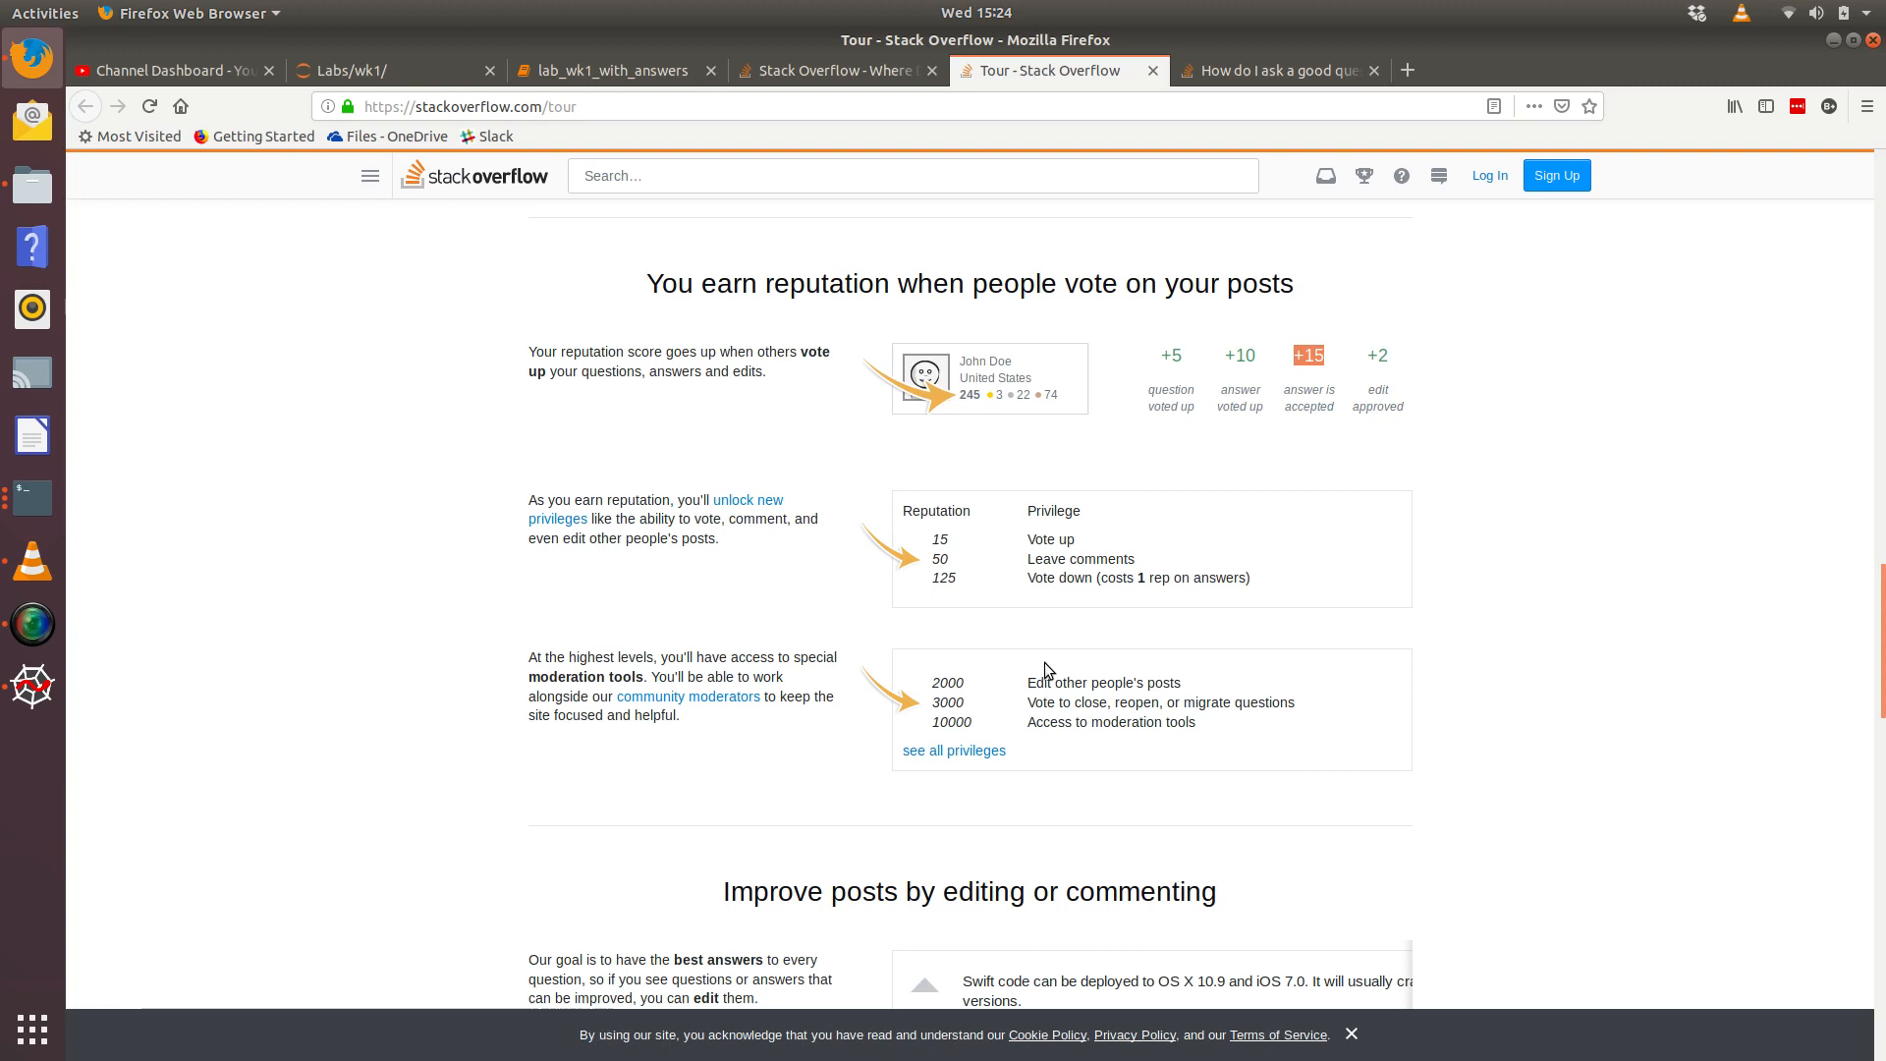
mouse_move(966, 563)
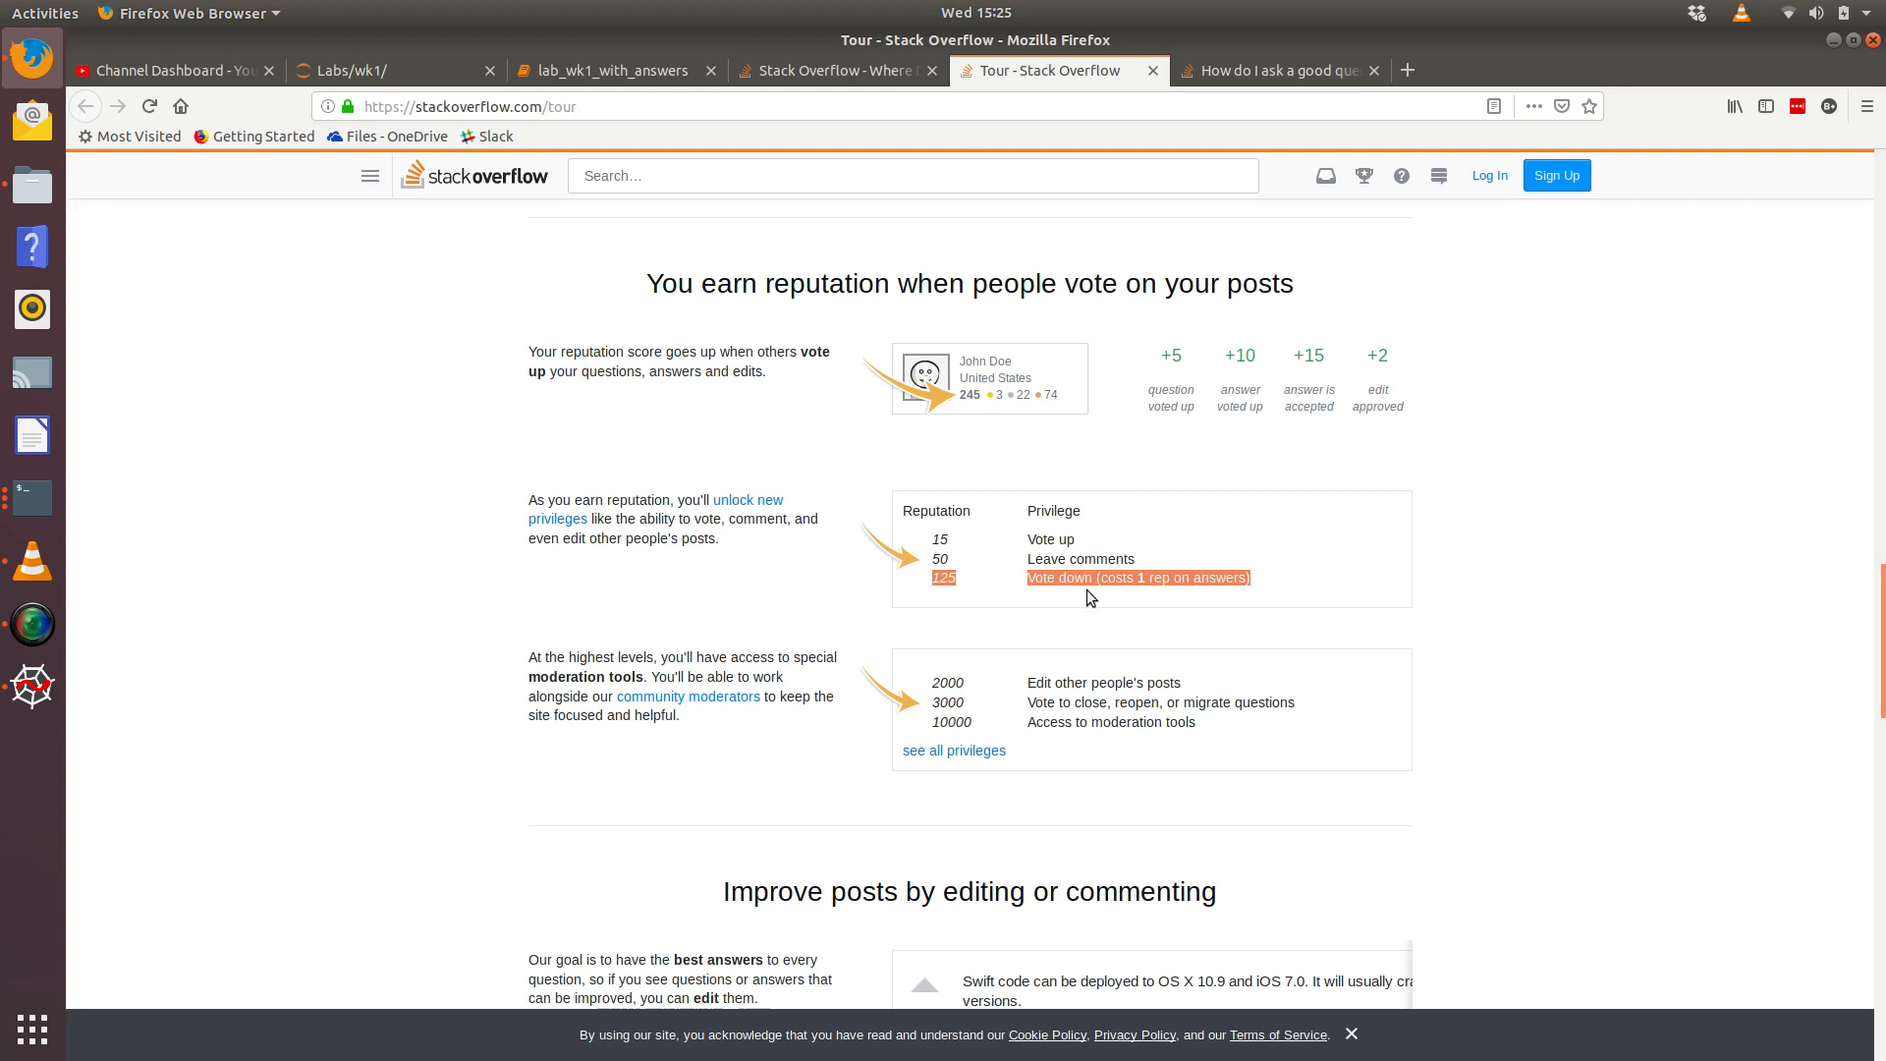
mouse_move(948, 595)
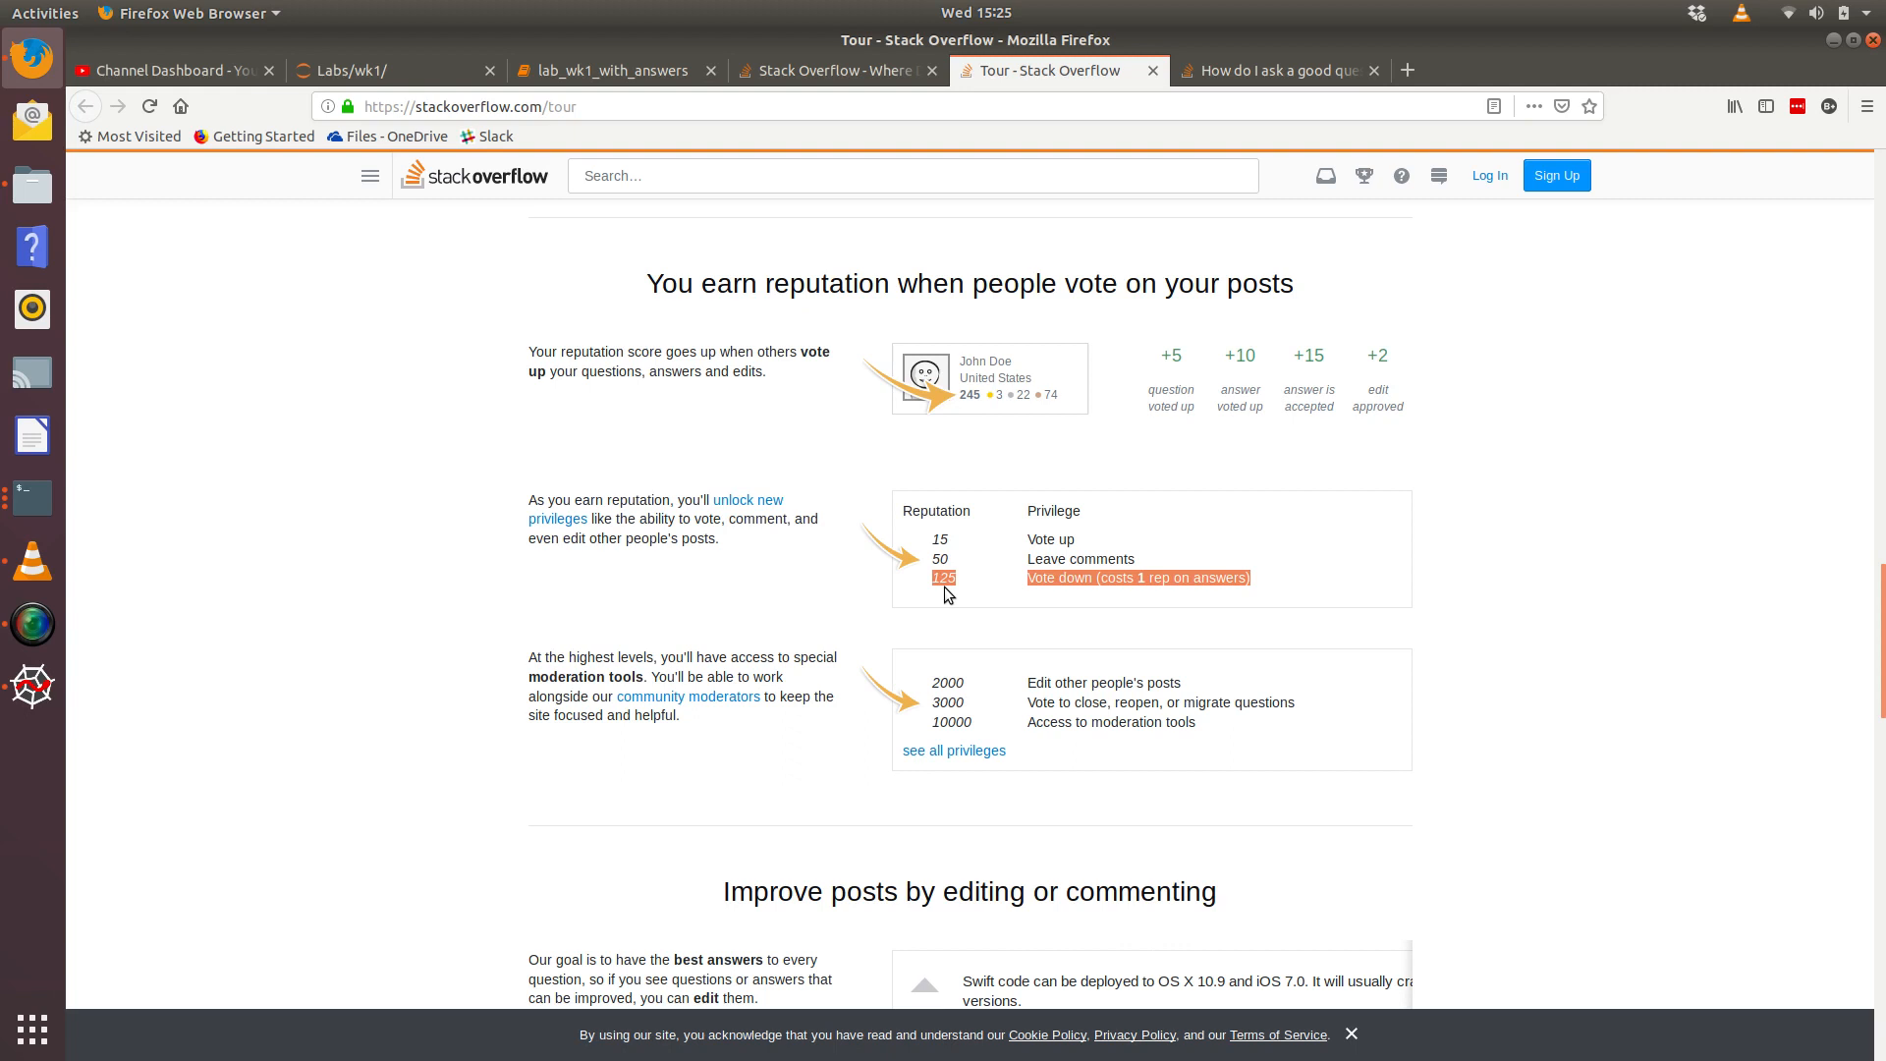
mouse_move(986, 719)
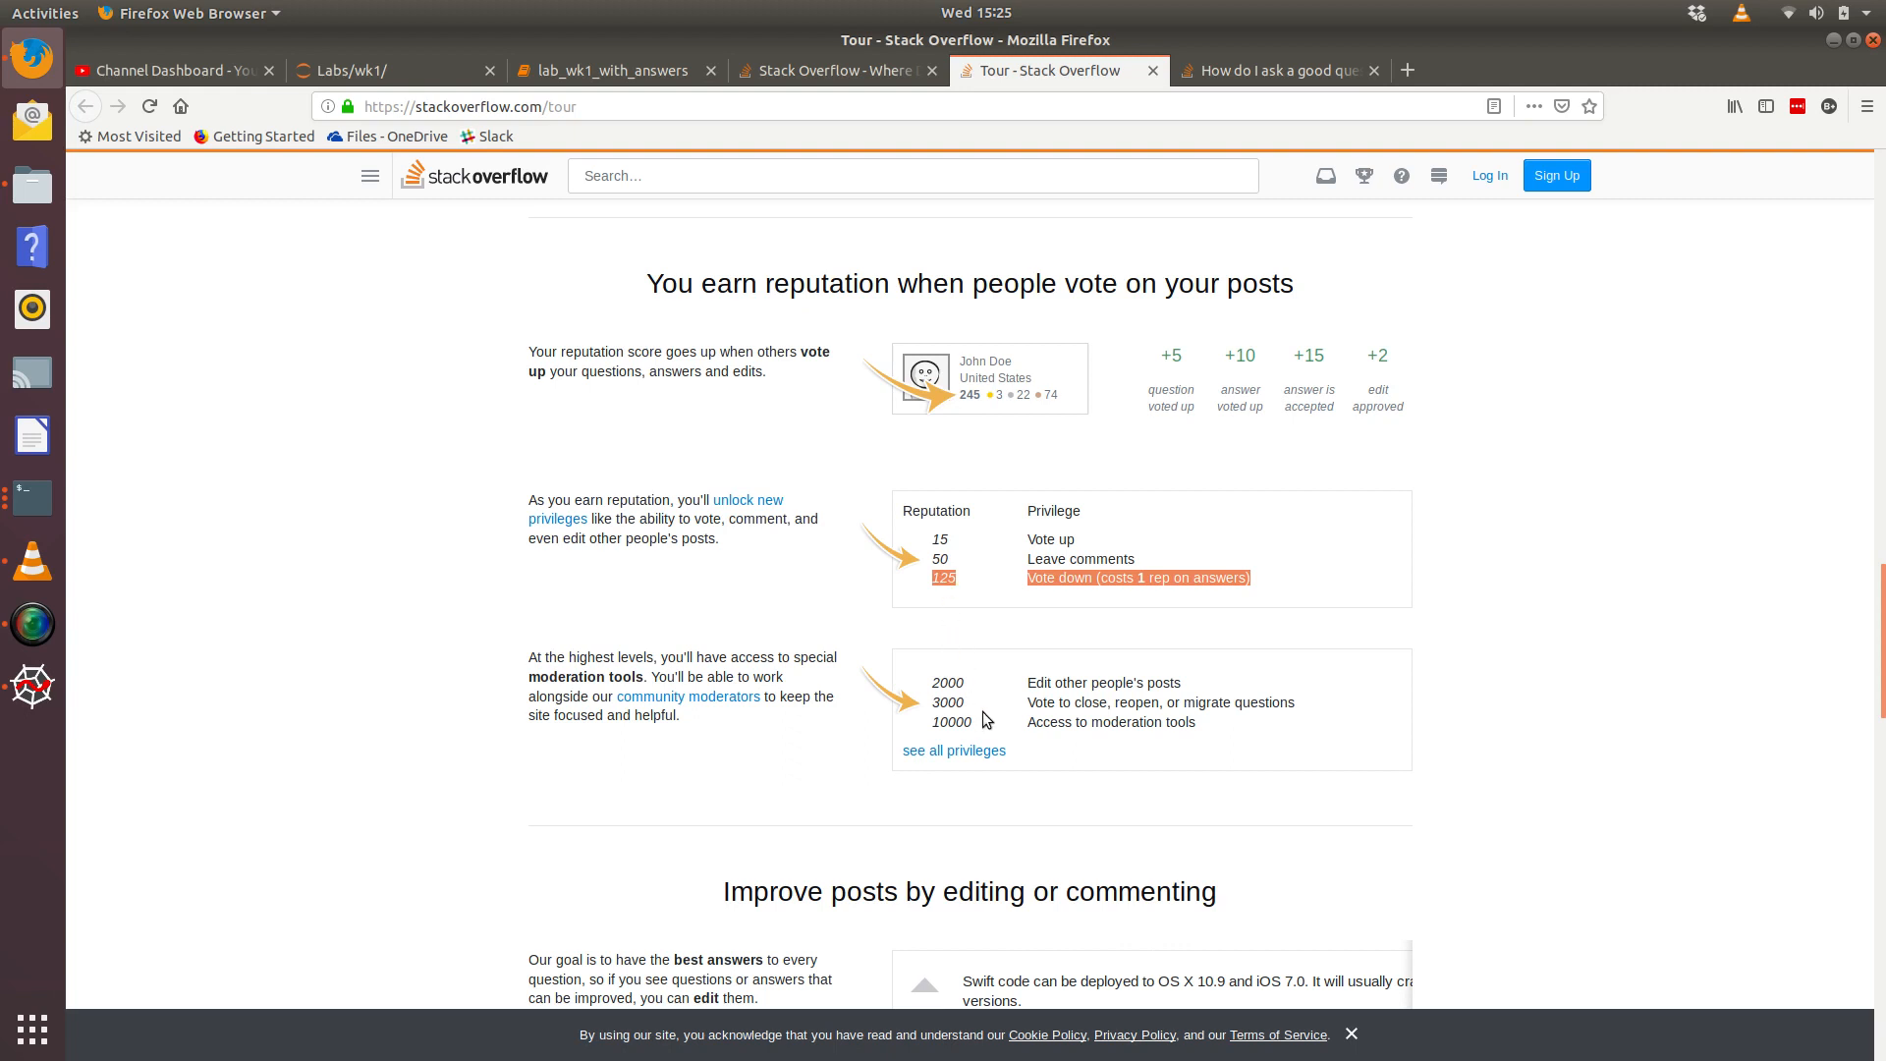
scroll(down, 3)
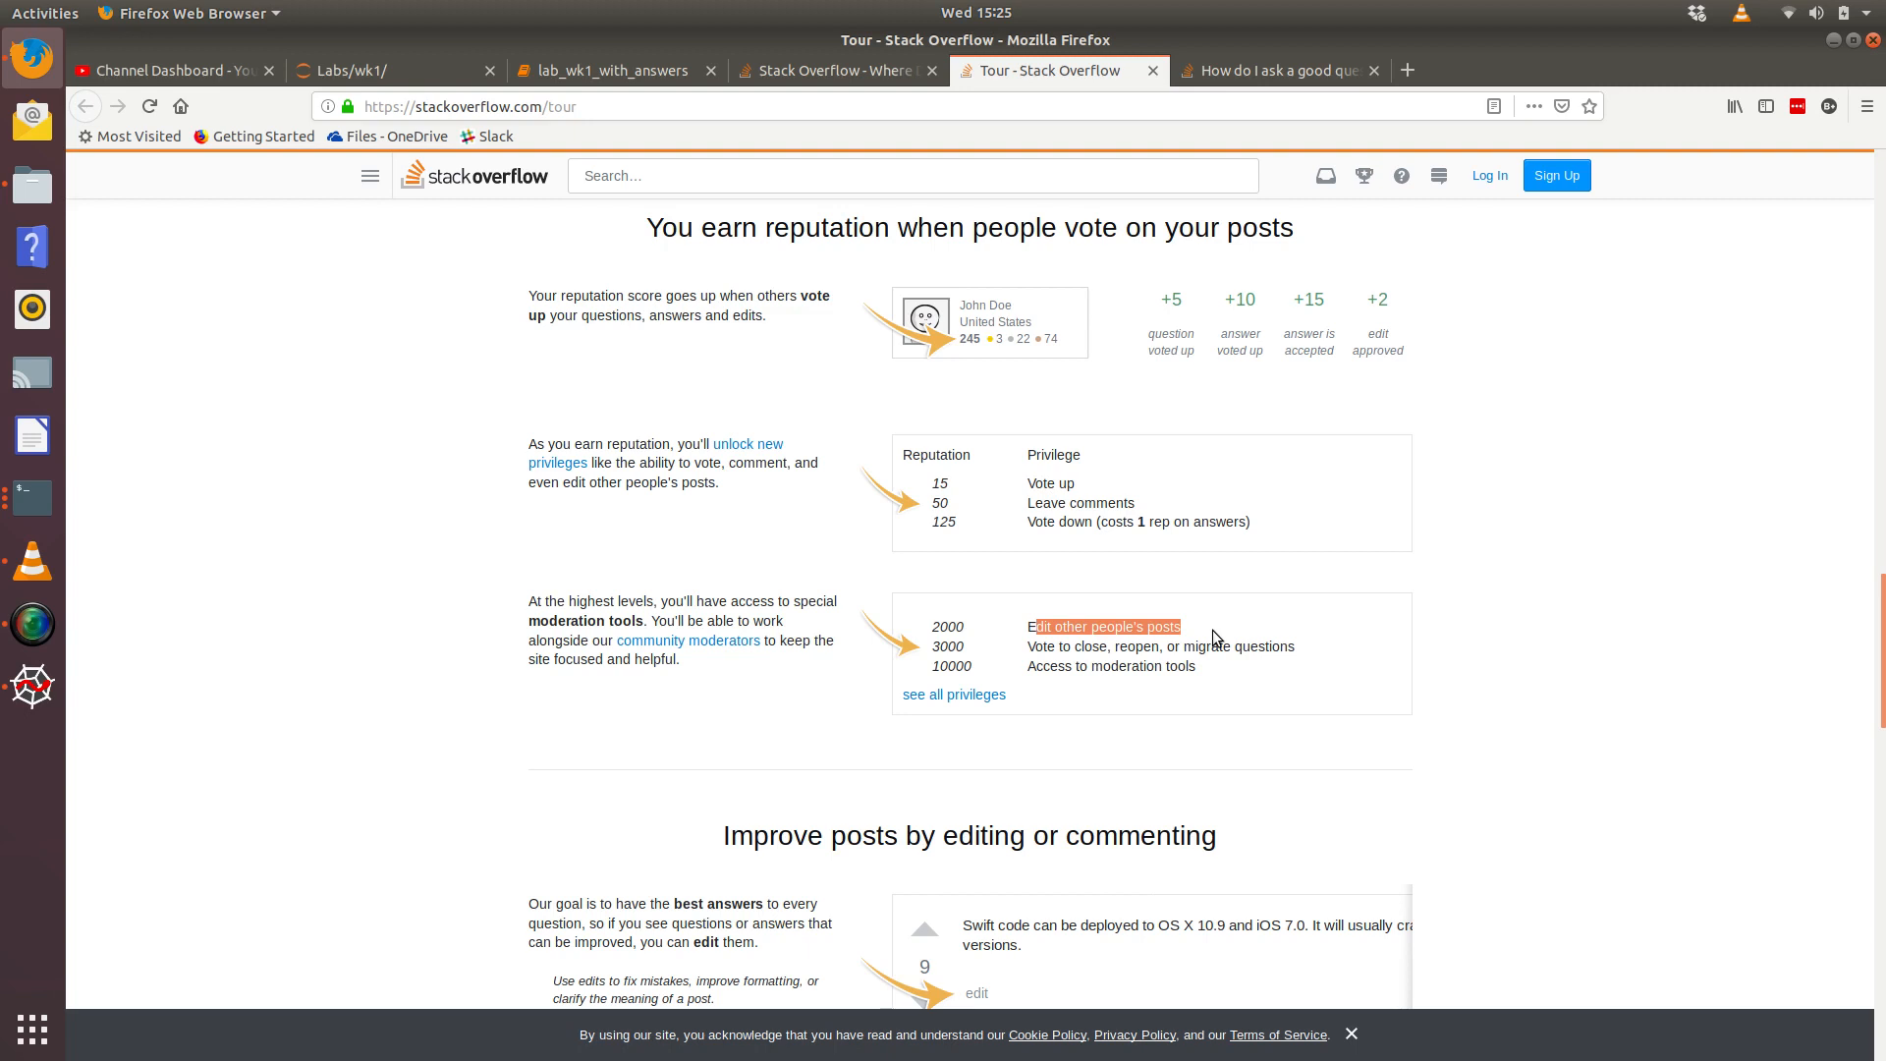
mouse_move(931, 654)
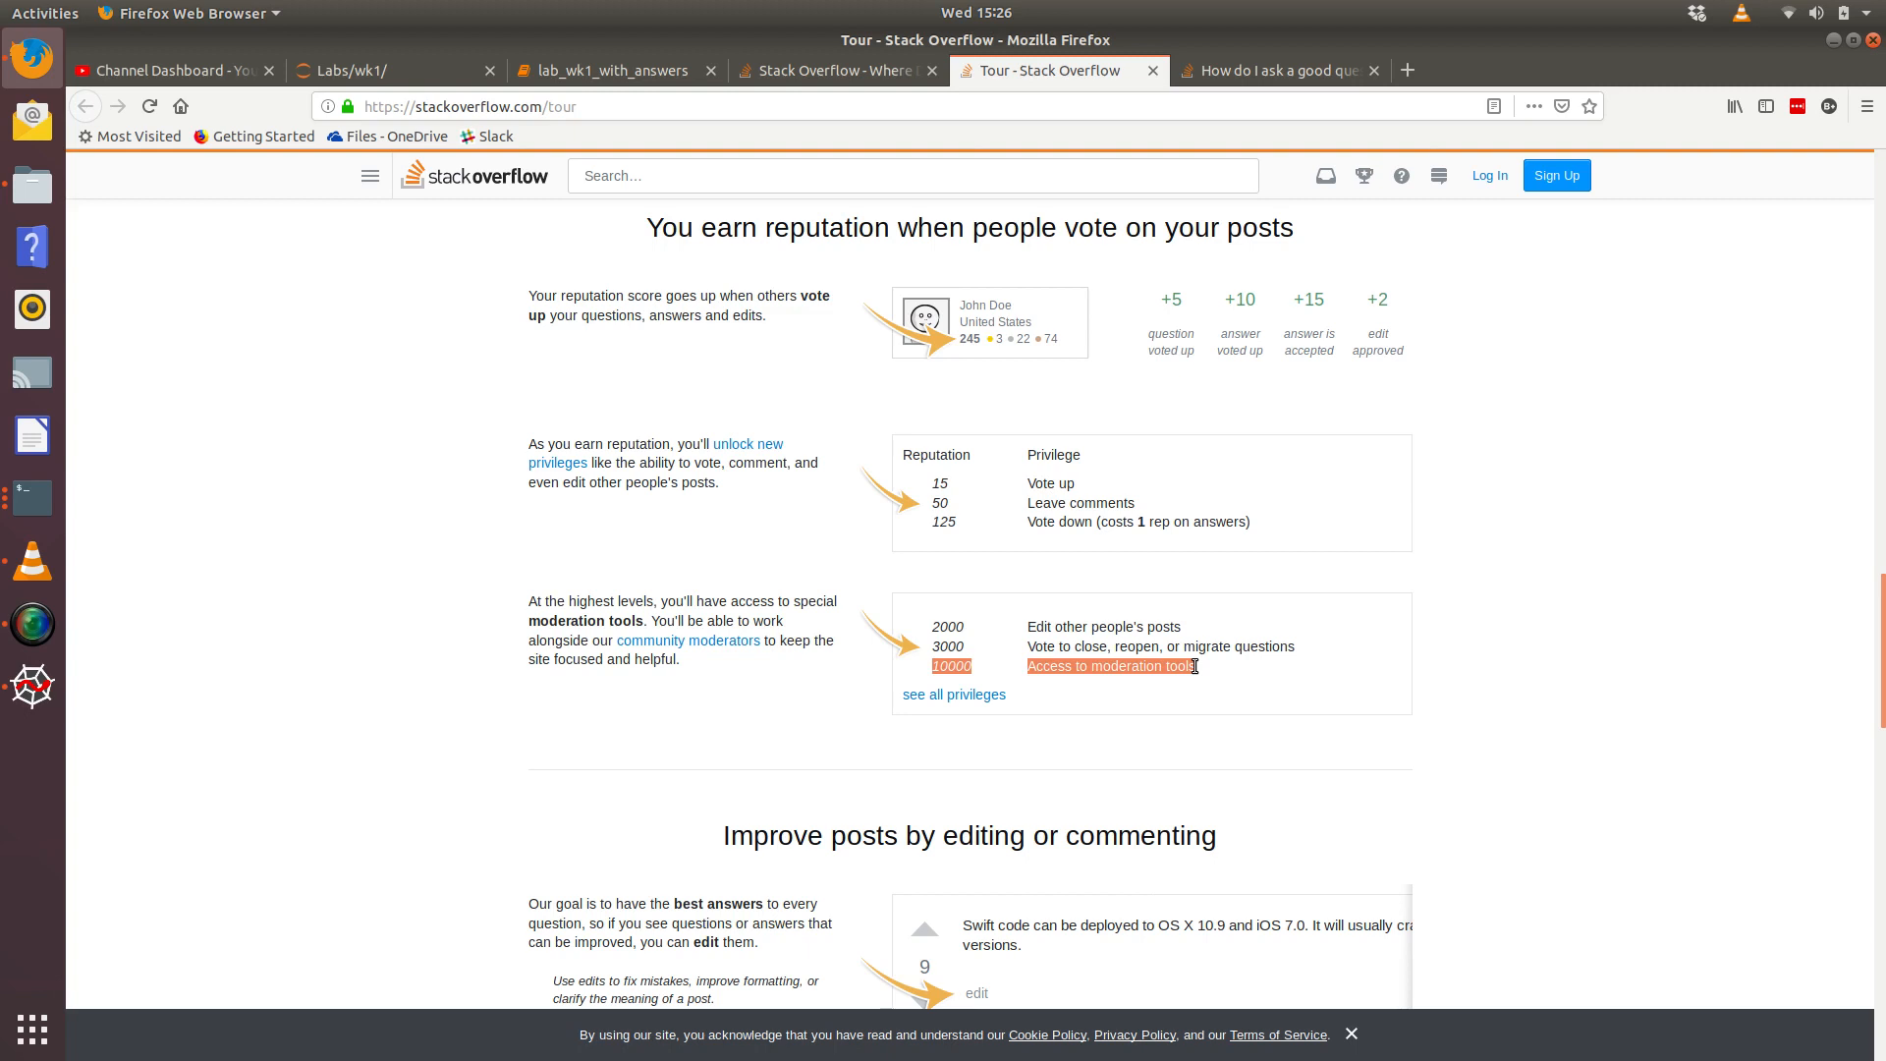
mouse_move(1330, 347)
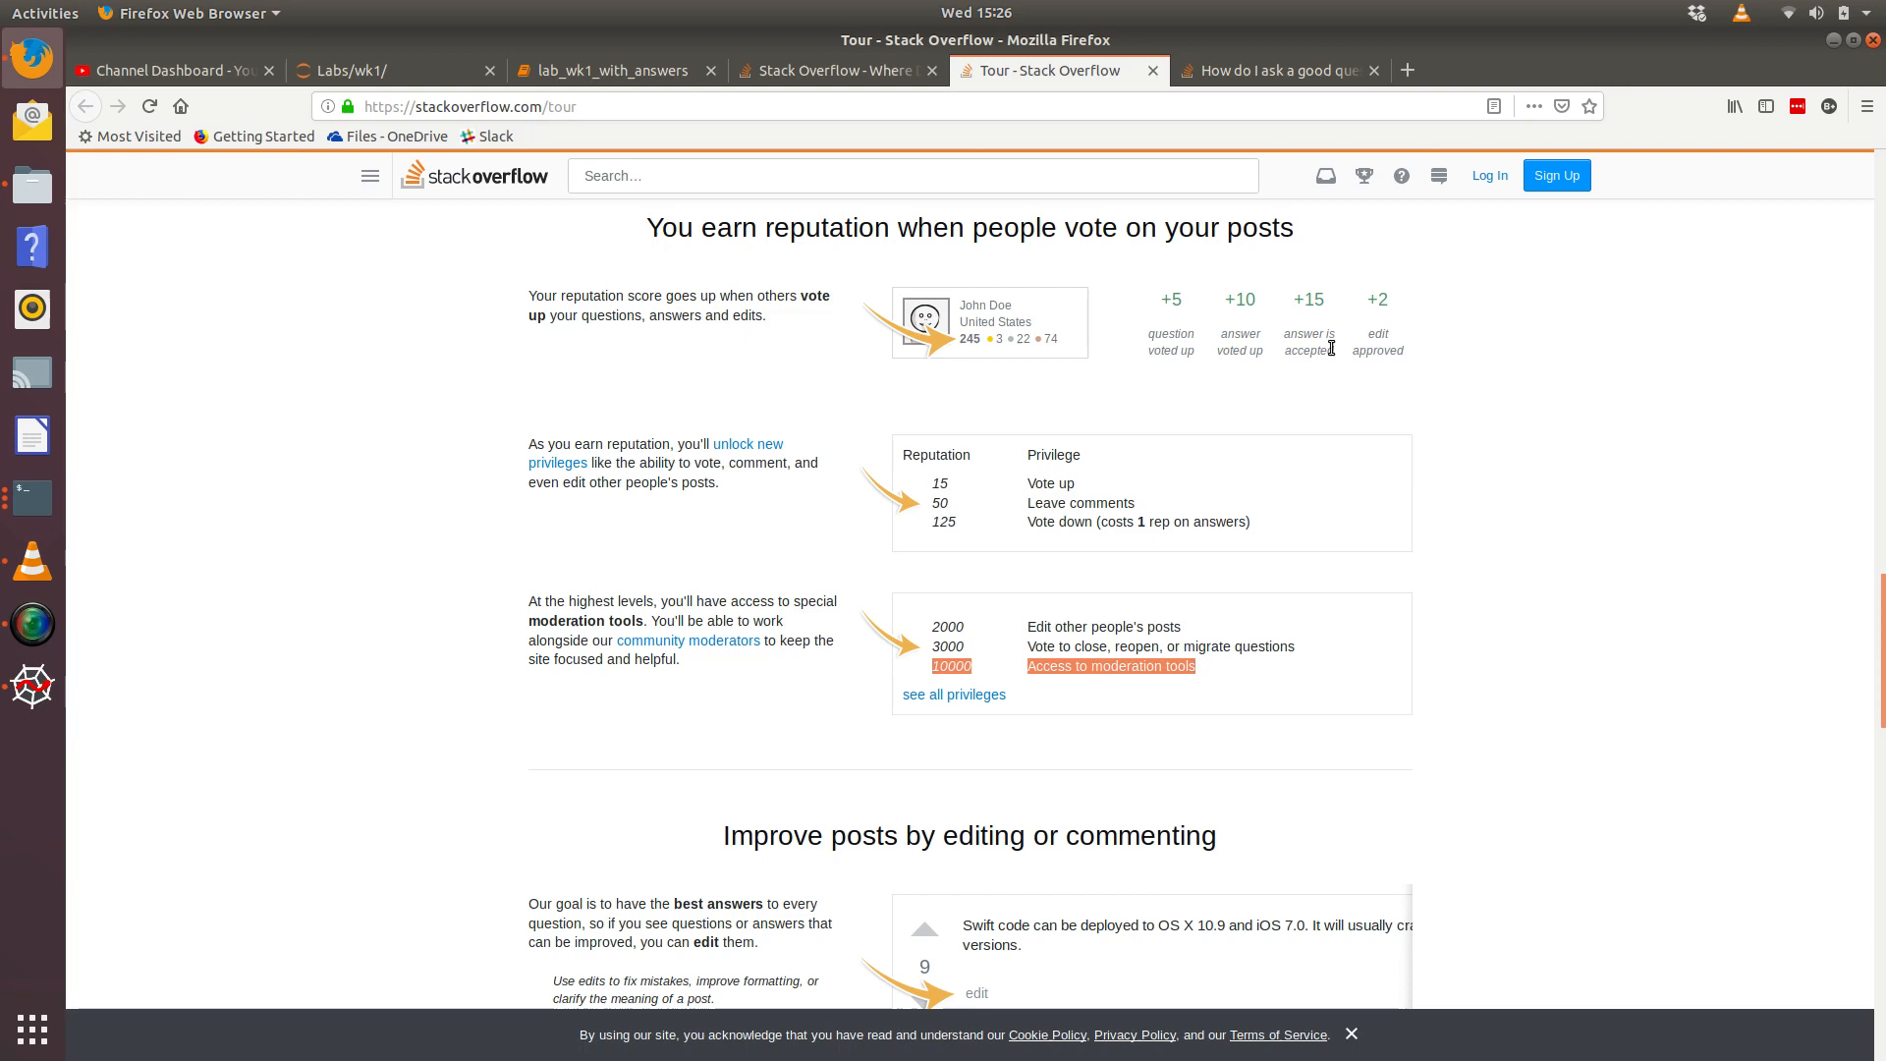
- Switch to the 'How do I ask a good question?' help tab and scroll through the guide
click(1275, 70)
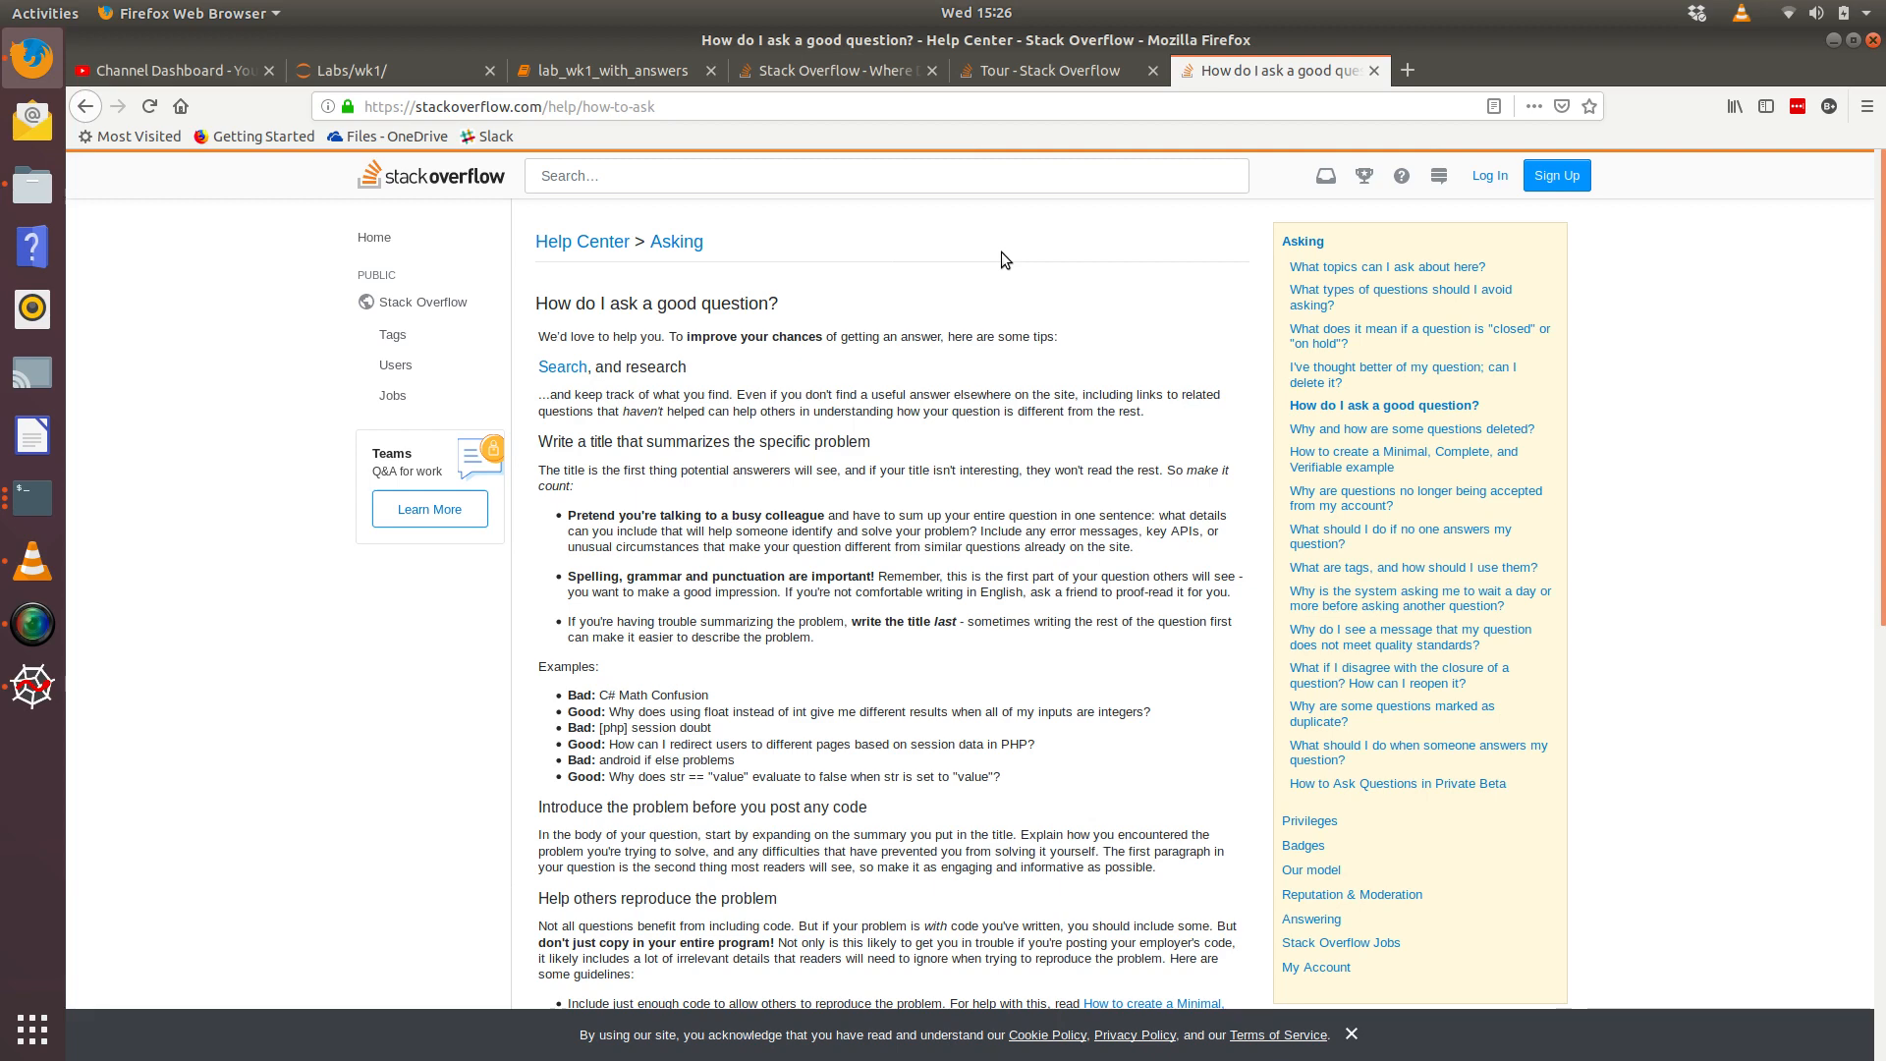
mouse_move(990, 465)
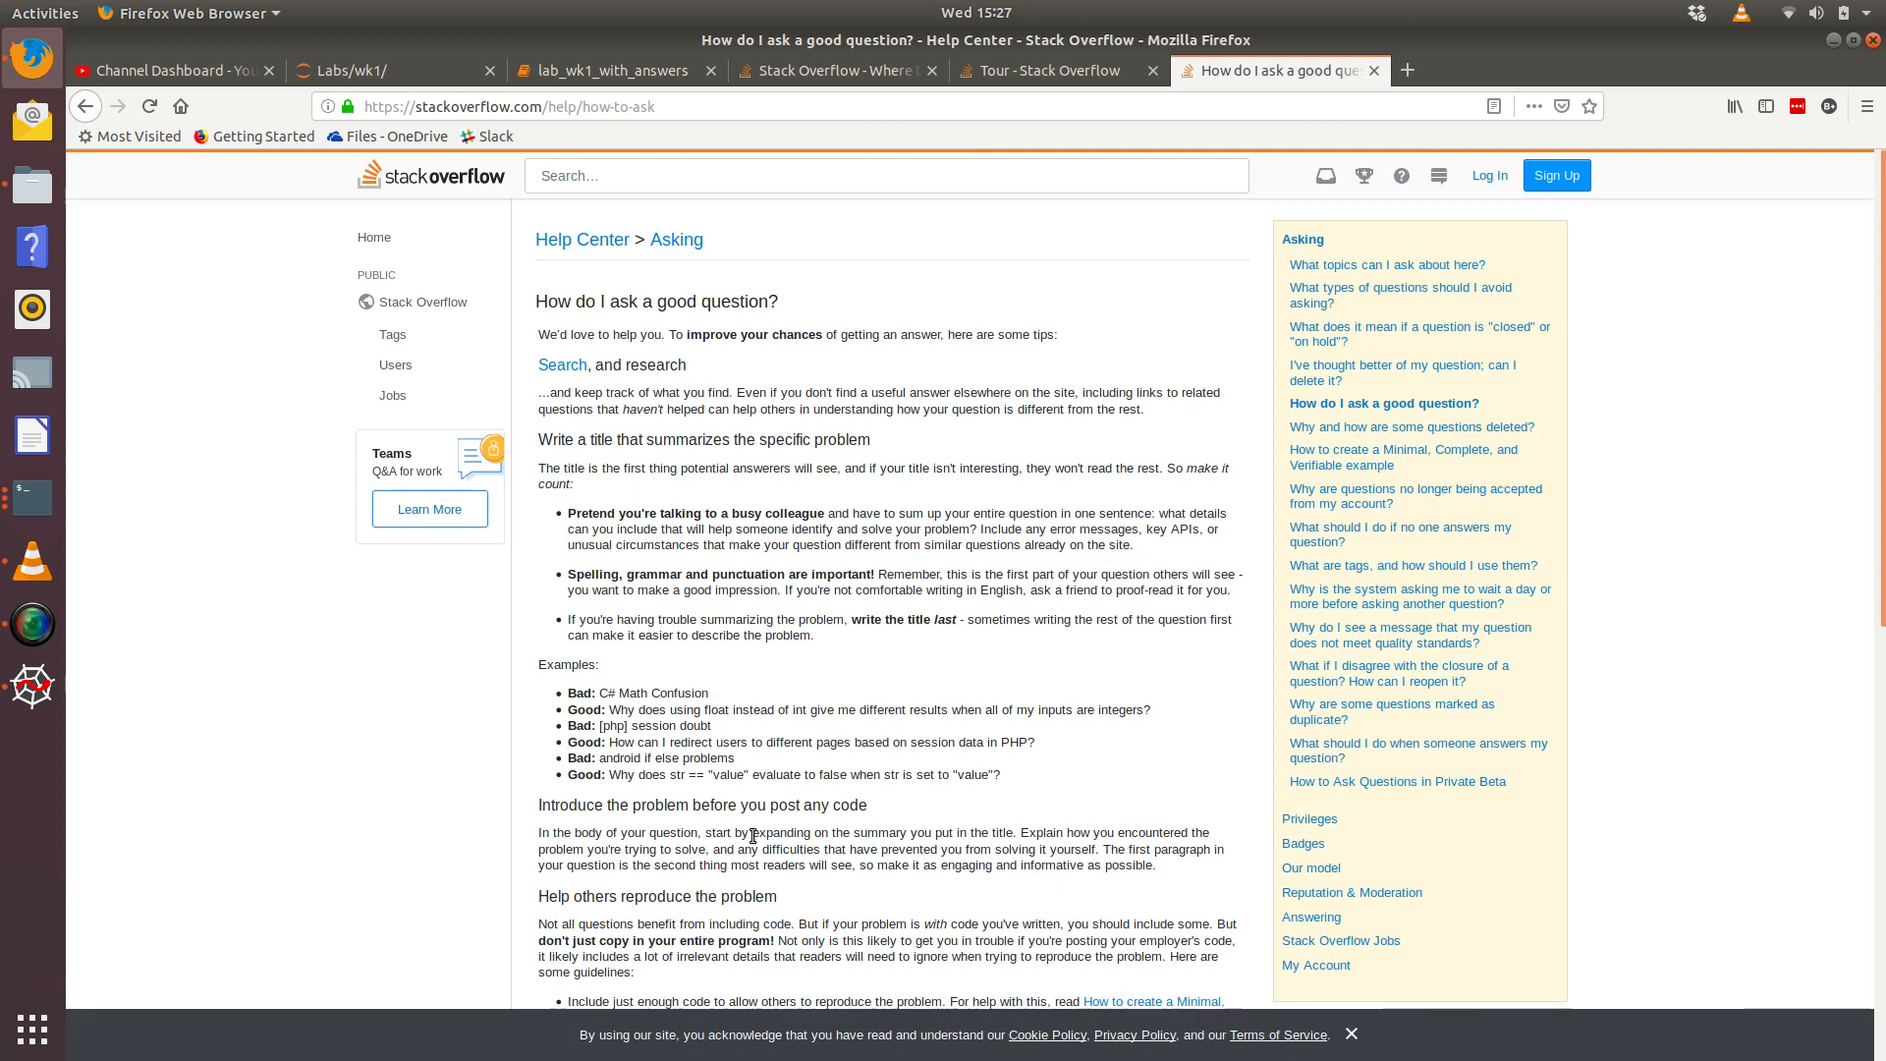
scroll(down, 3)
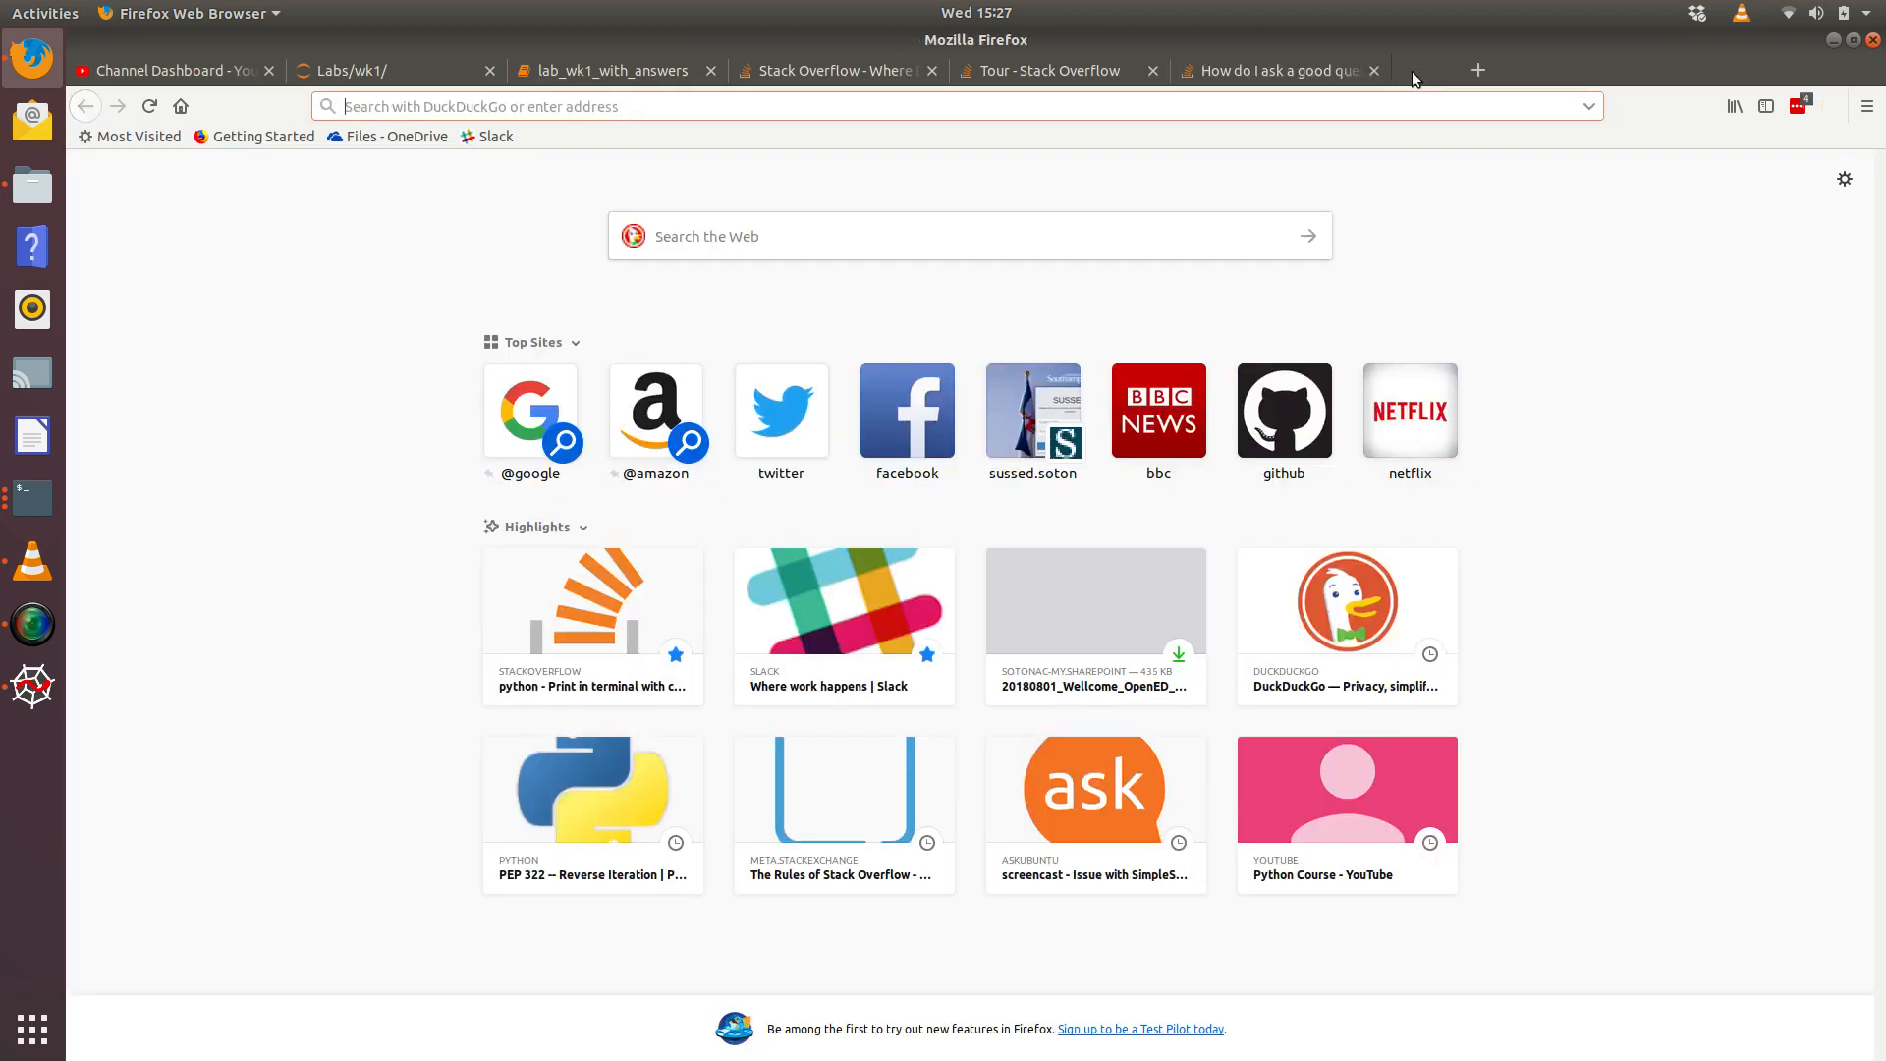
- In a new tab, search DuckDuckGo for 'python list concatenation' using the address-bar suggestion
click(1475, 70)
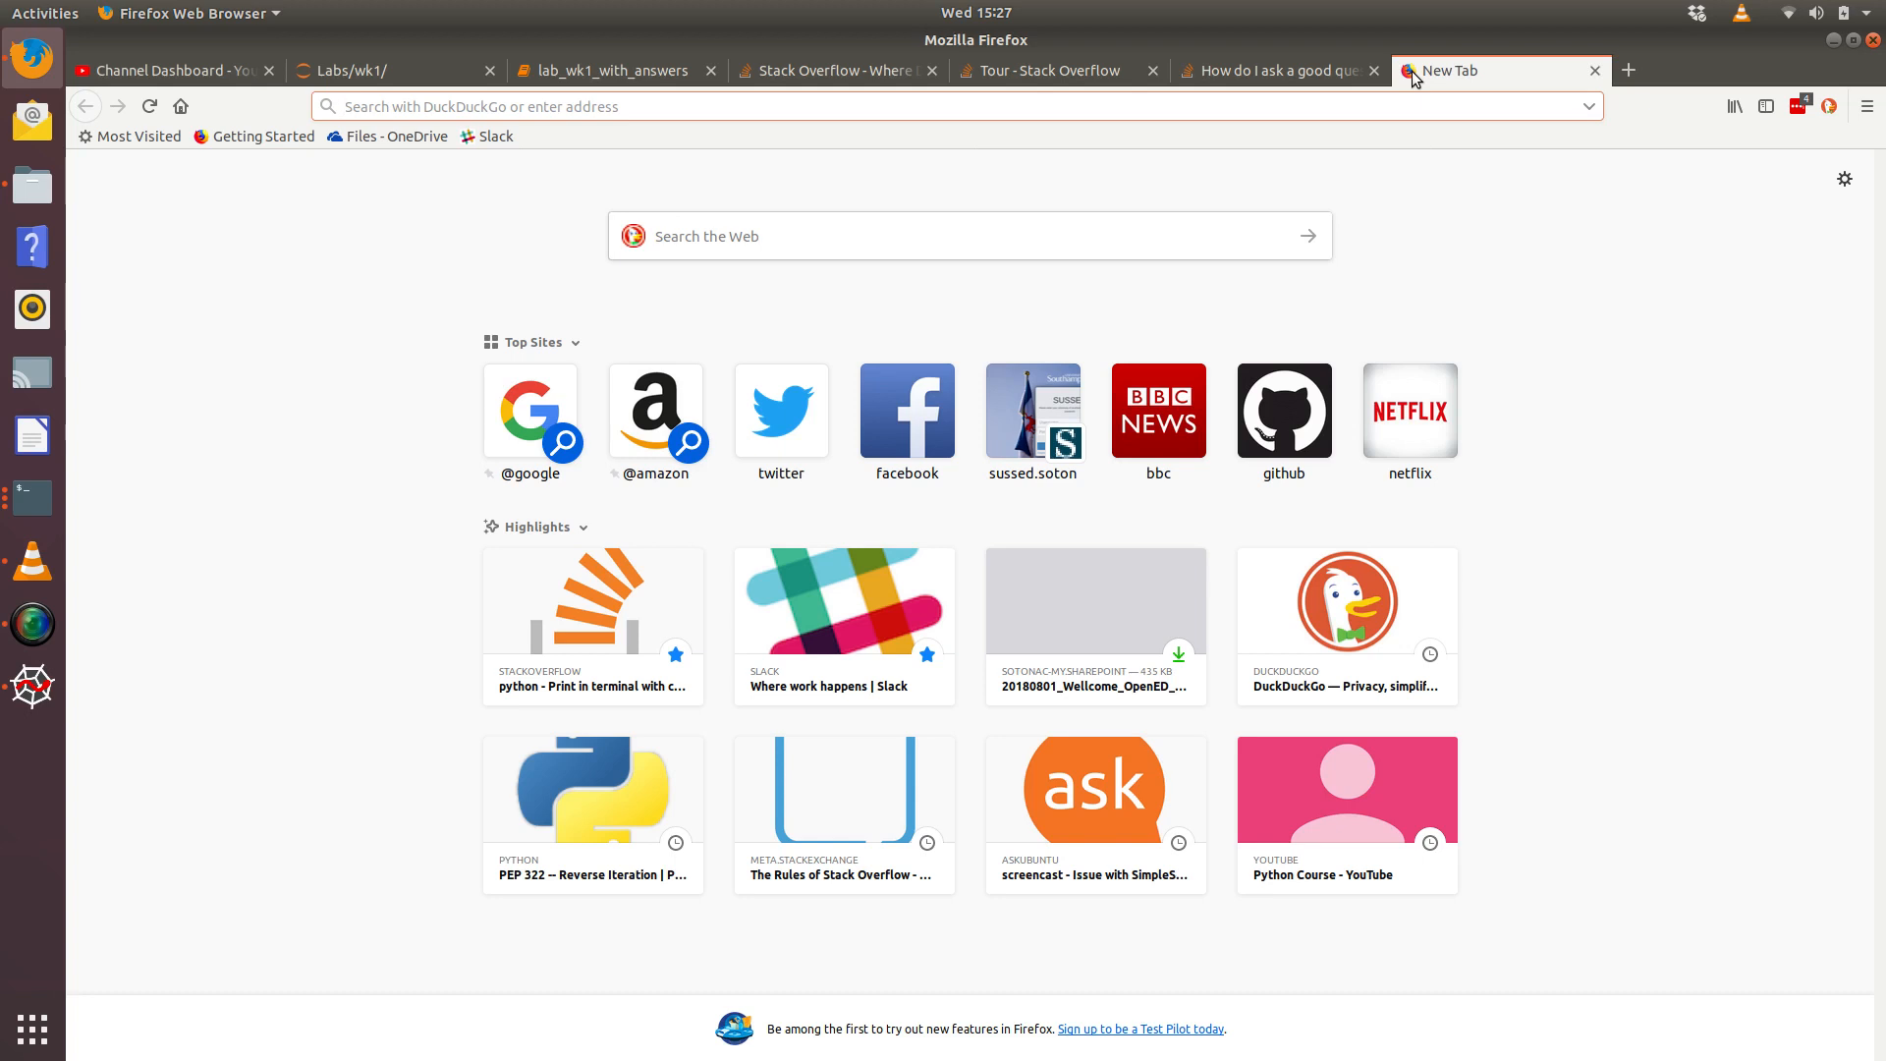
text(p)
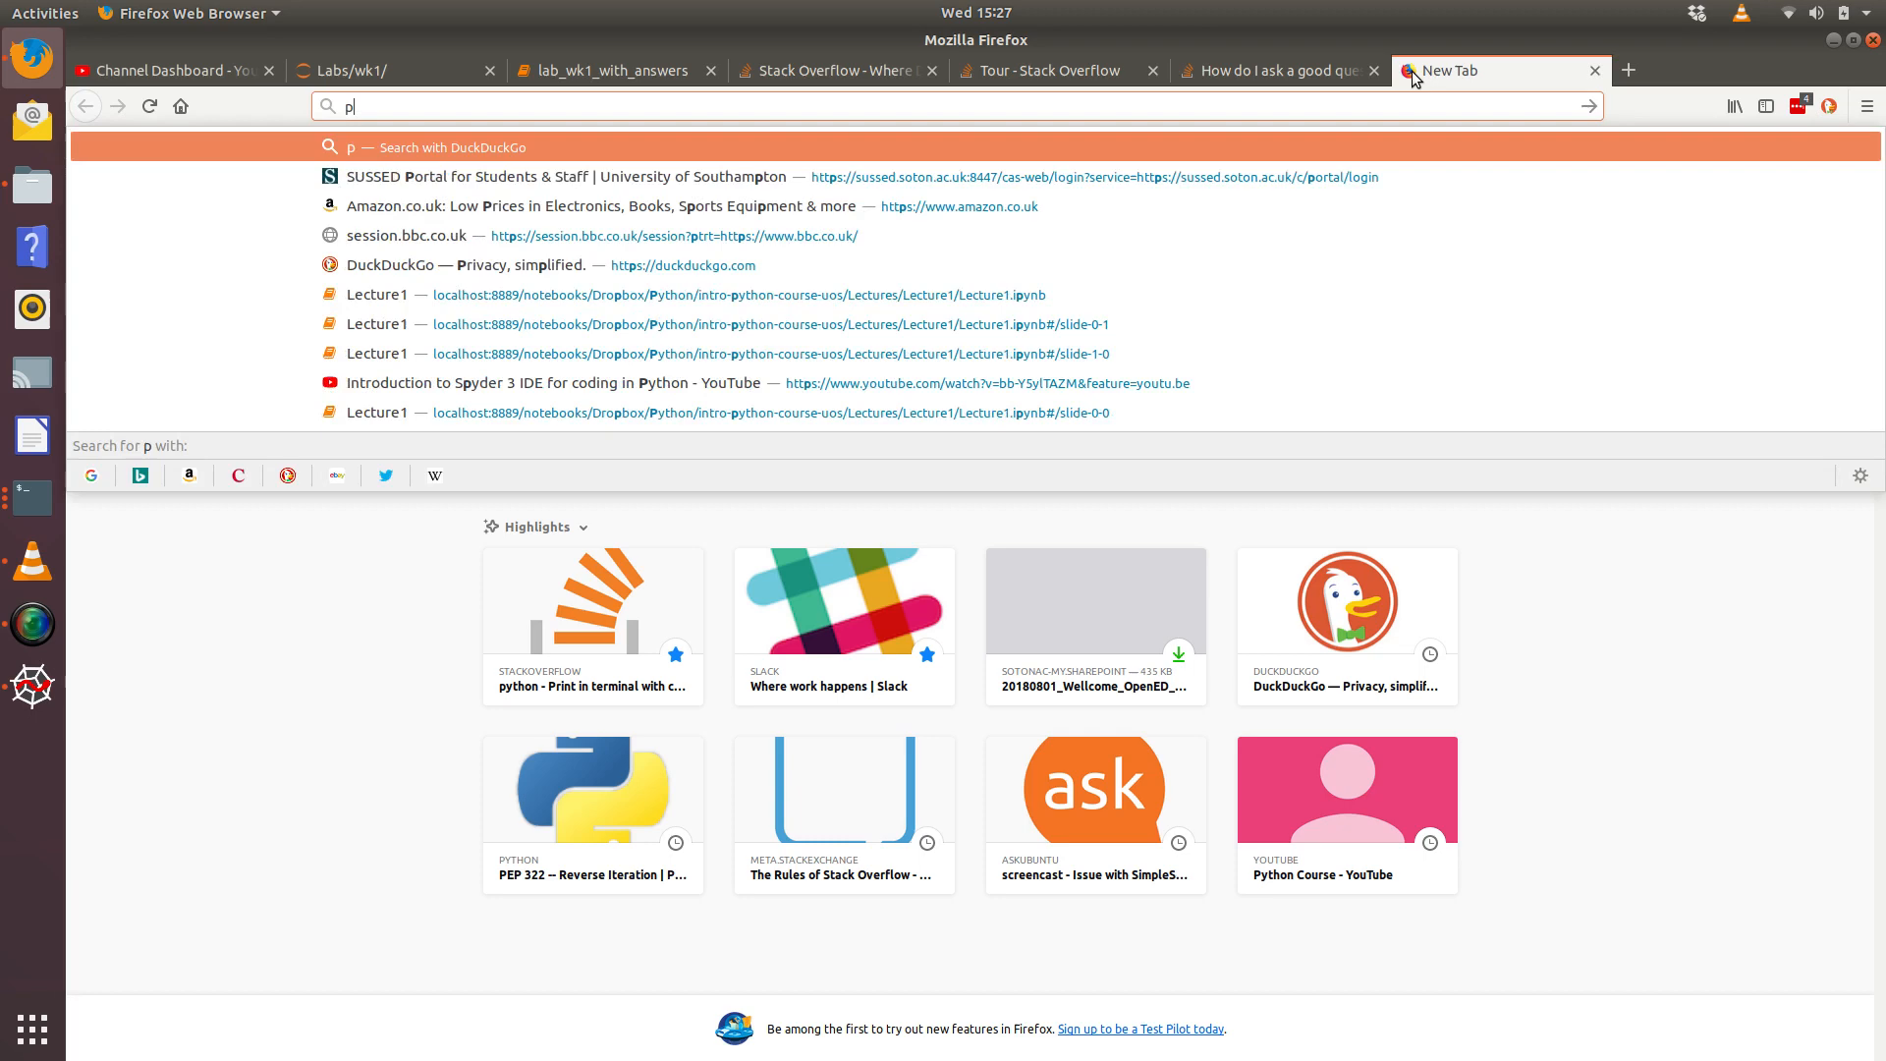
text(ython lis)
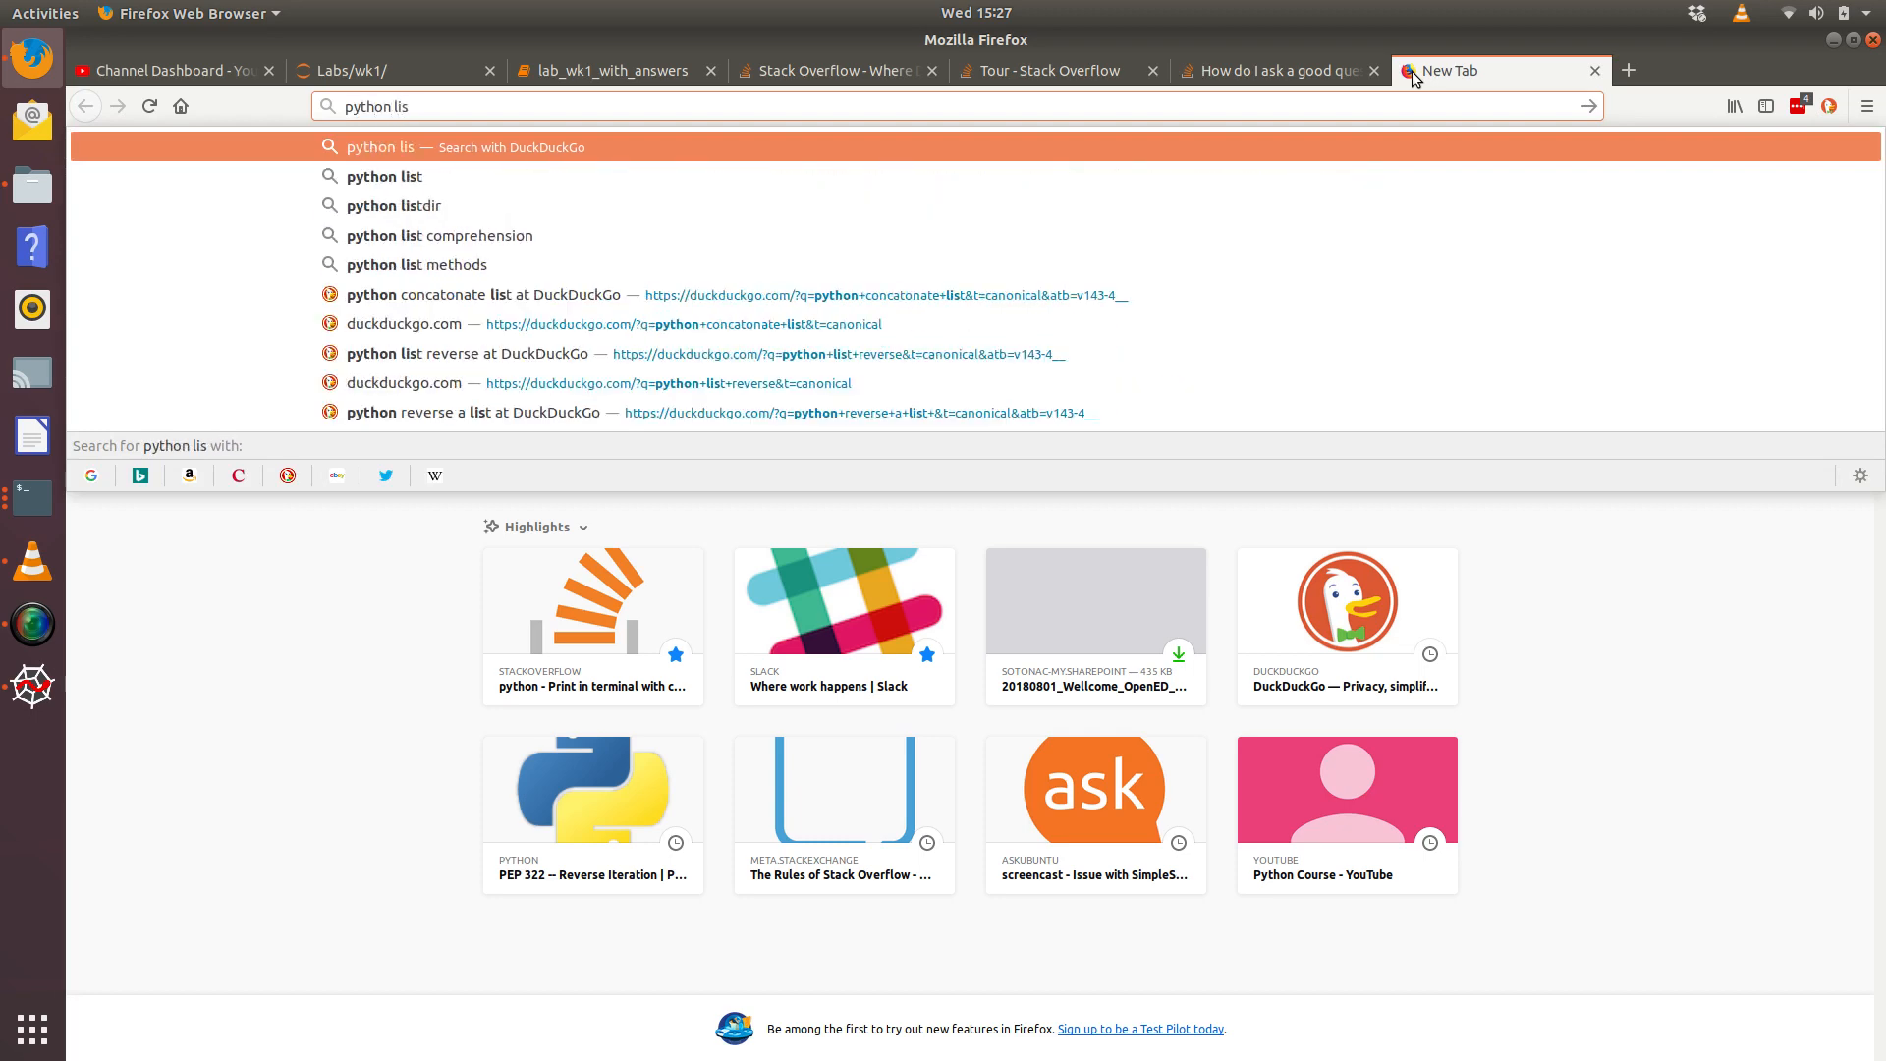
text(t con)
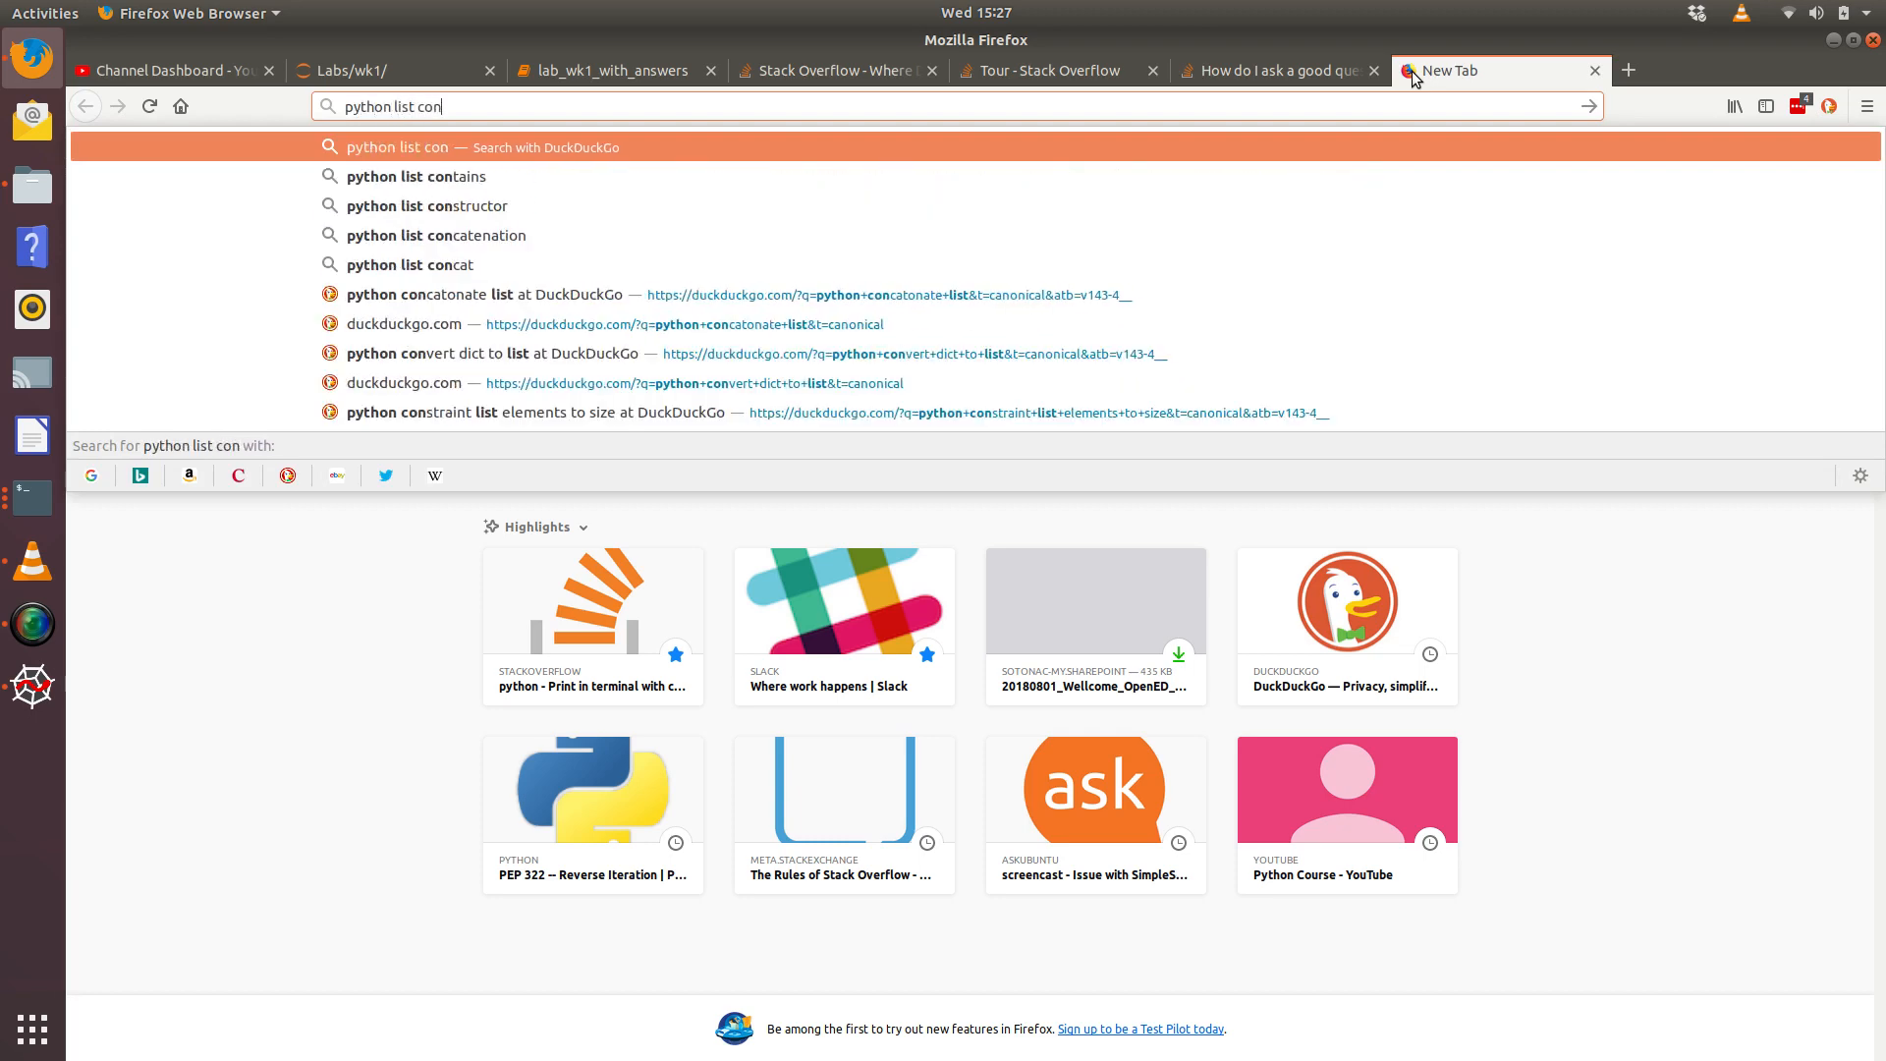
click(441, 235)
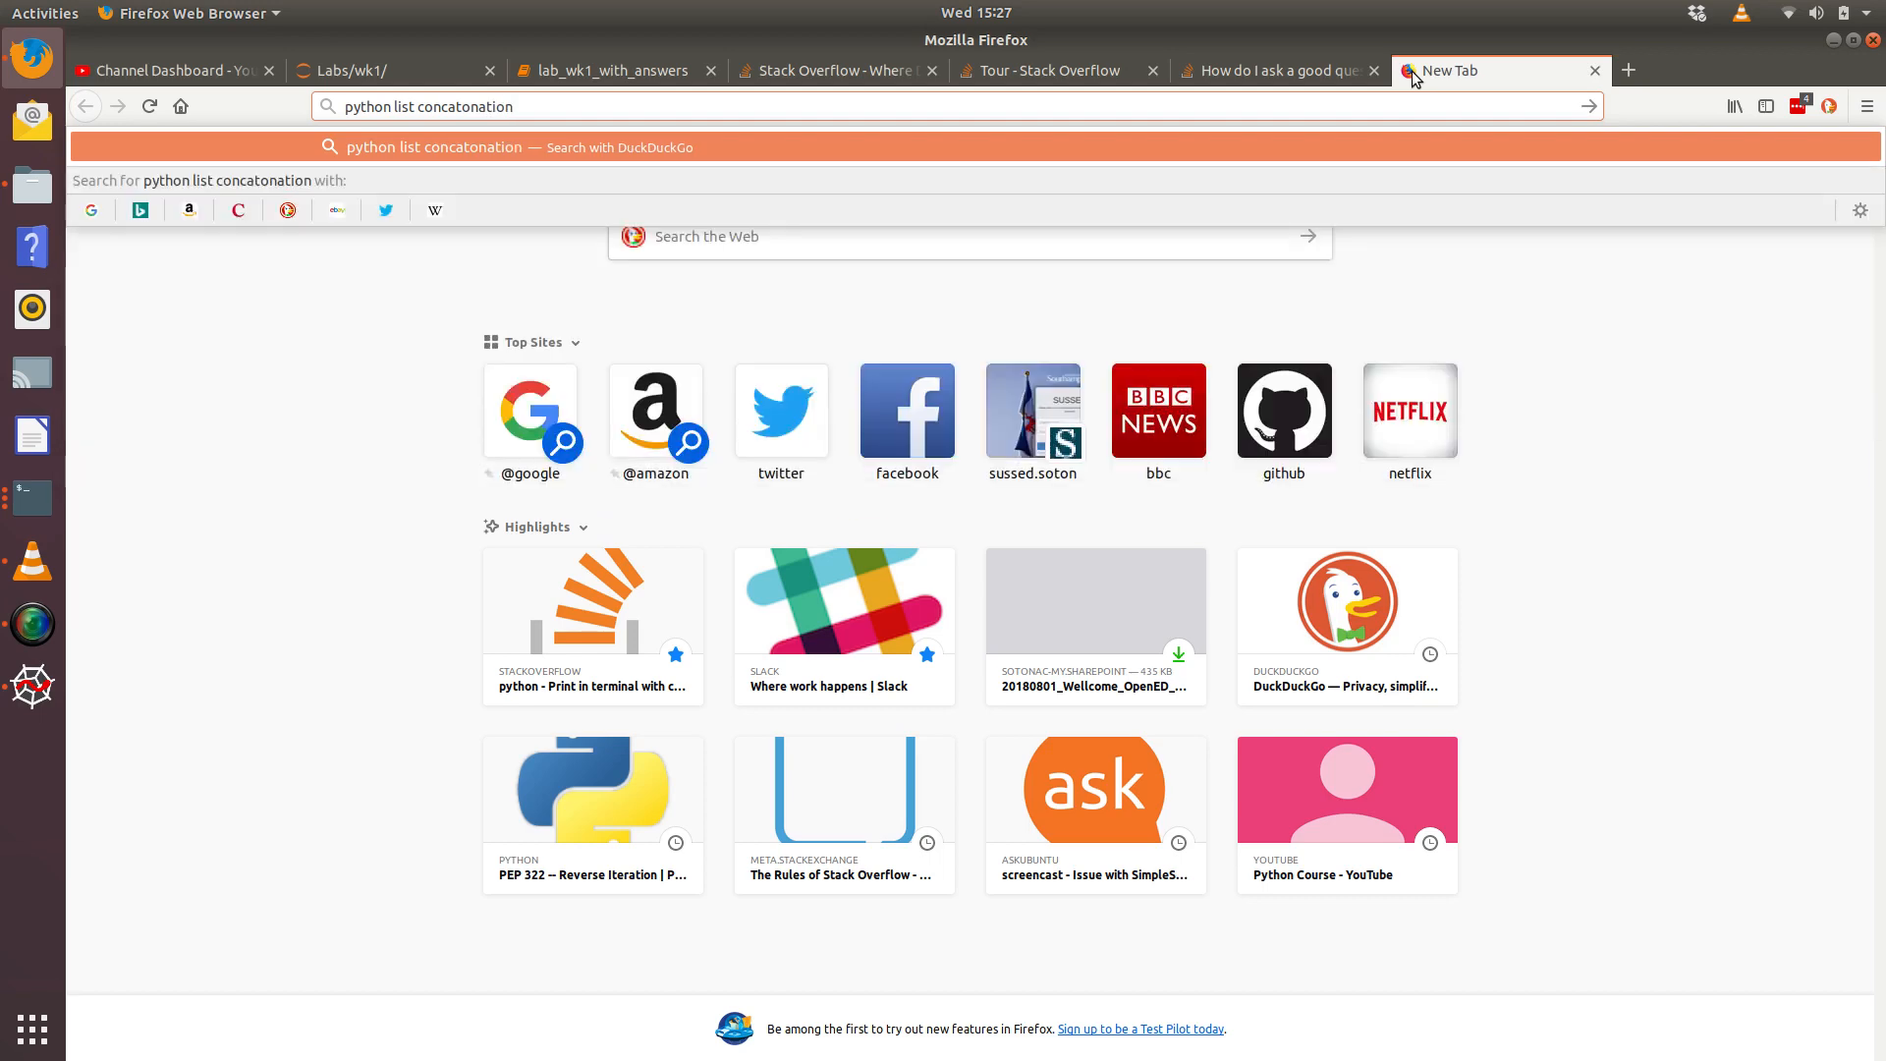
key(Return)
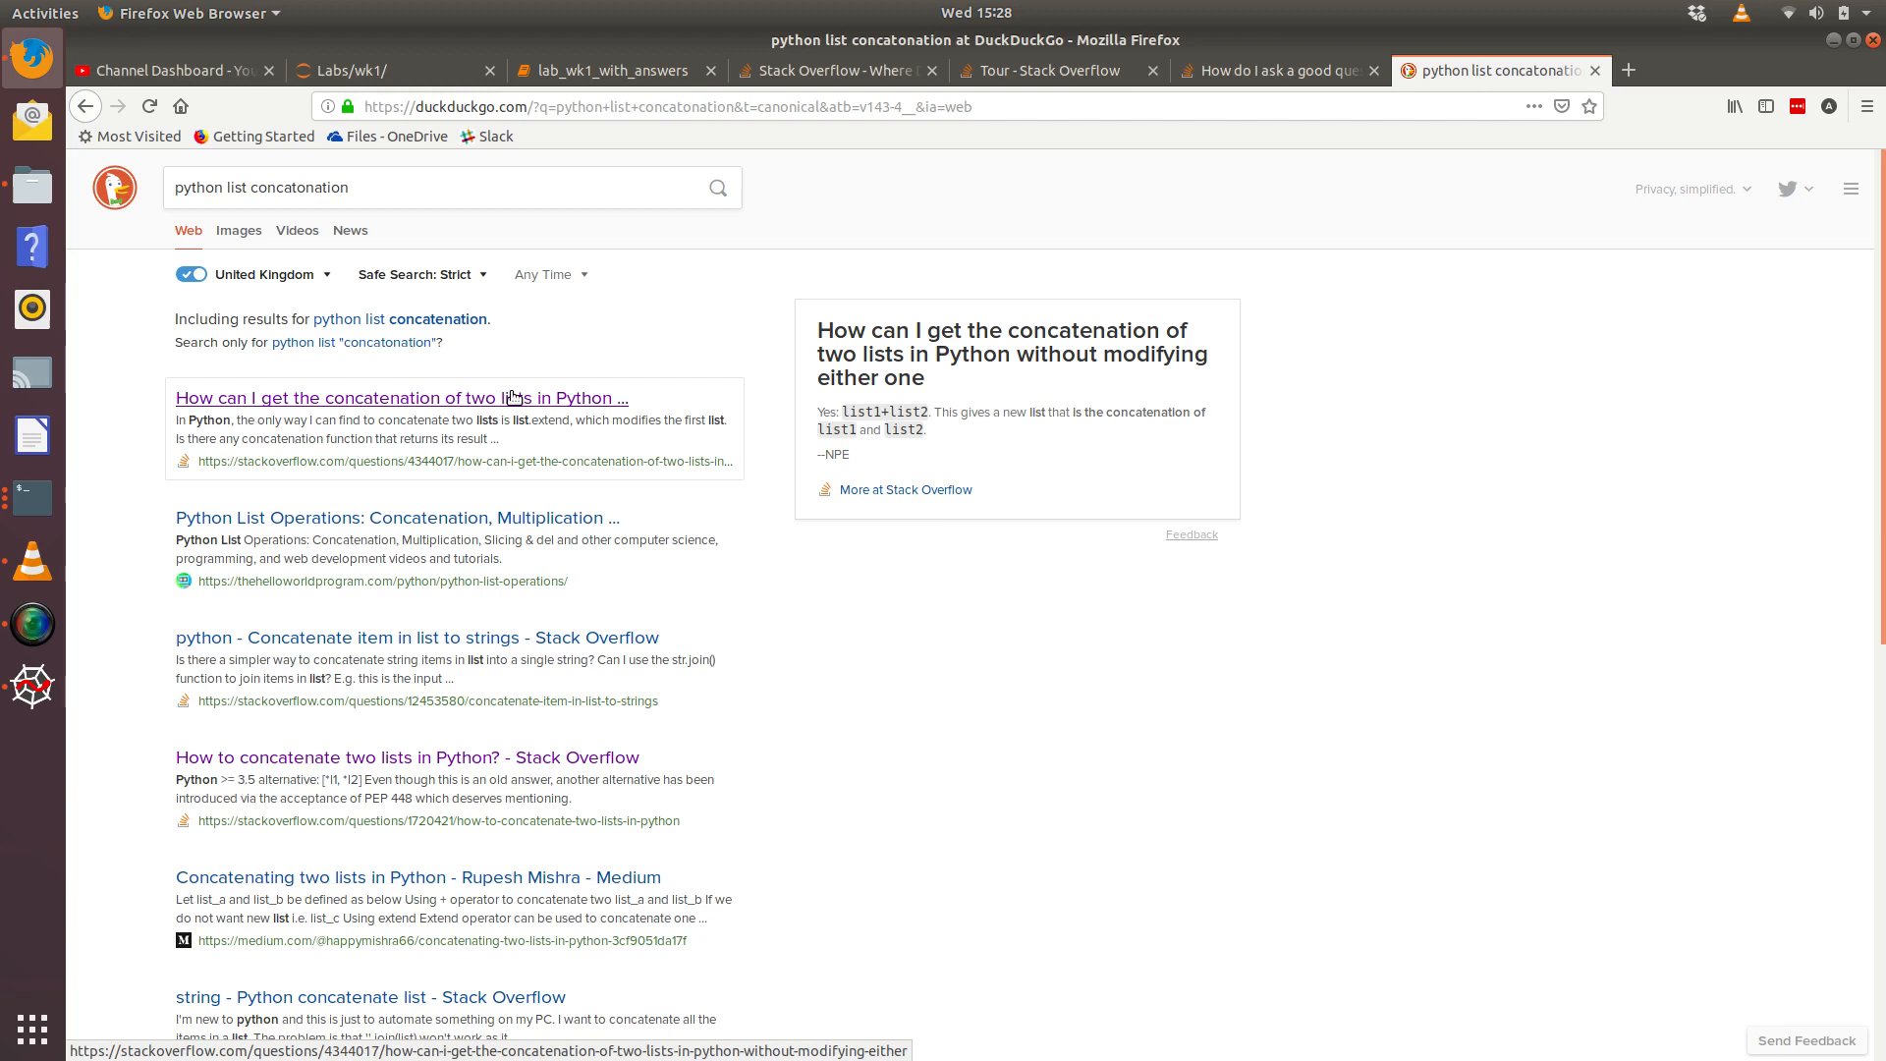
mouse_move(328, 472)
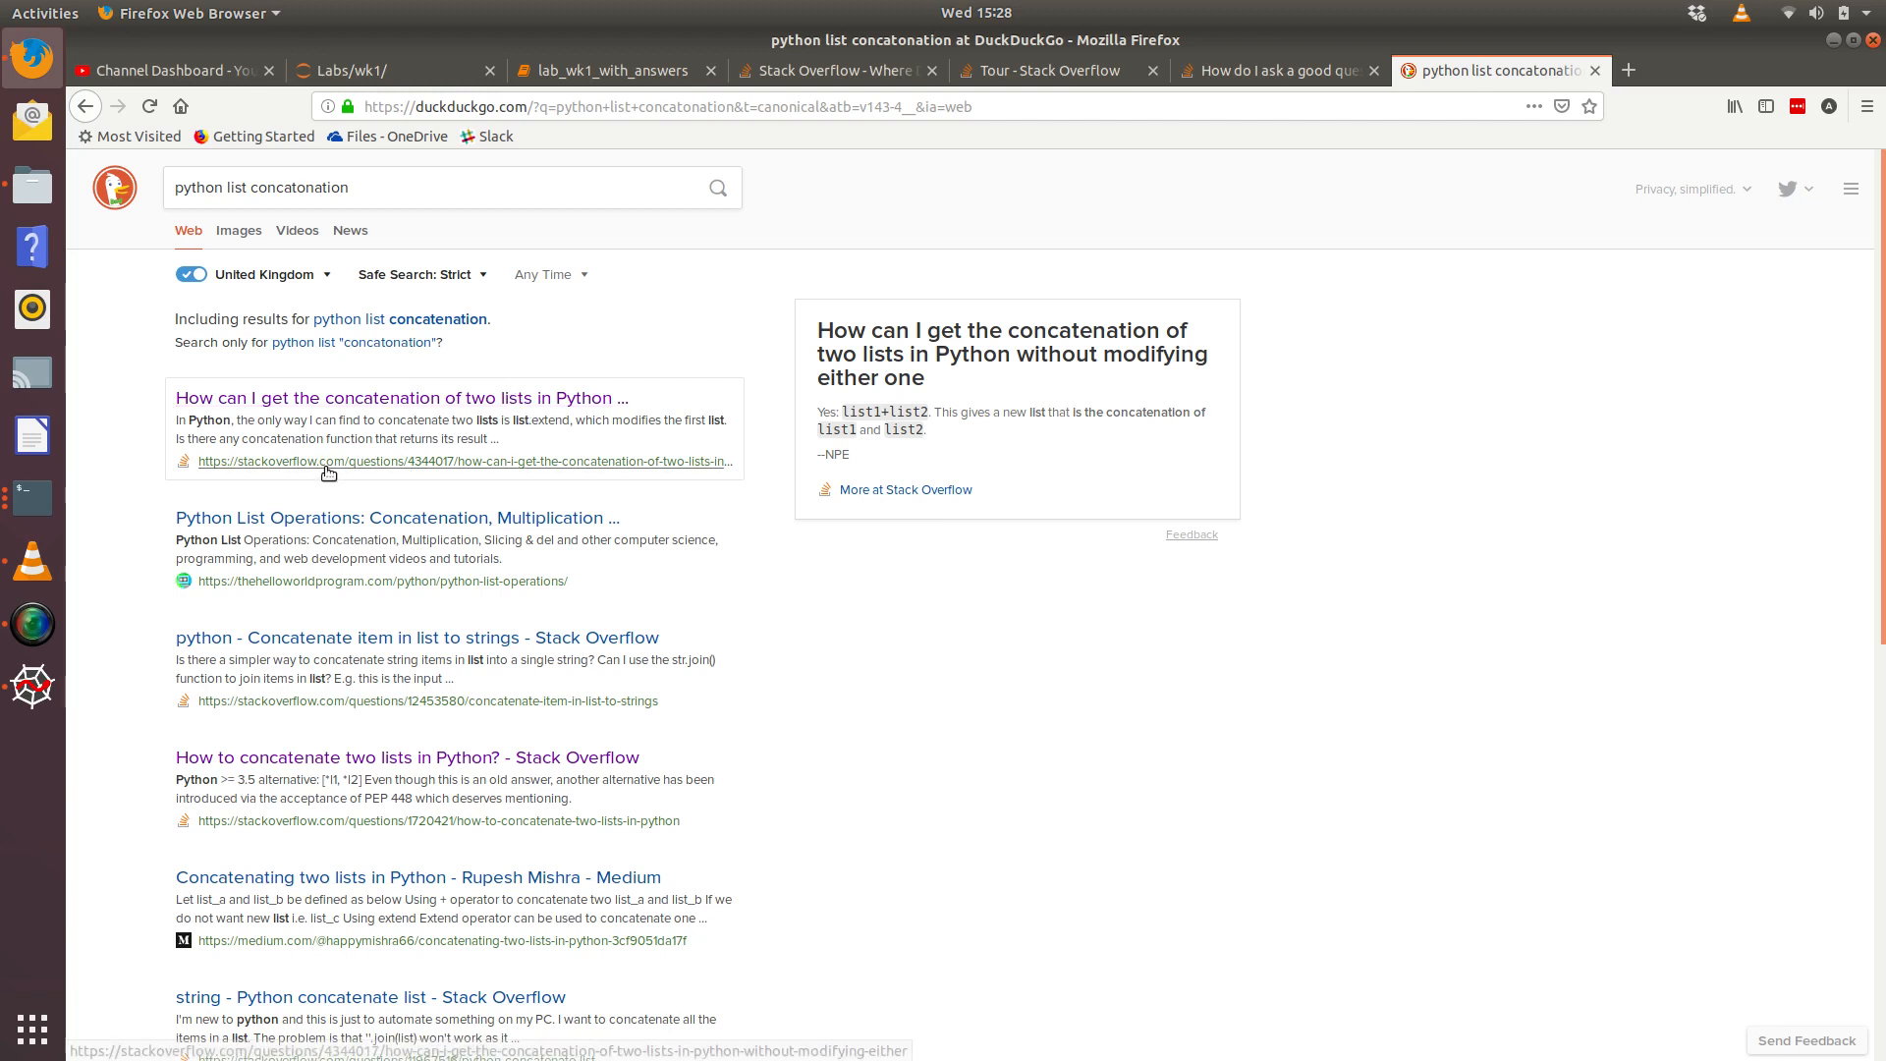
mouse_move(373, 622)
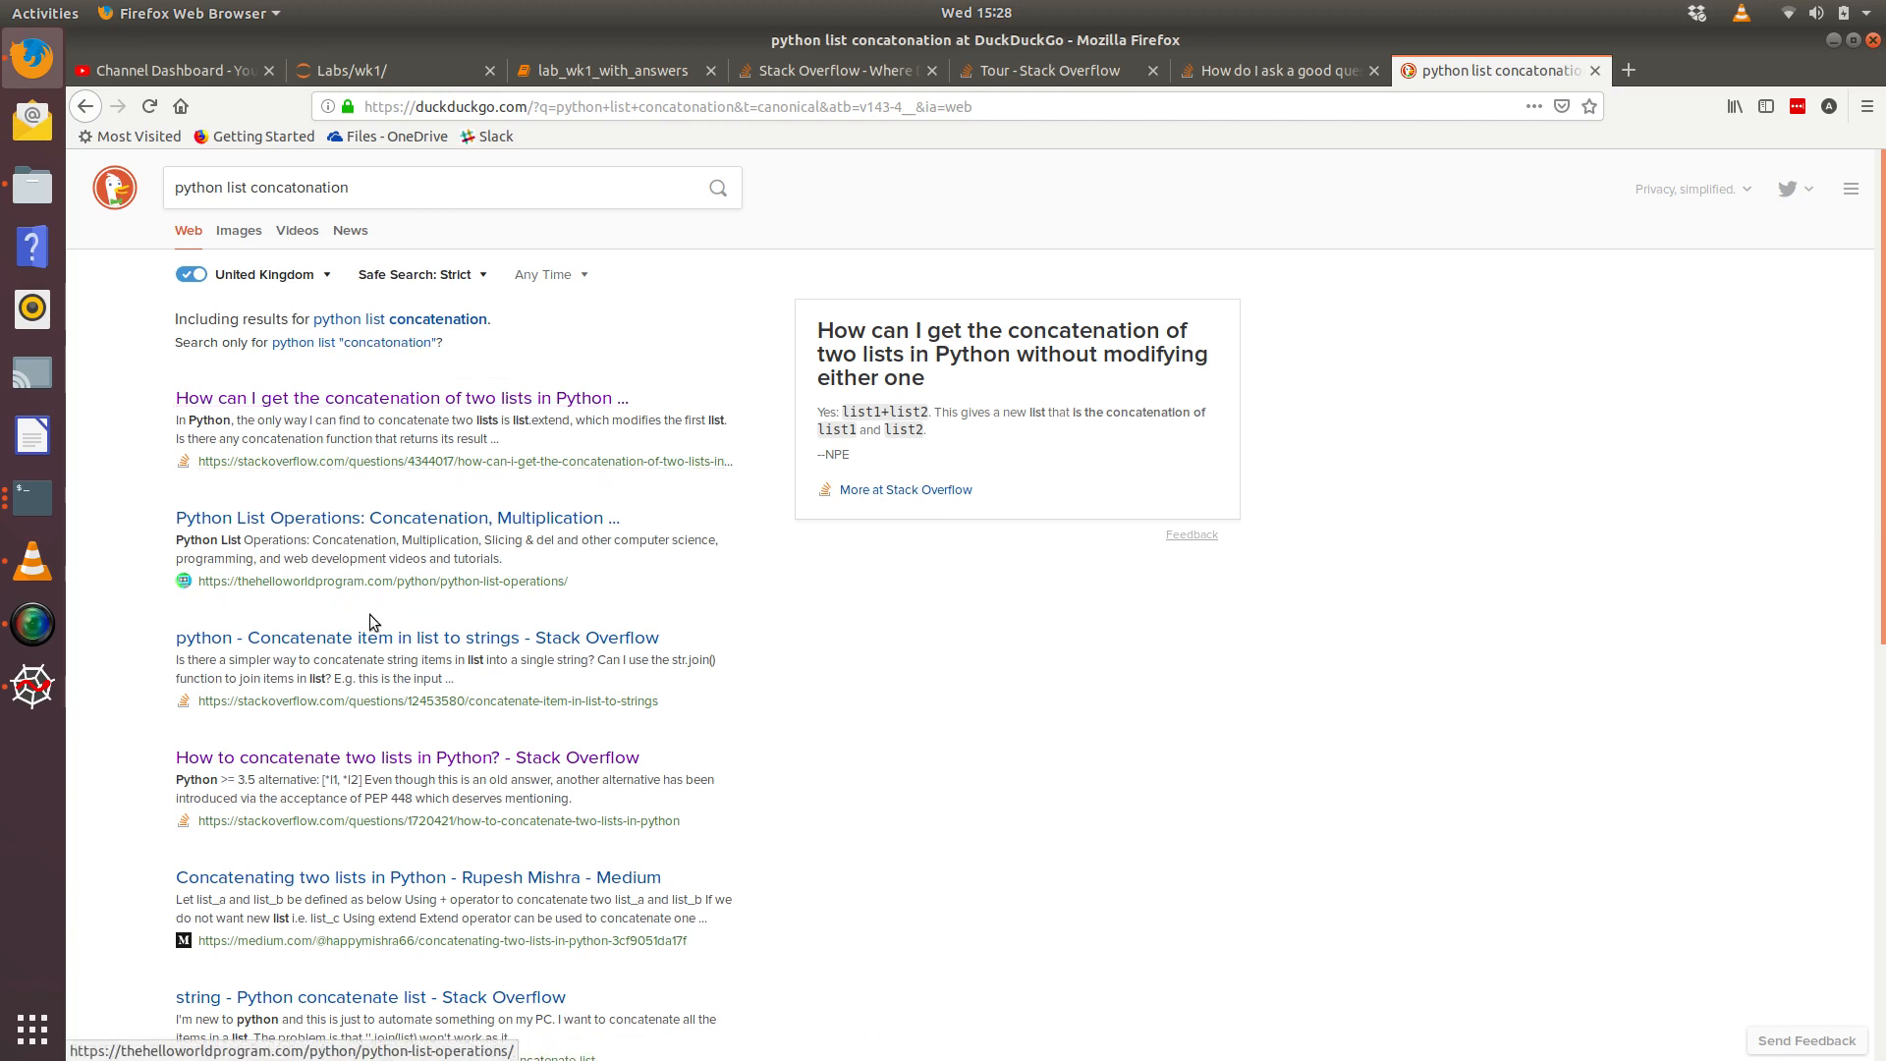
mouse_move(355, 834)
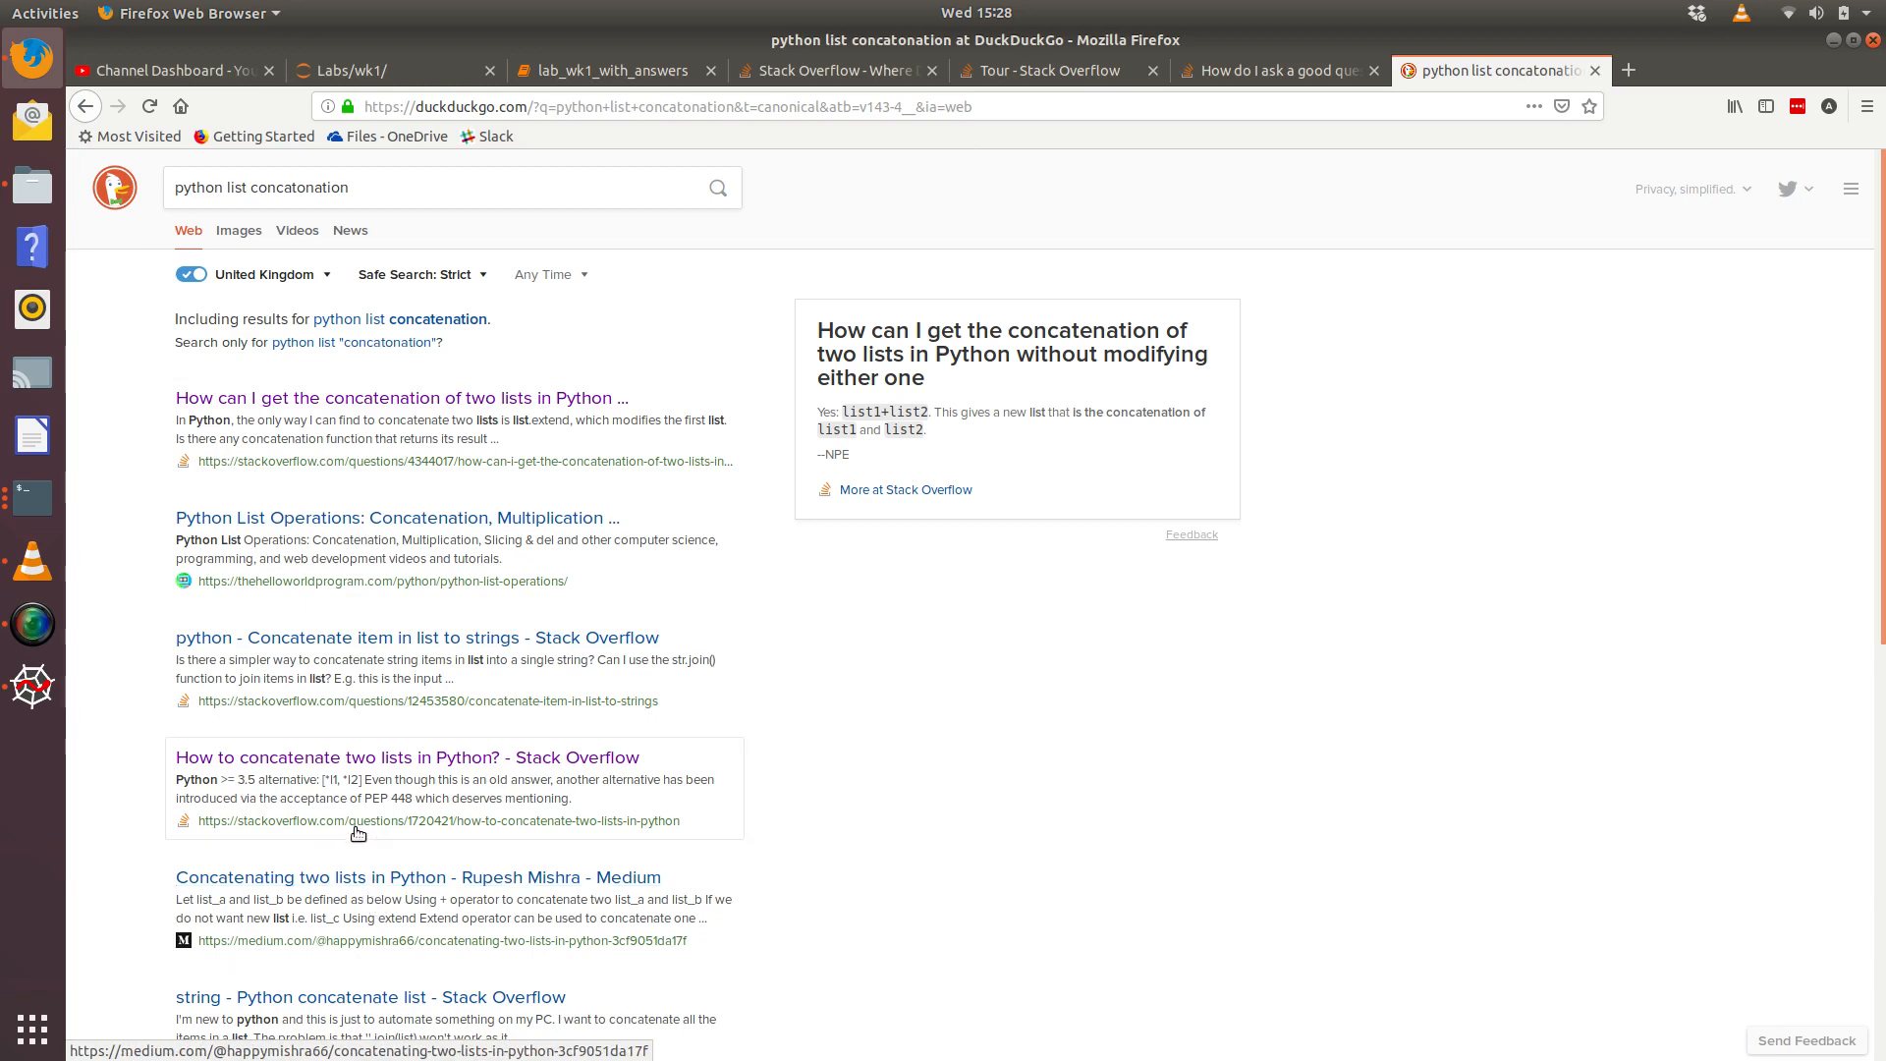
mouse_move(400, 398)
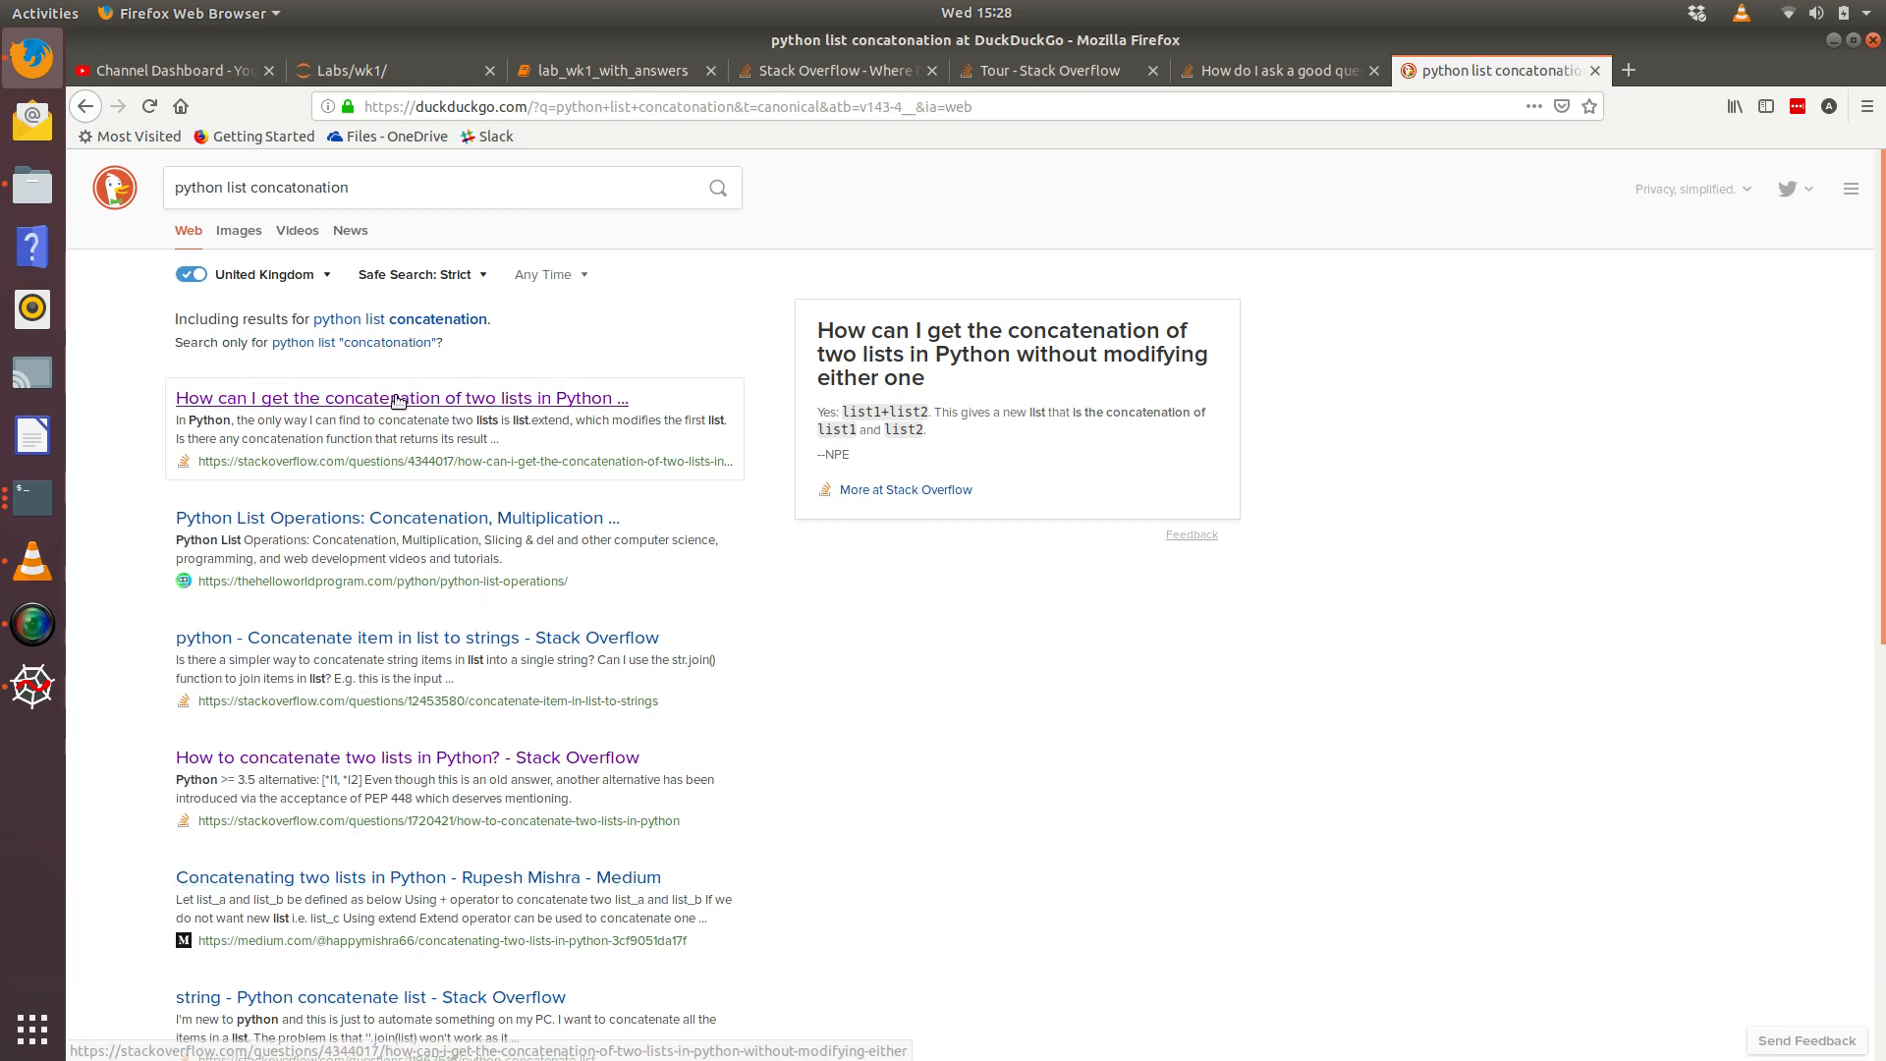
- Open the top result, 'How can I get the concatenation of two lists in Python...'
click(401, 398)
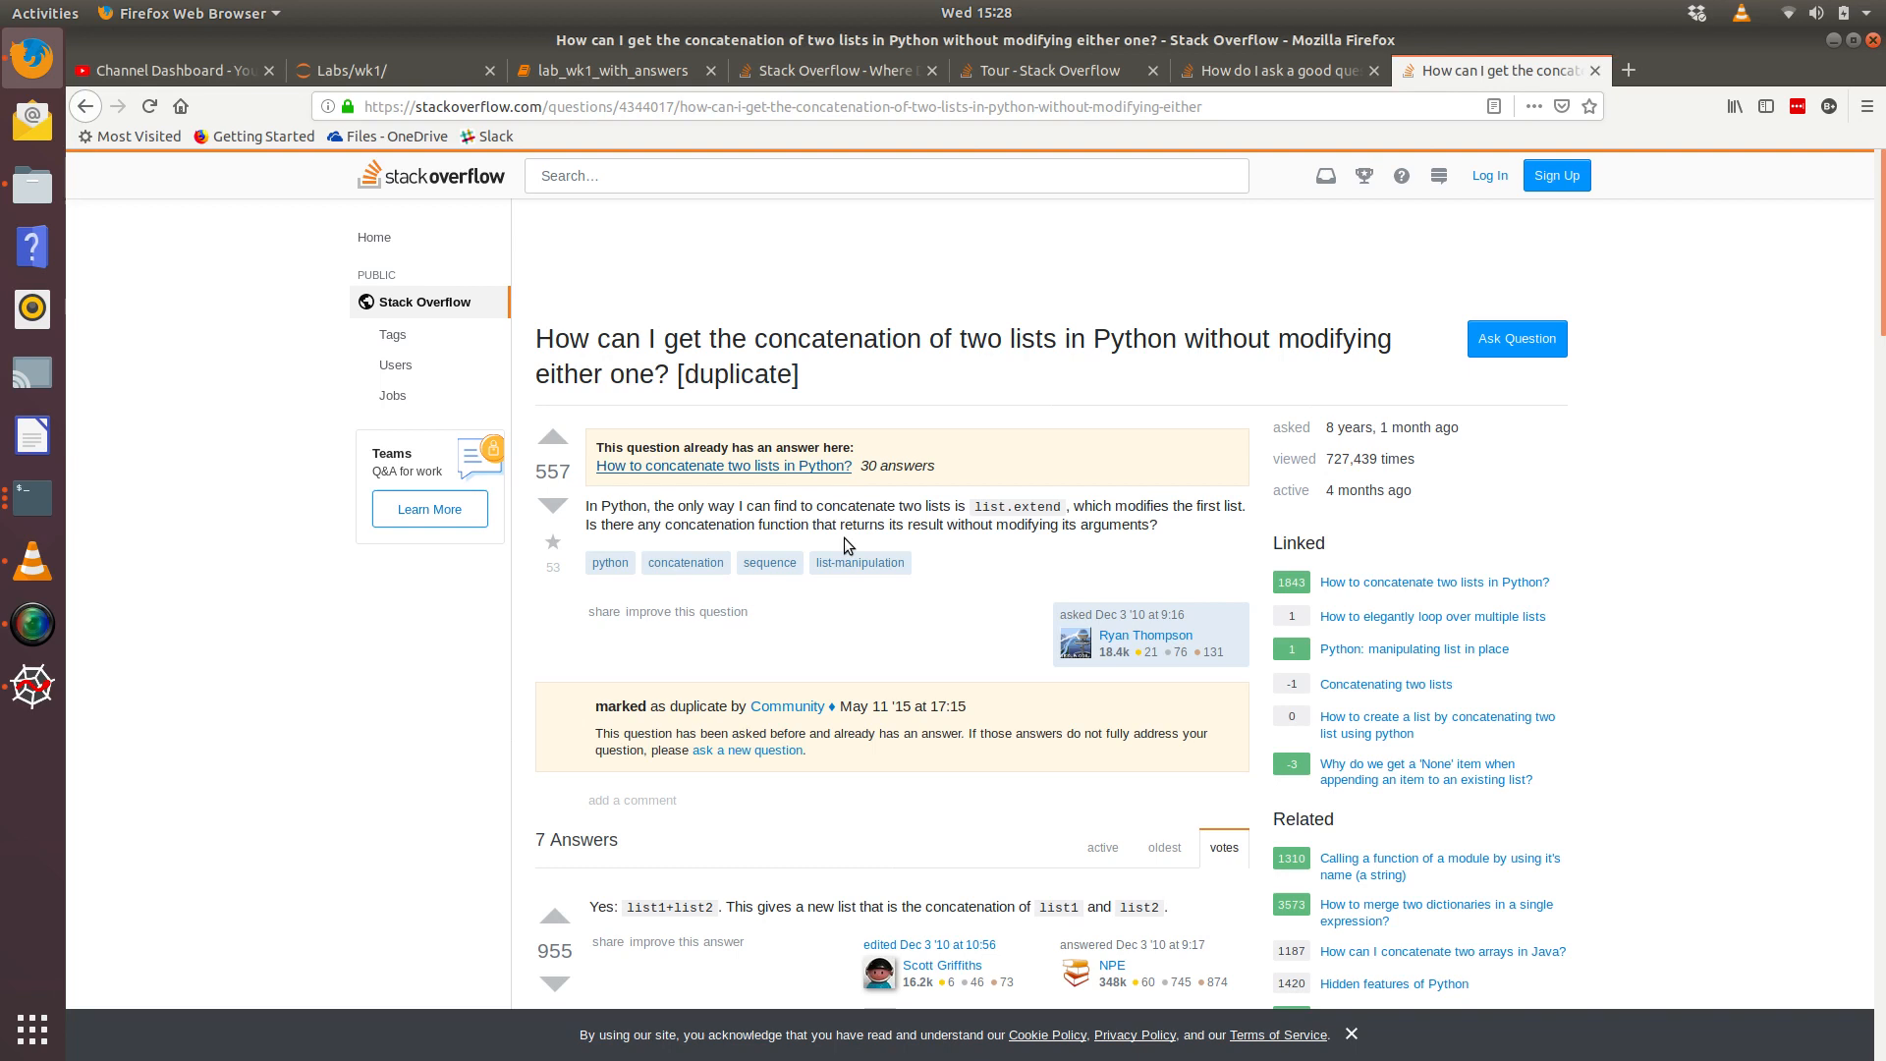
mouse_move(541, 493)
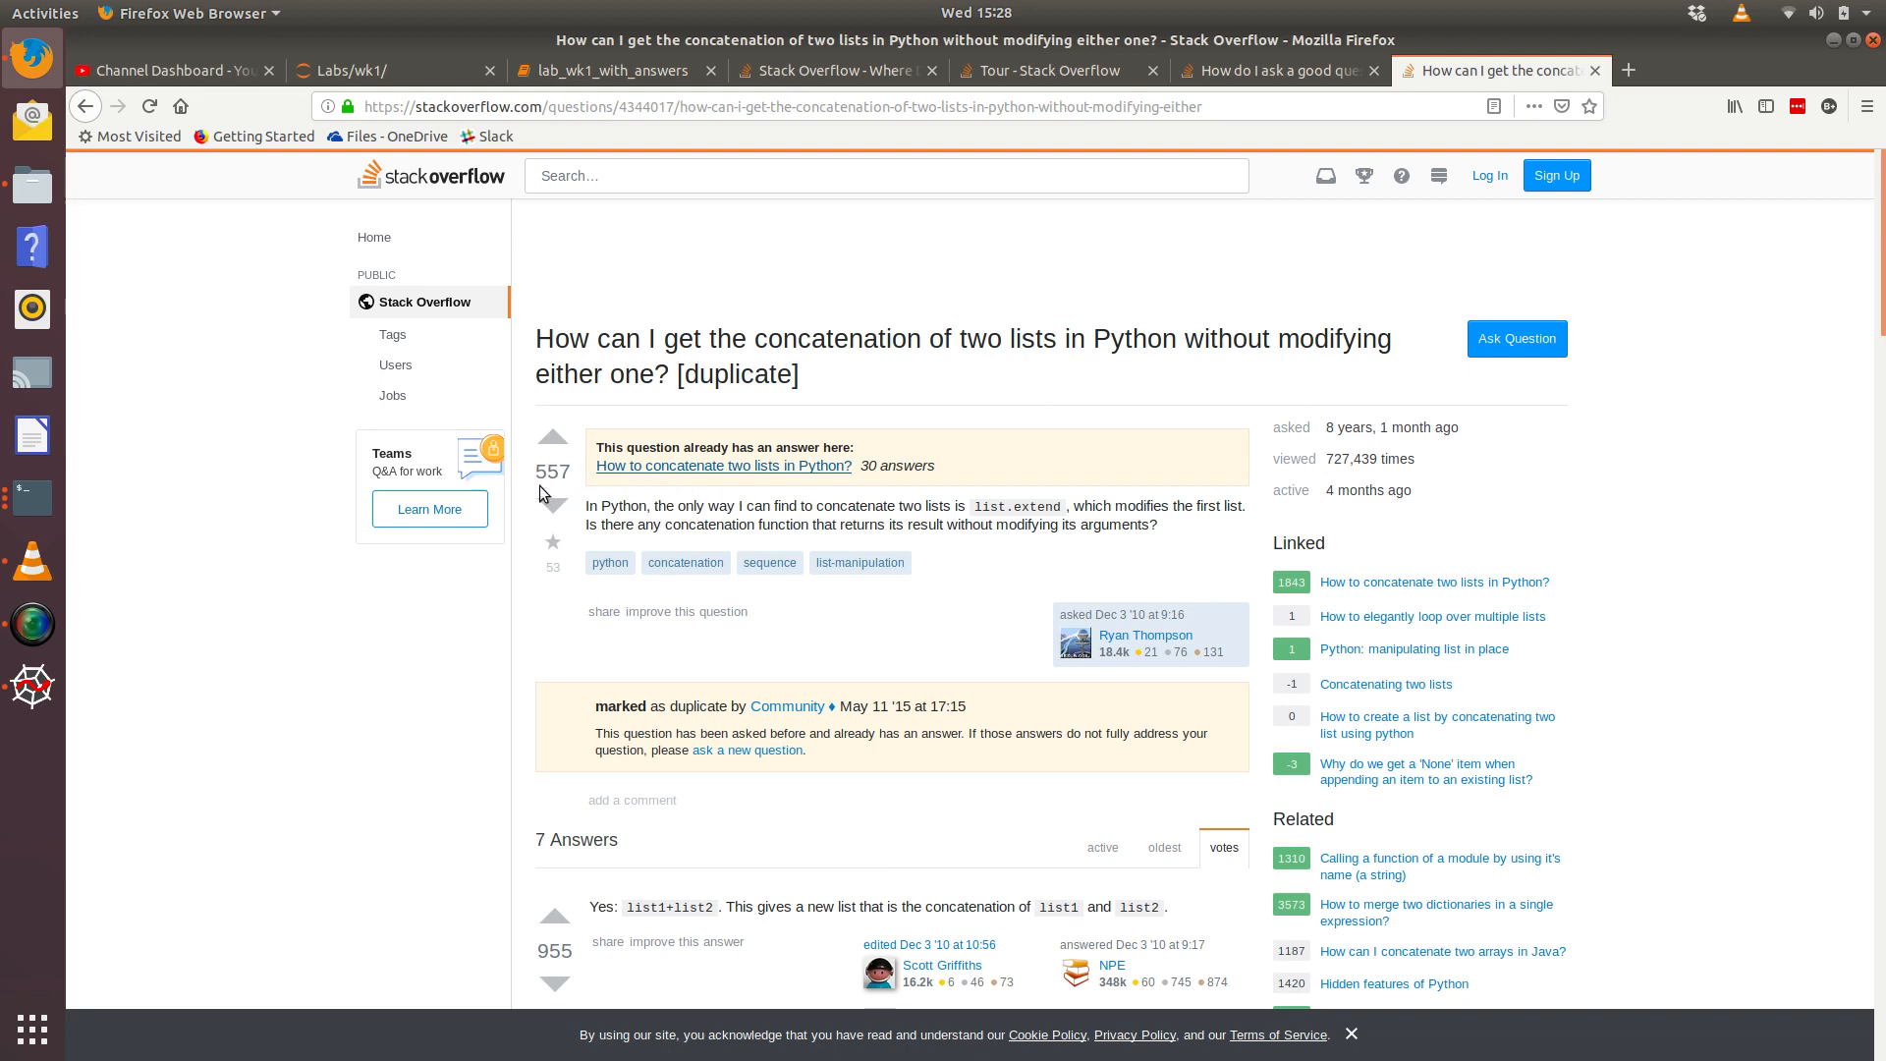
mouse_move(607, 451)
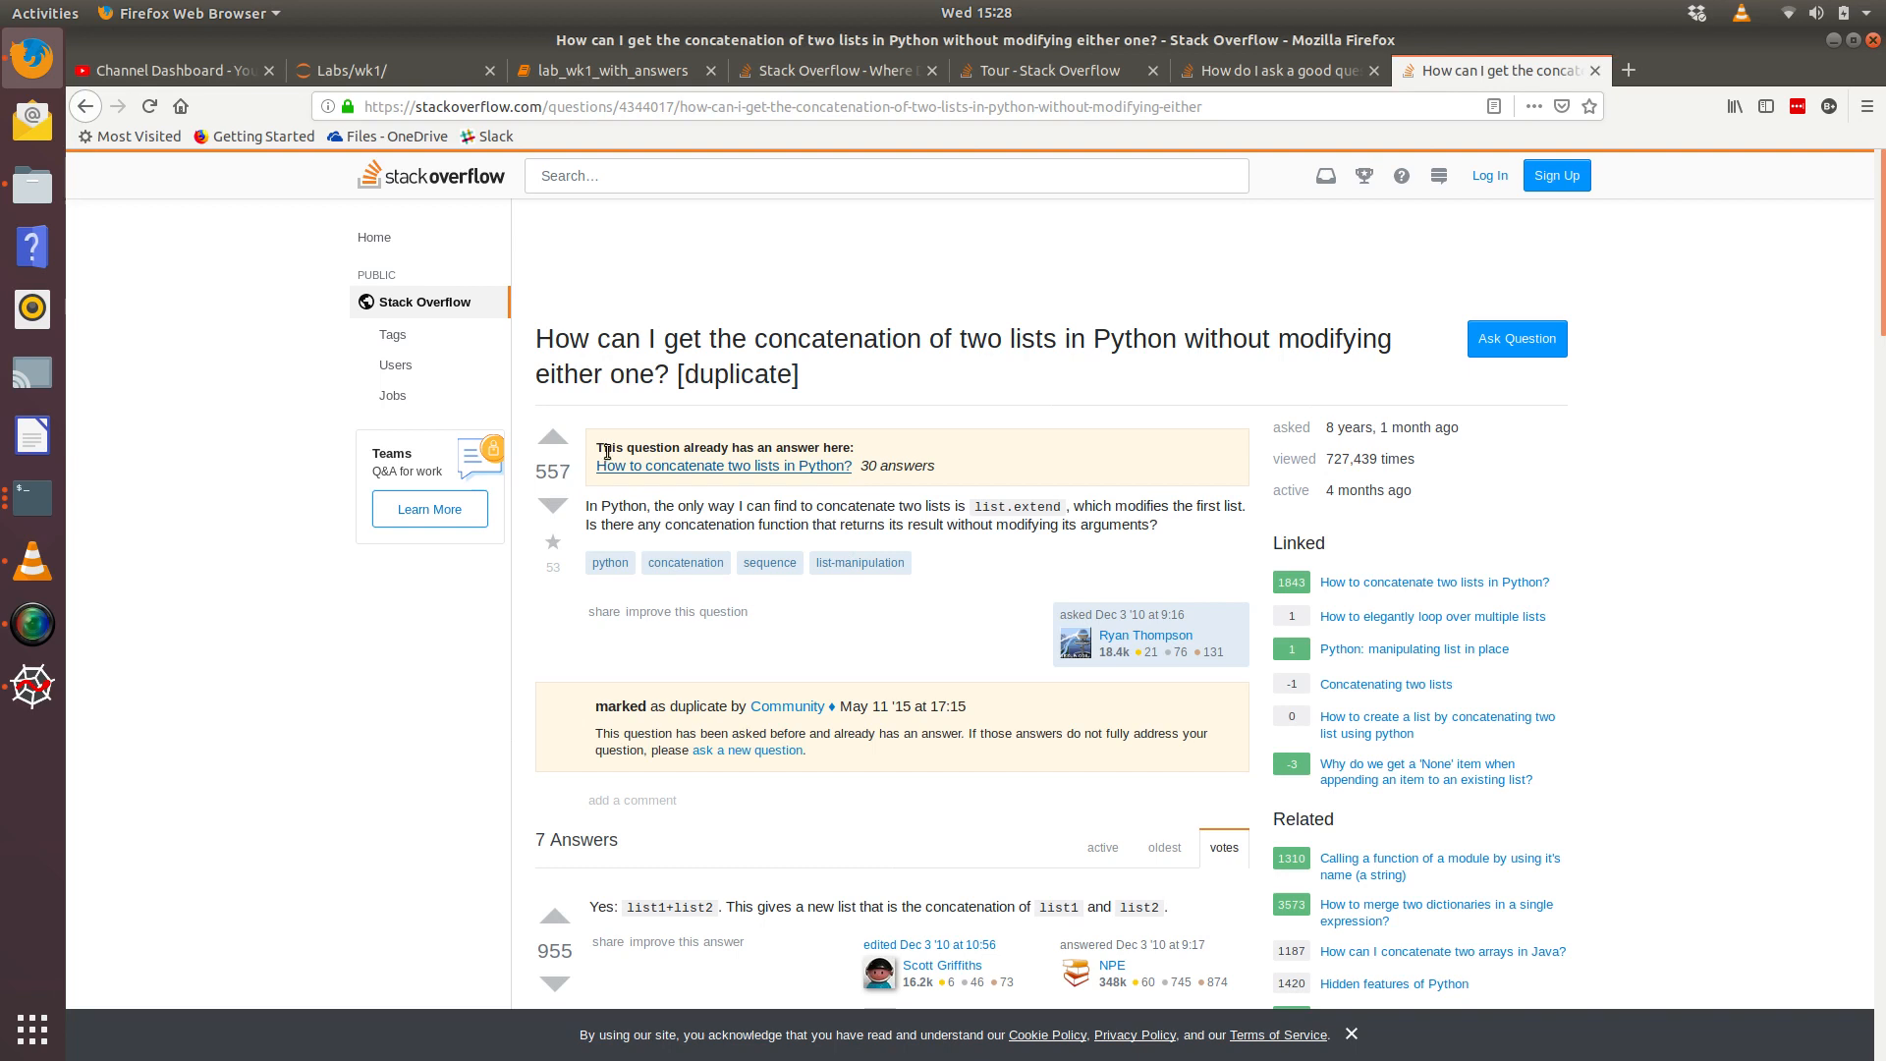
- Highlight the 'already has an answer' notice and follow its 'How to concatenate two lists in Python?' link
double_click(725, 448)
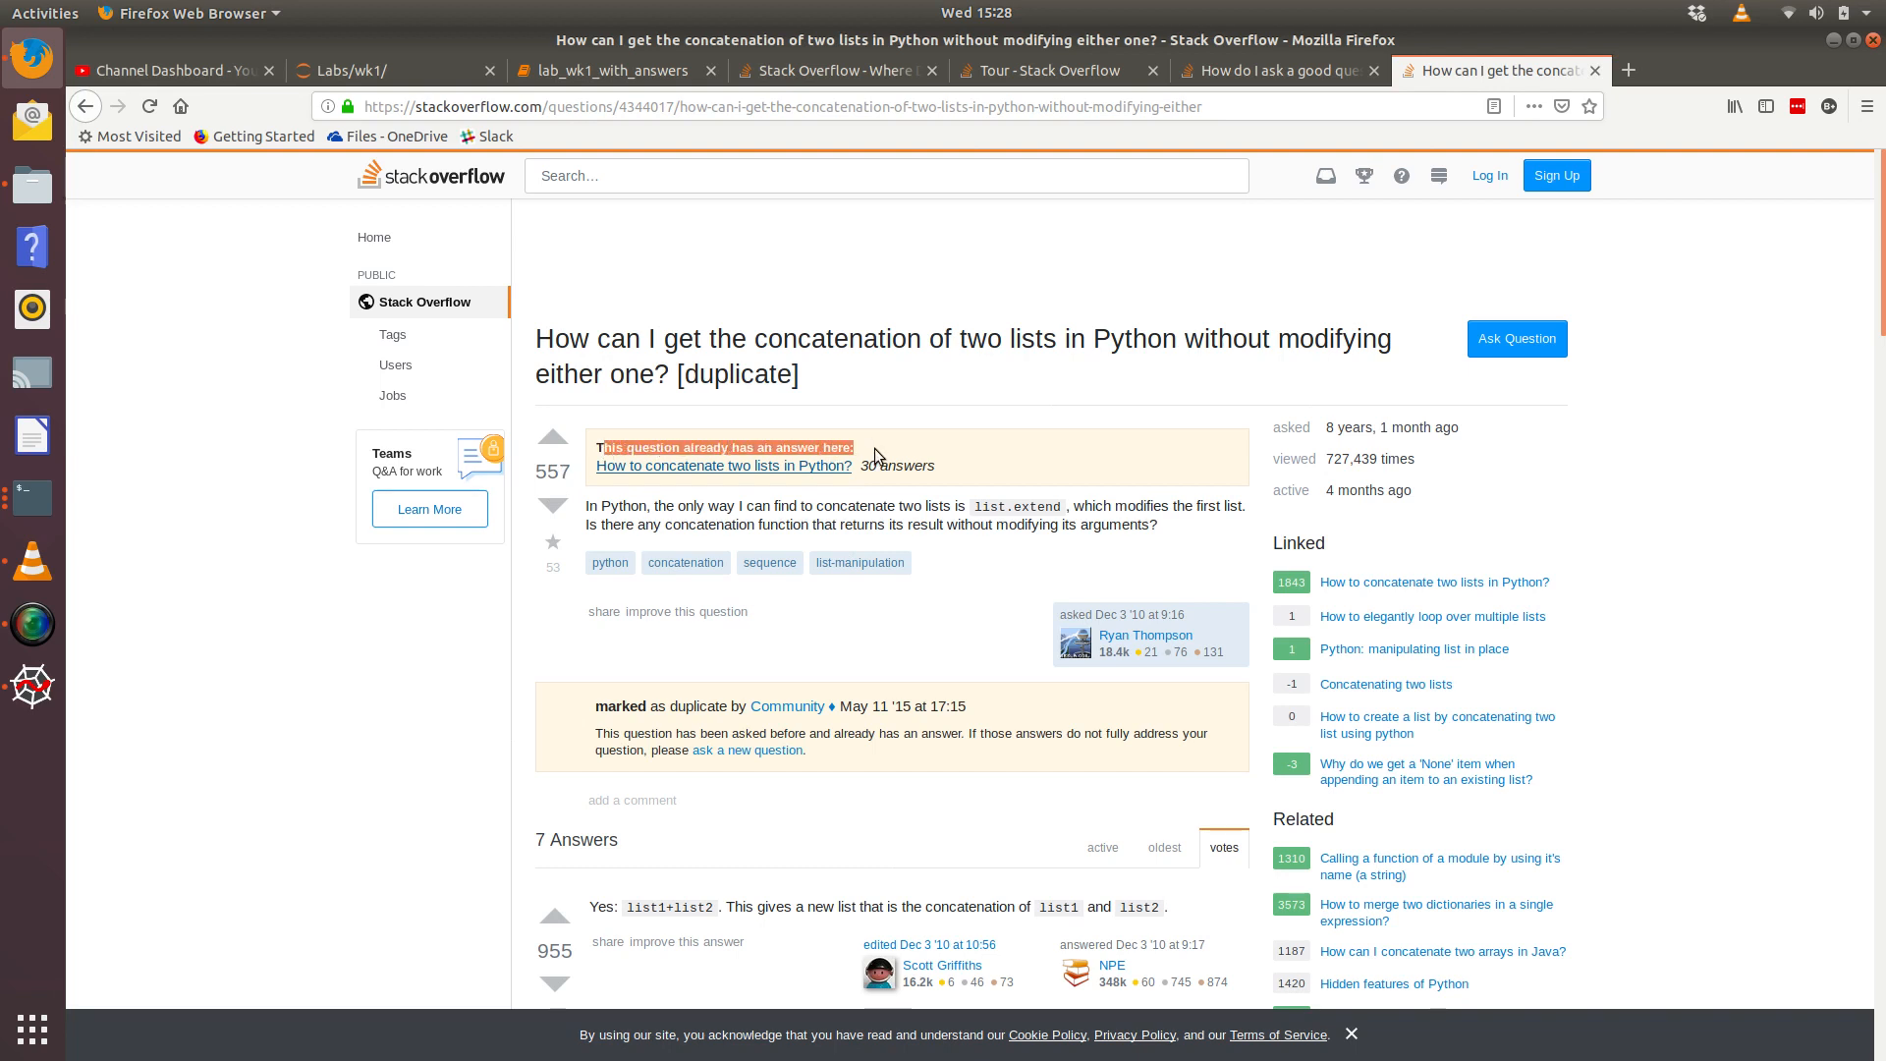
mouse_move(830, 467)
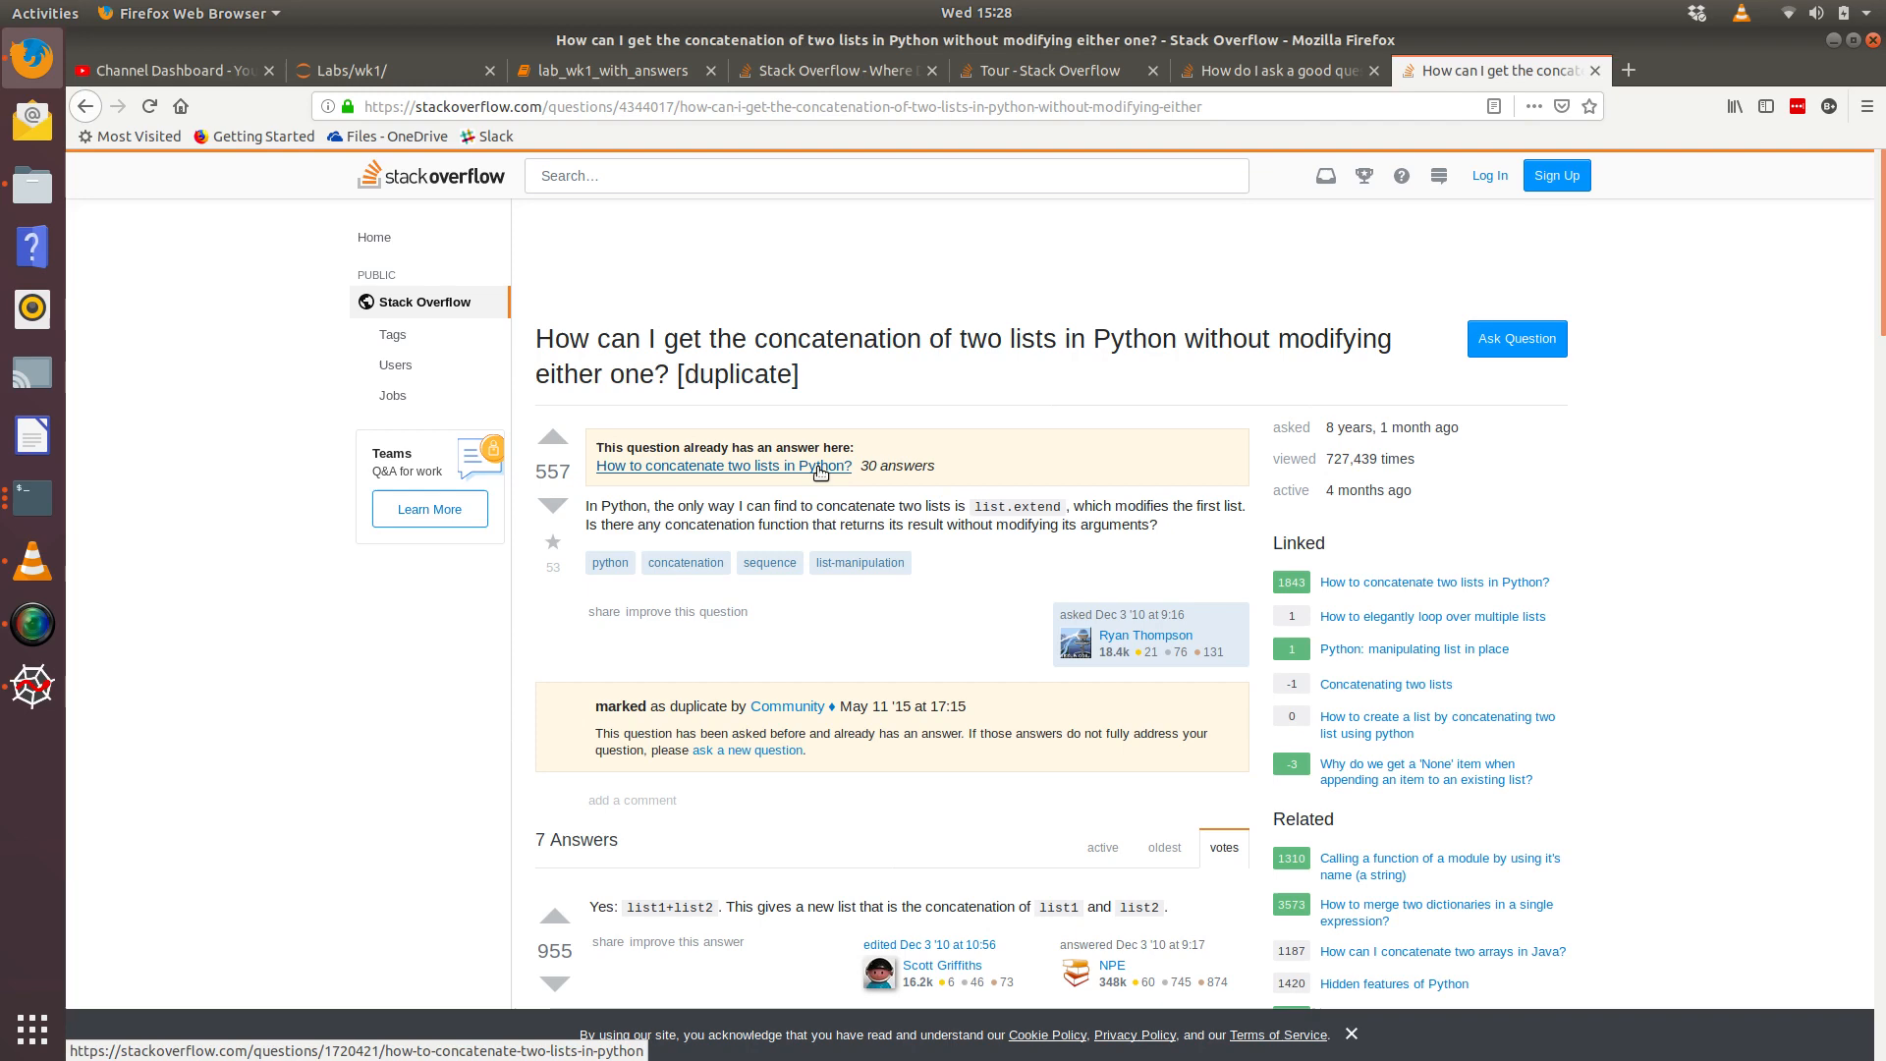
click(723, 466)
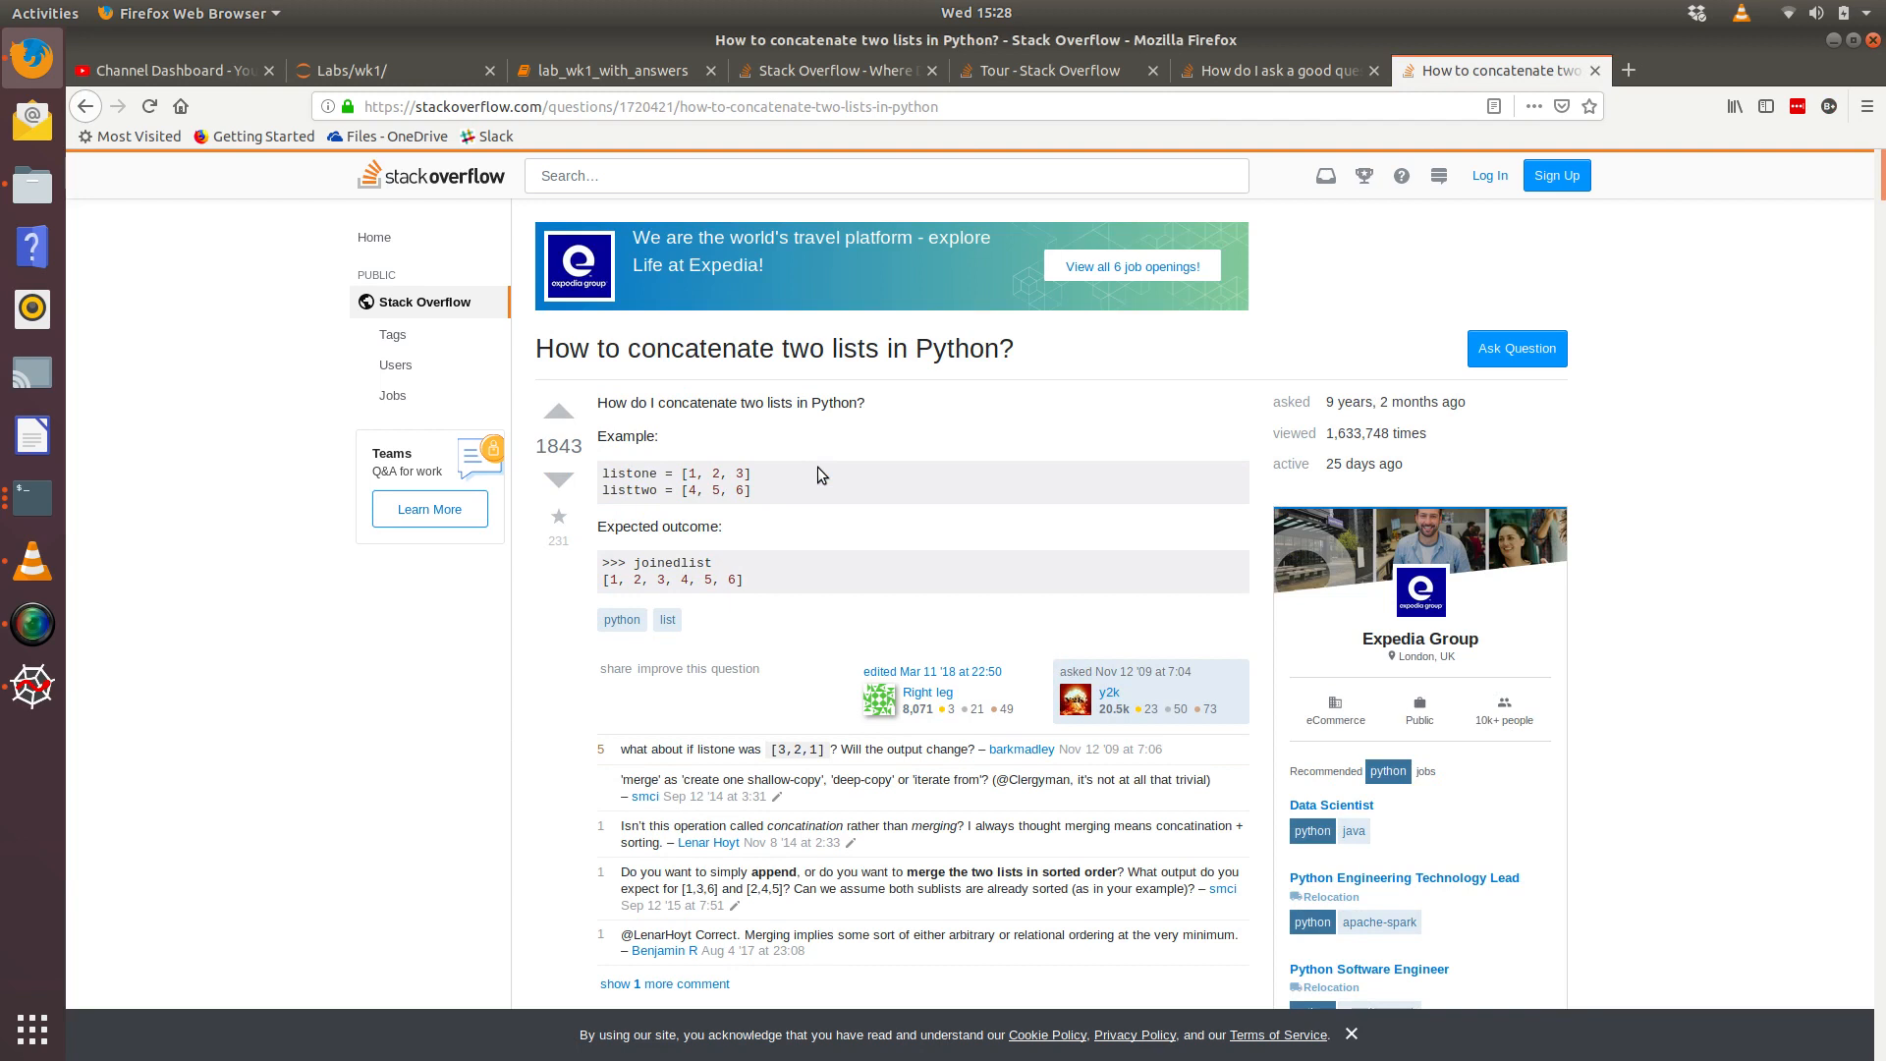
mouse_move(613, 439)
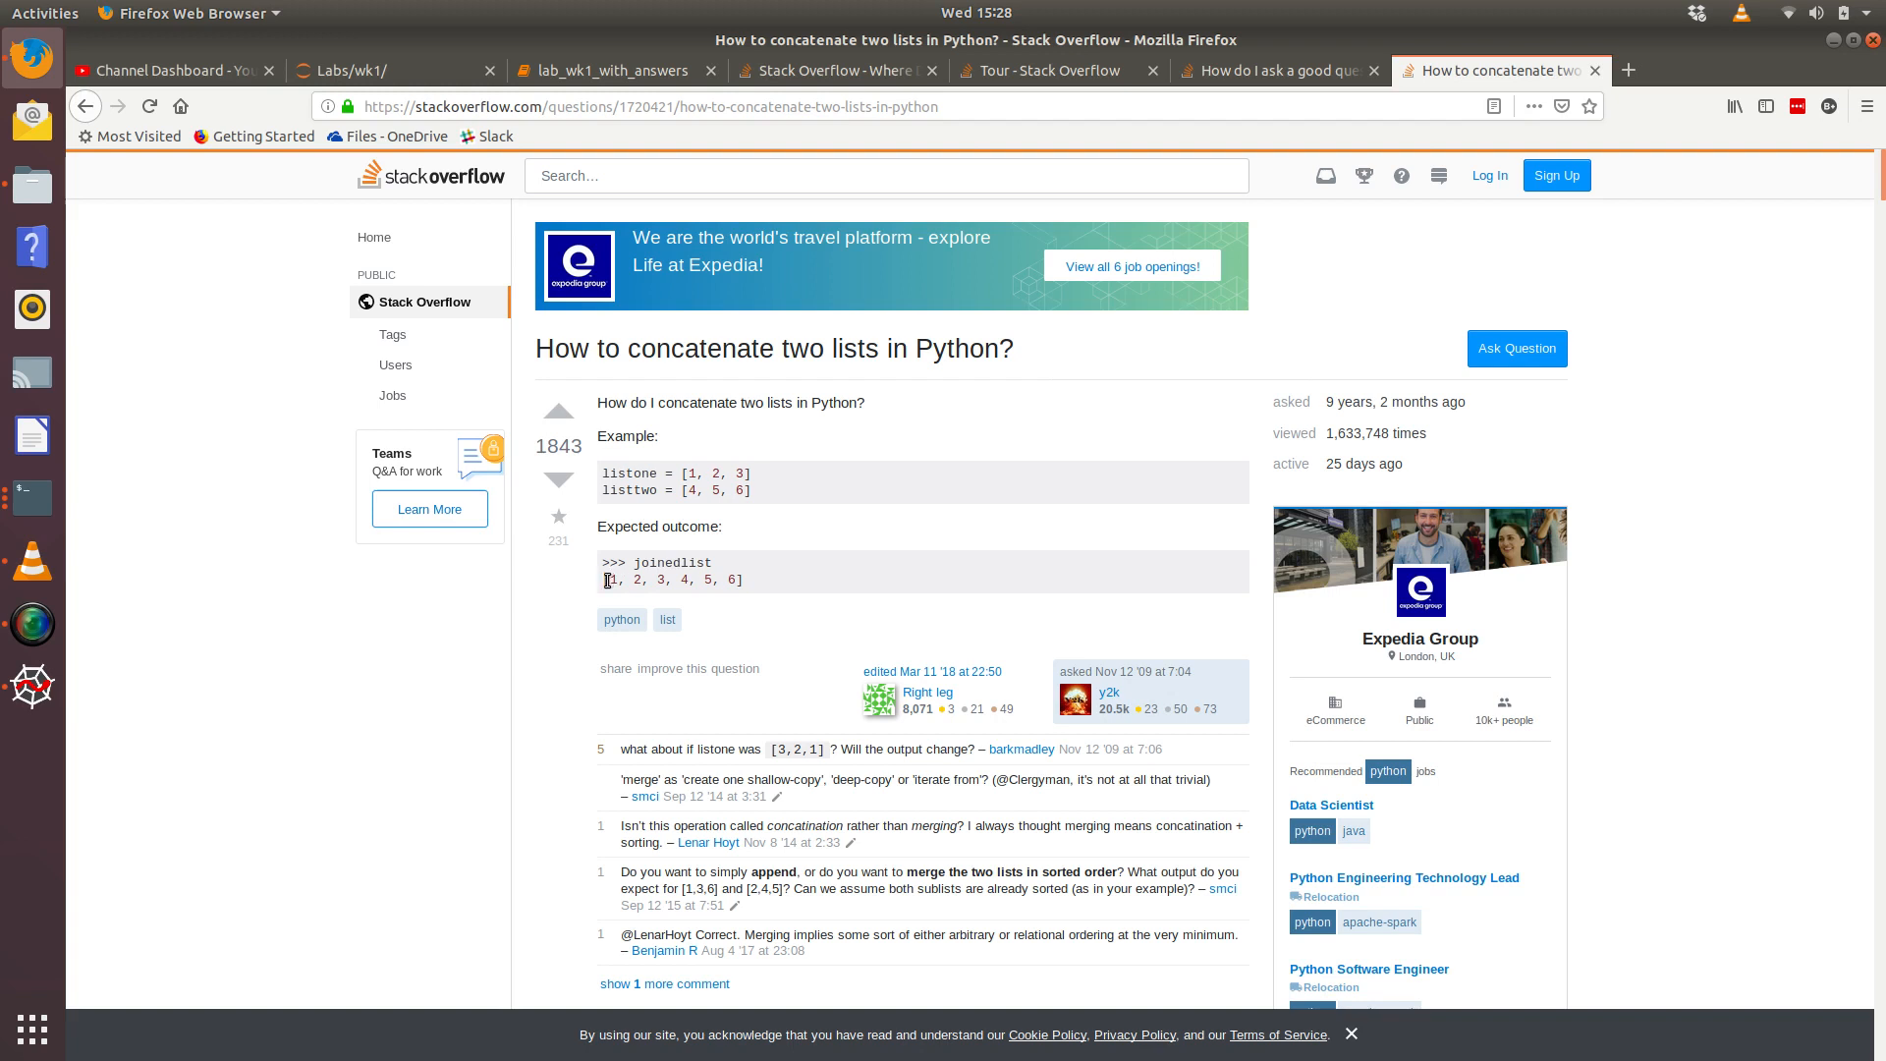
scroll(down, 3)
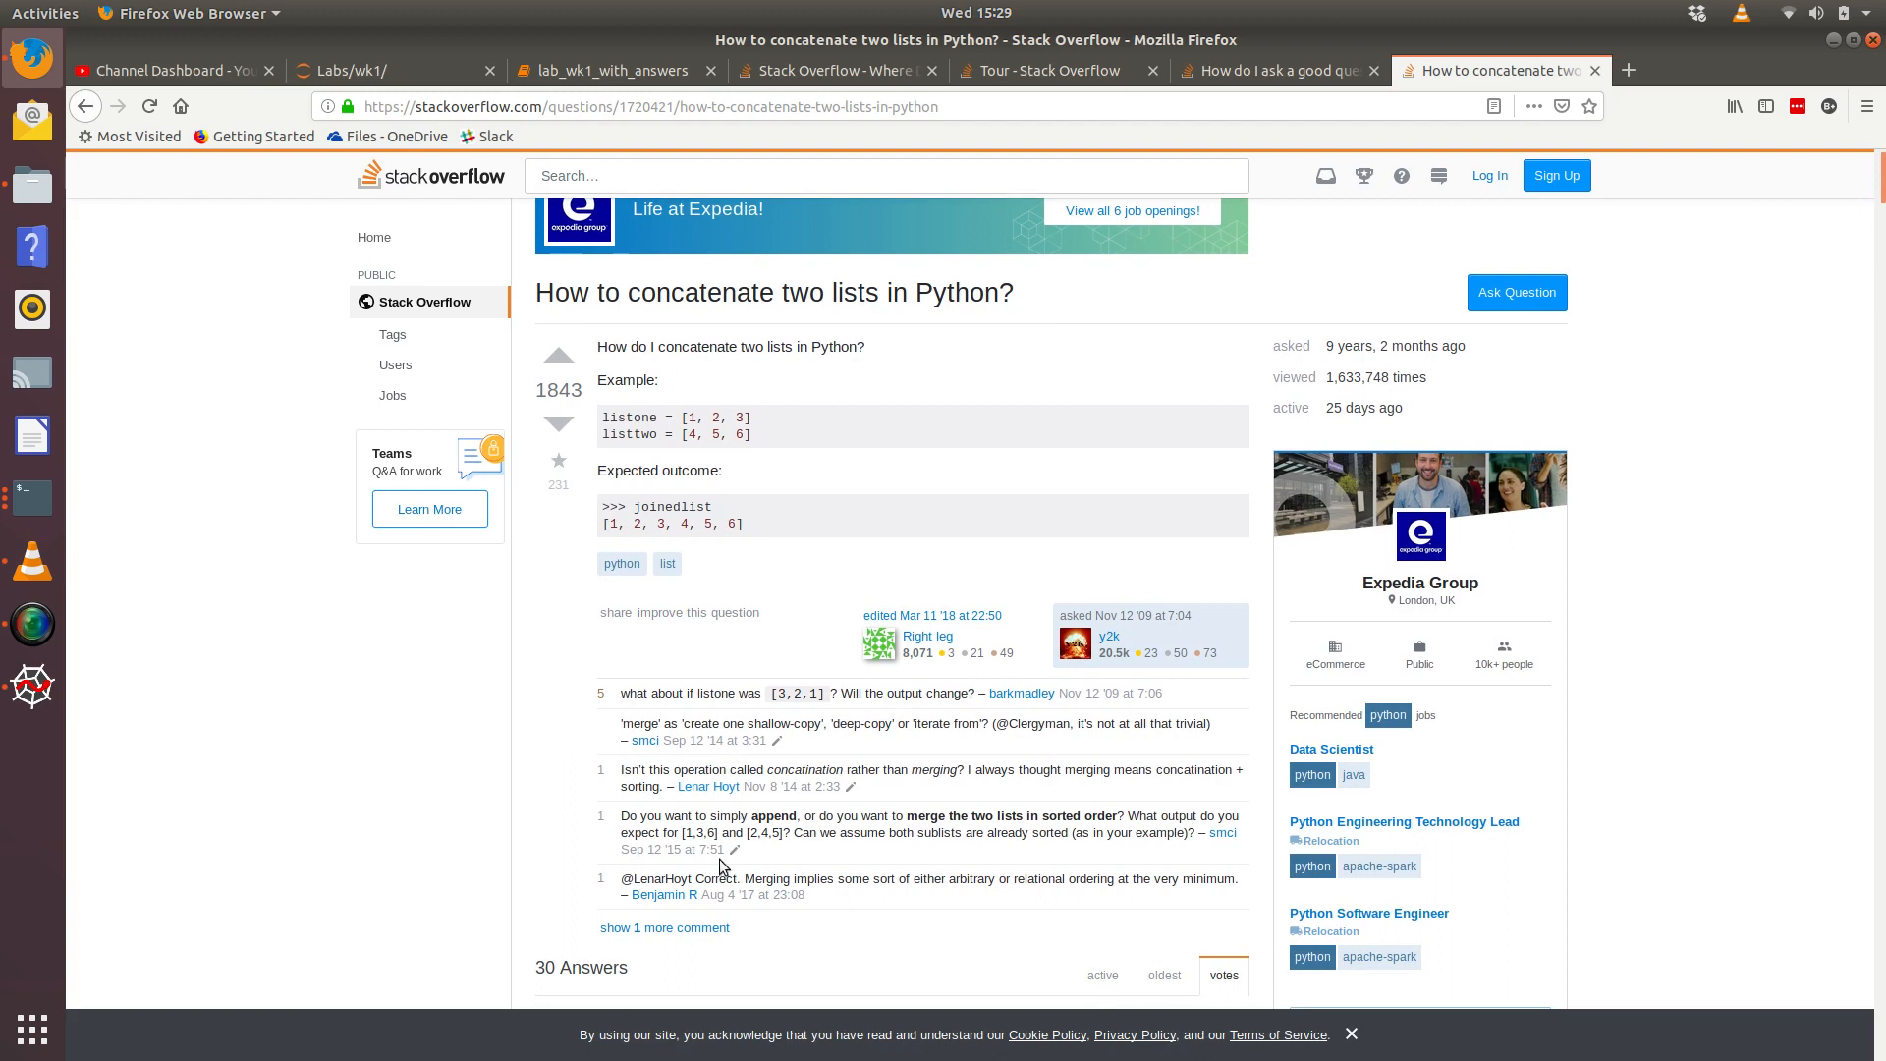
- Scroll to the question's example and highlight the merged output [1,2,3,4,5,6]
scroll(down, 3)
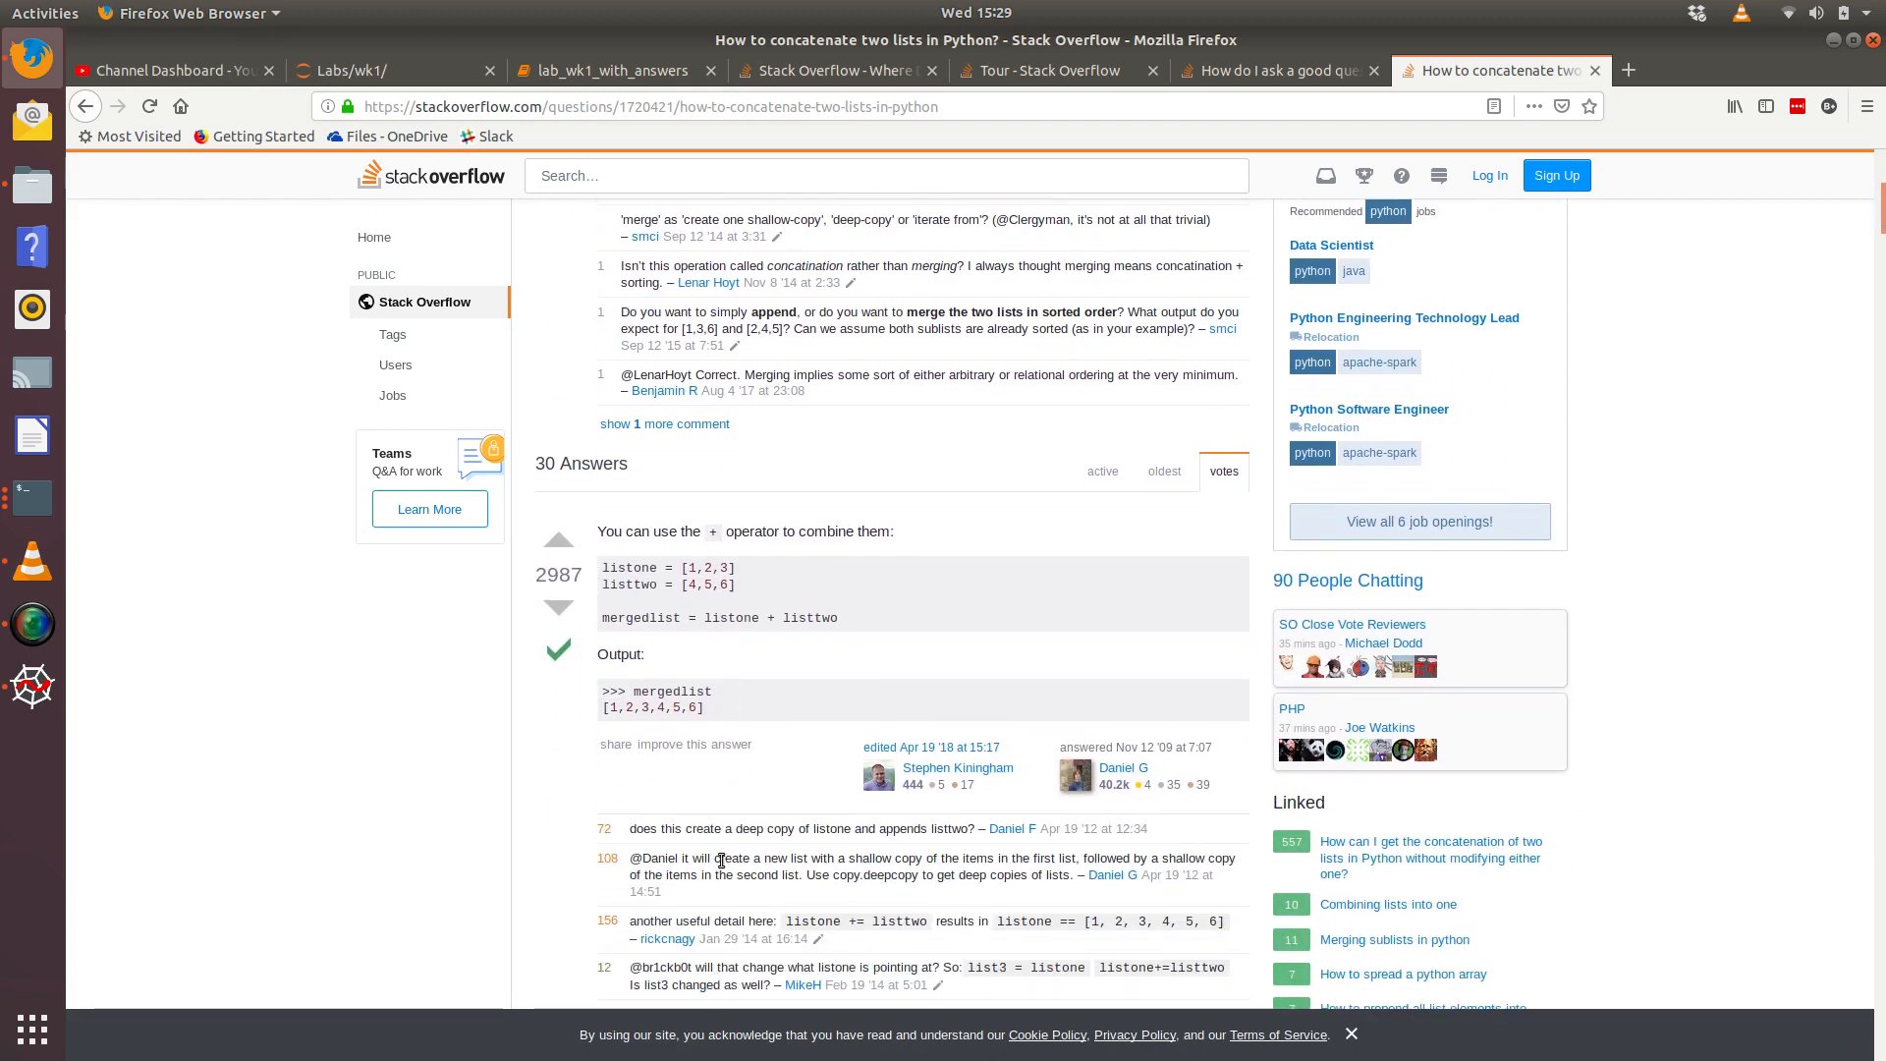
scroll(down, 3)
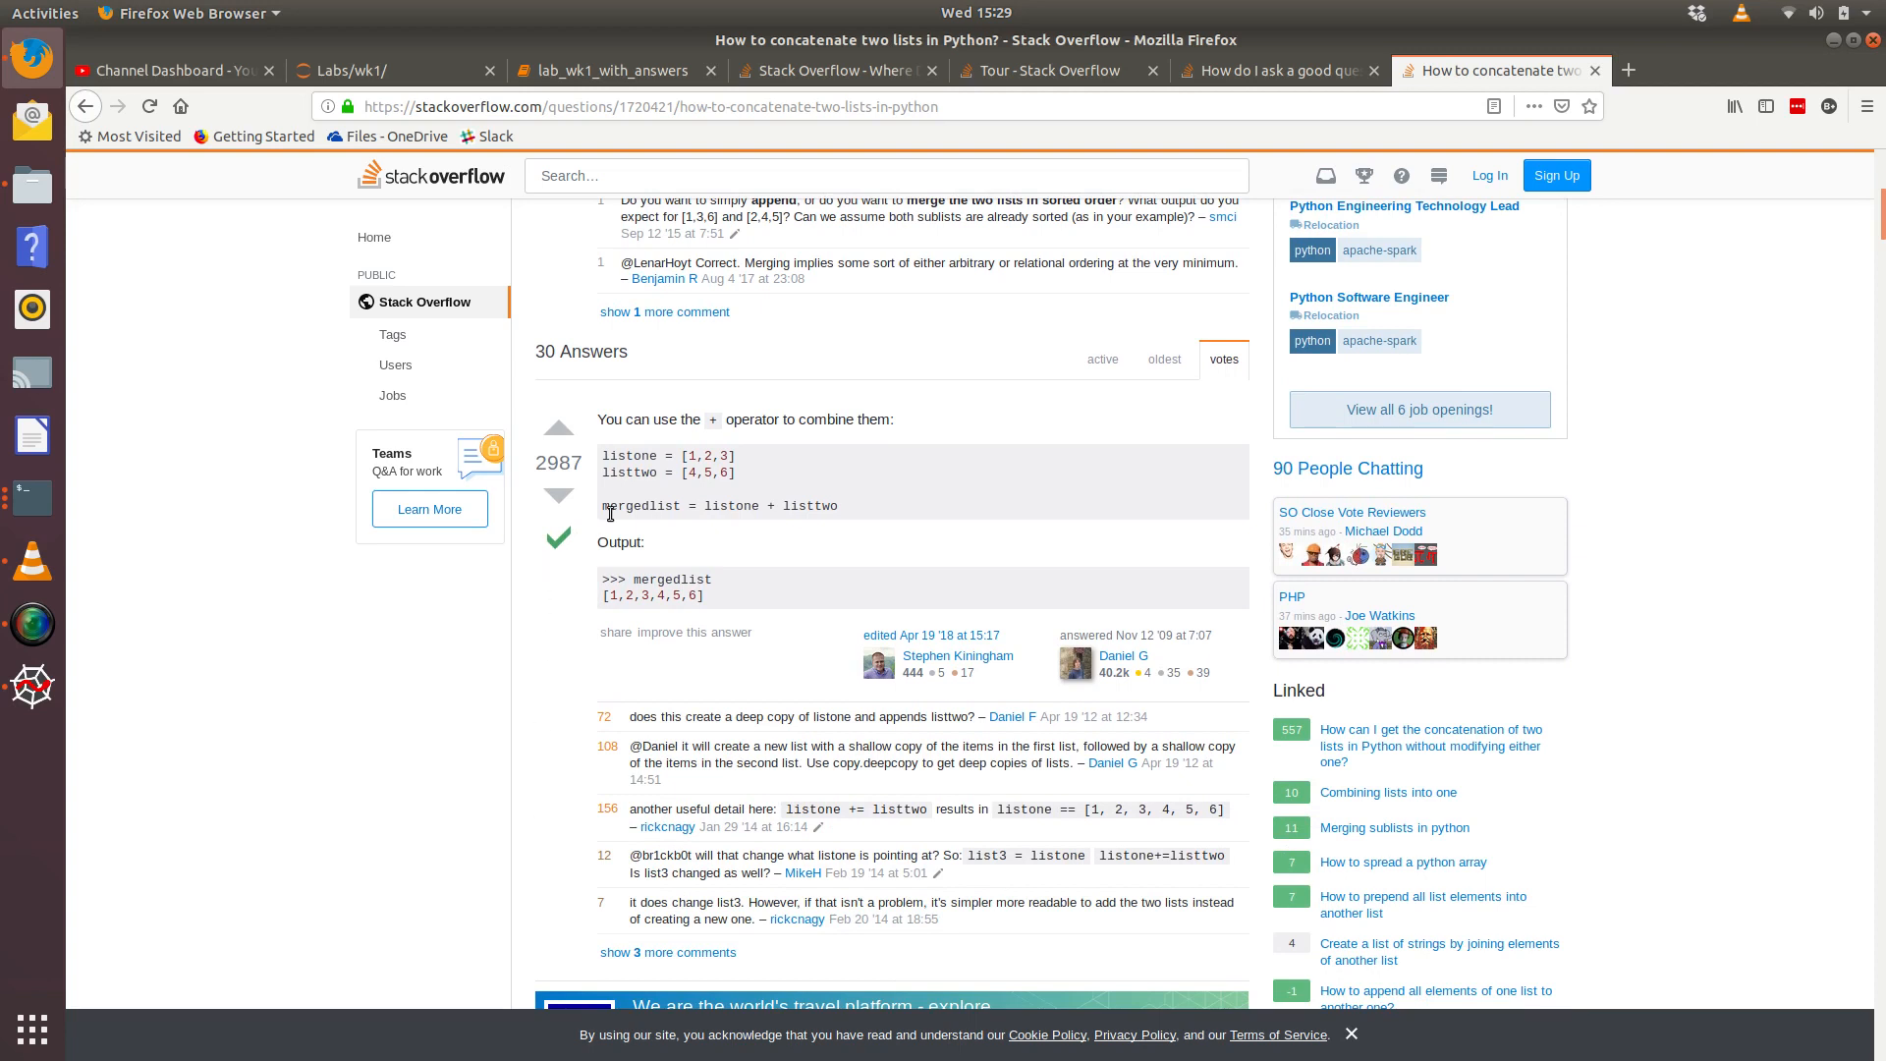
mouse_move(569, 606)
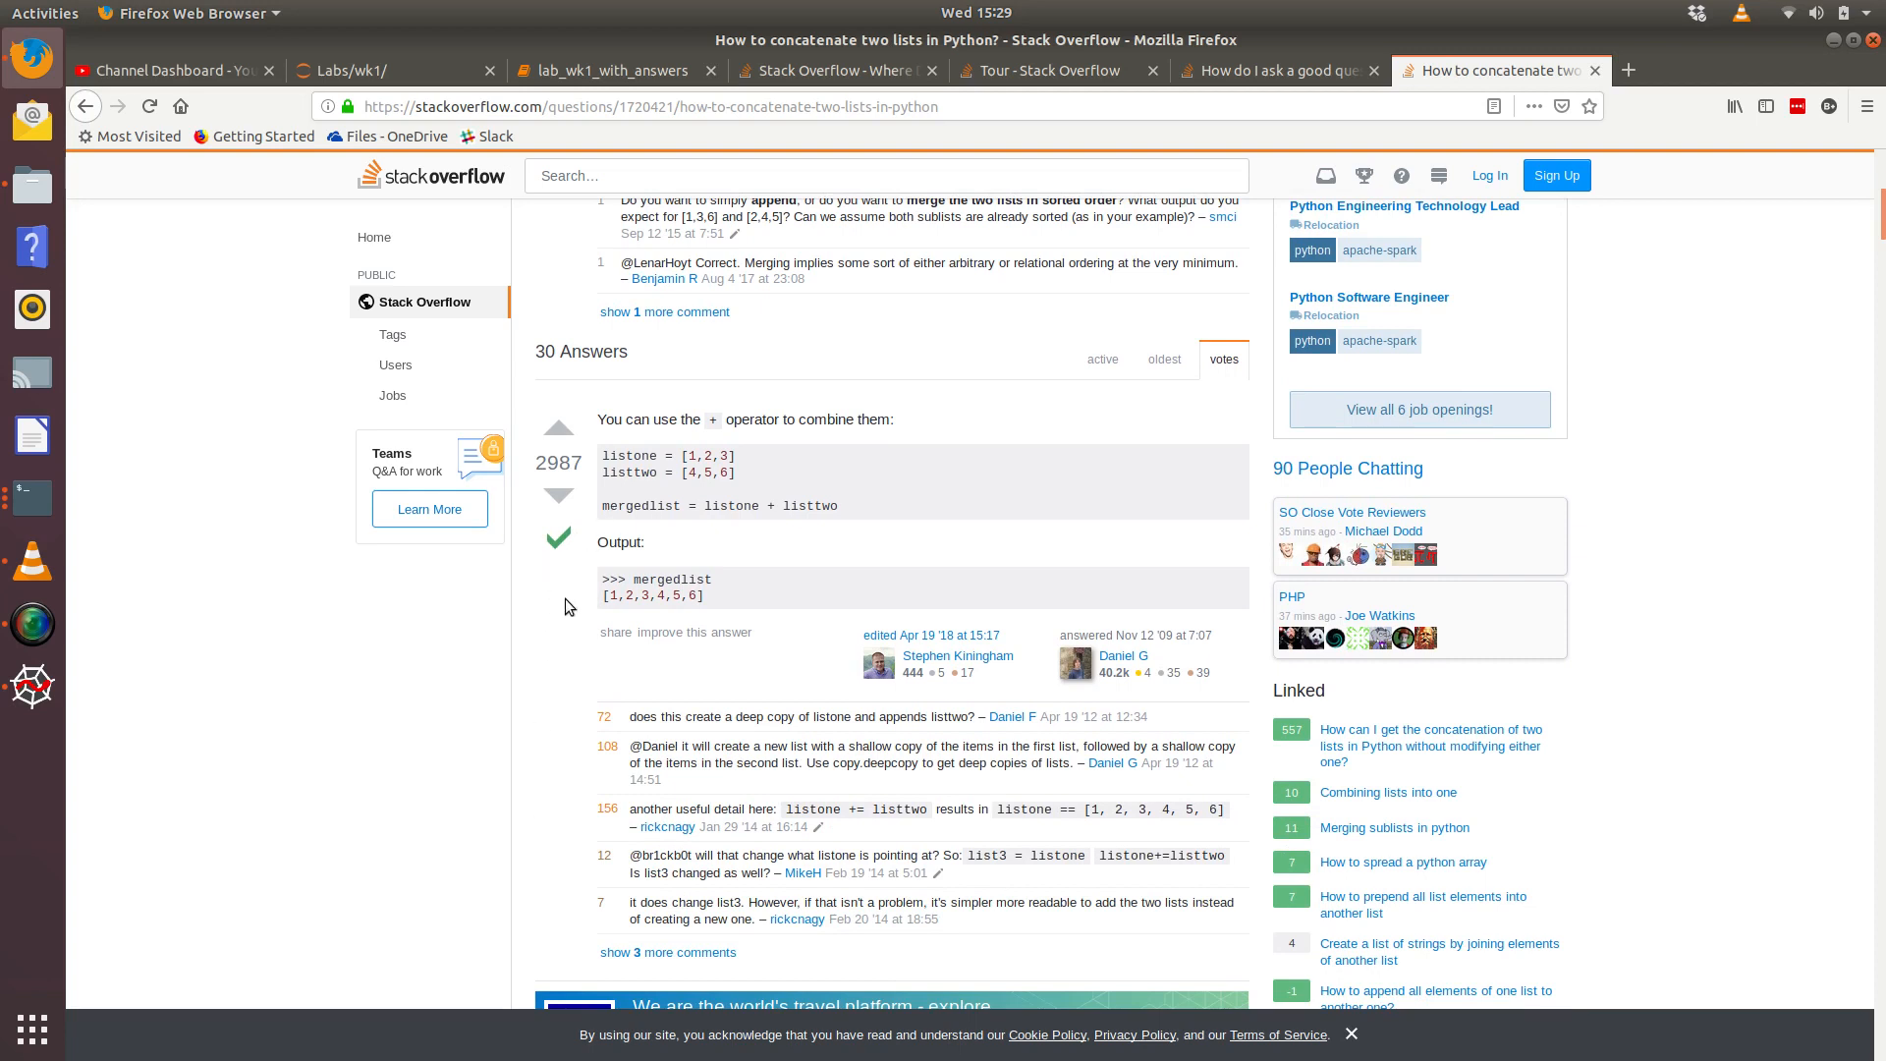
mouse_move(585, 577)
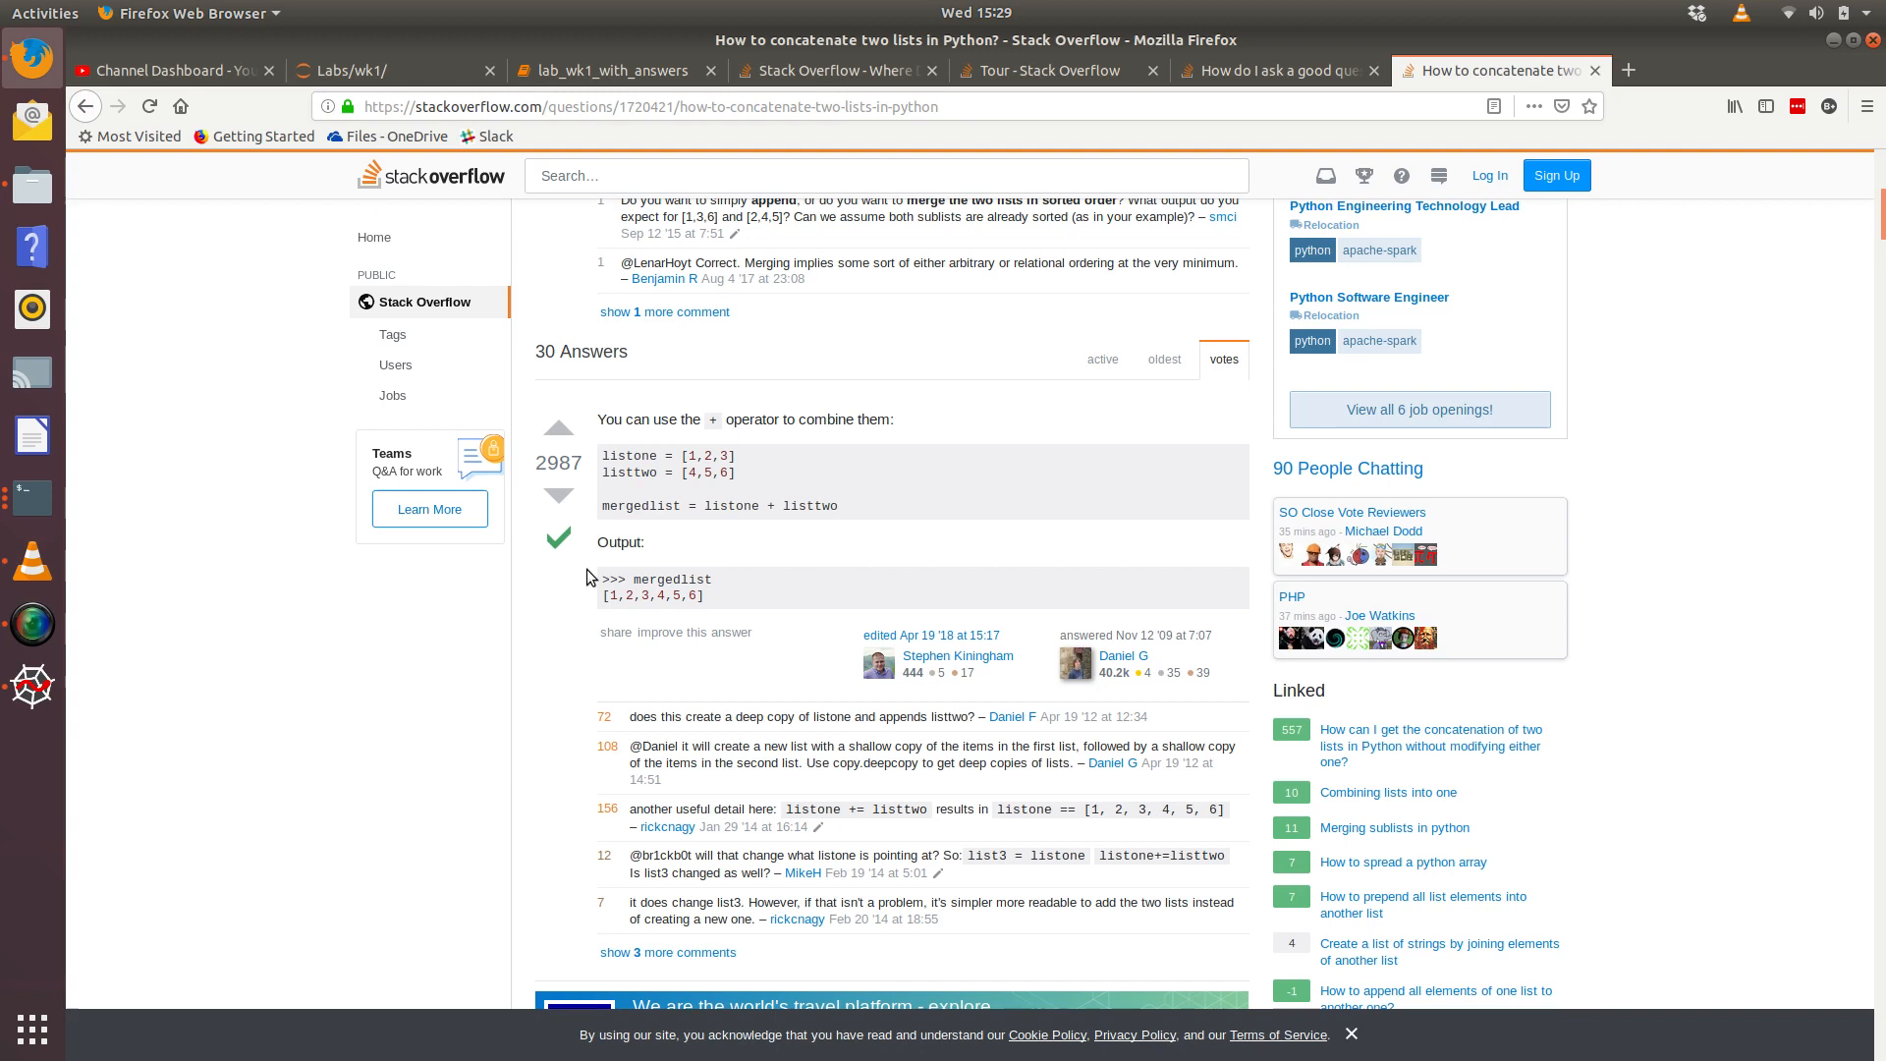
mouse_move(896, 430)
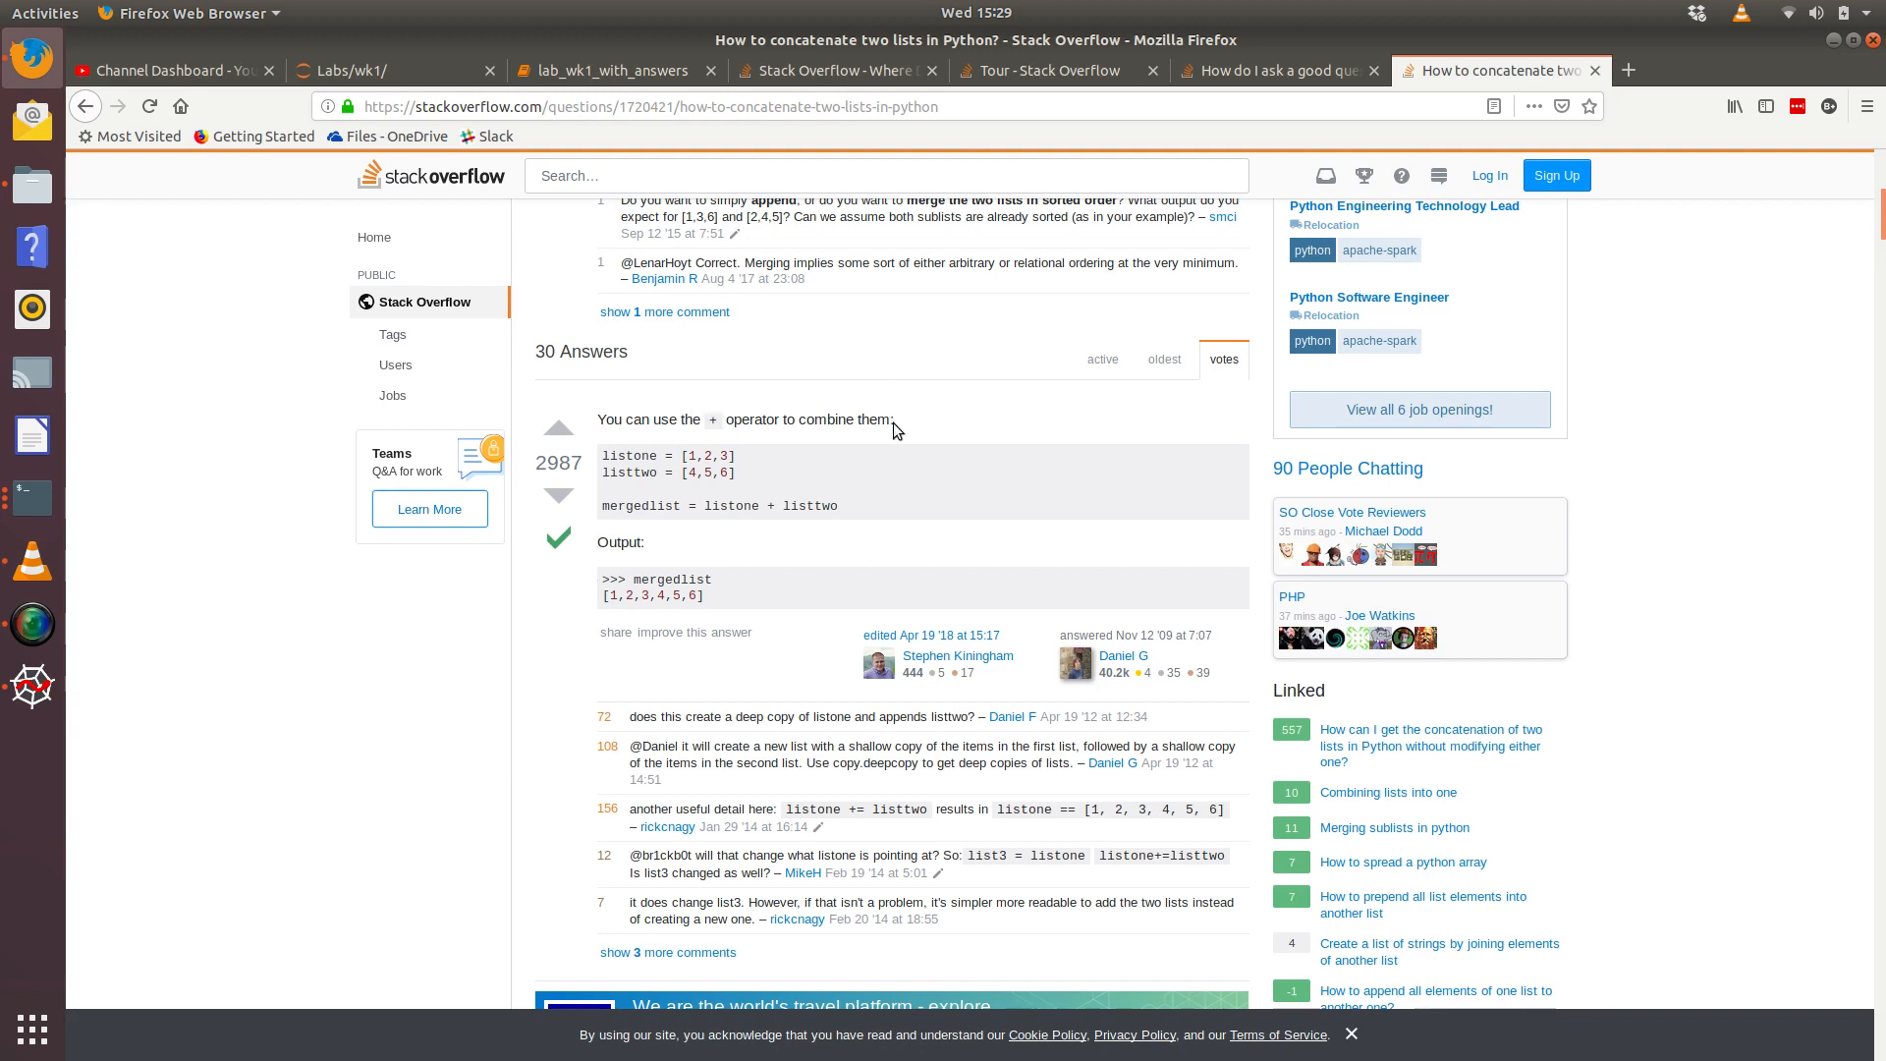
mouse_move(793, 466)
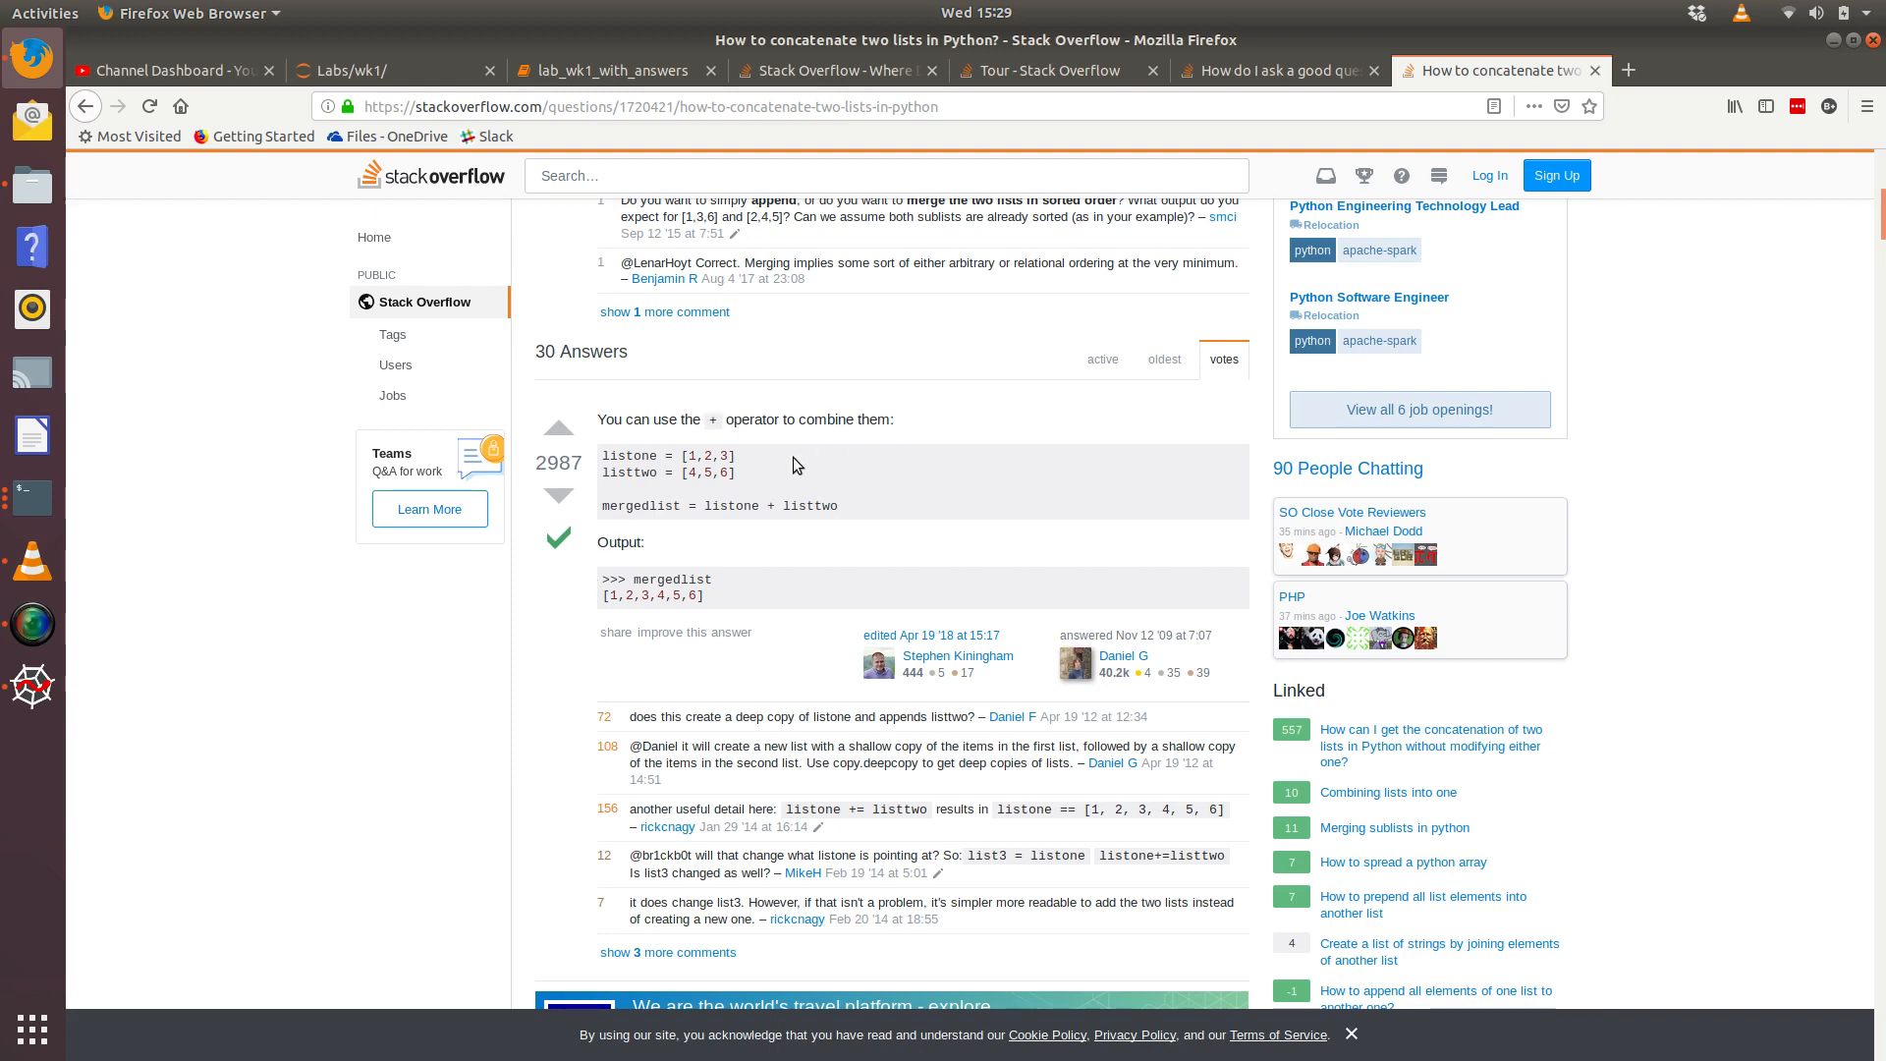
mouse_move(708, 561)
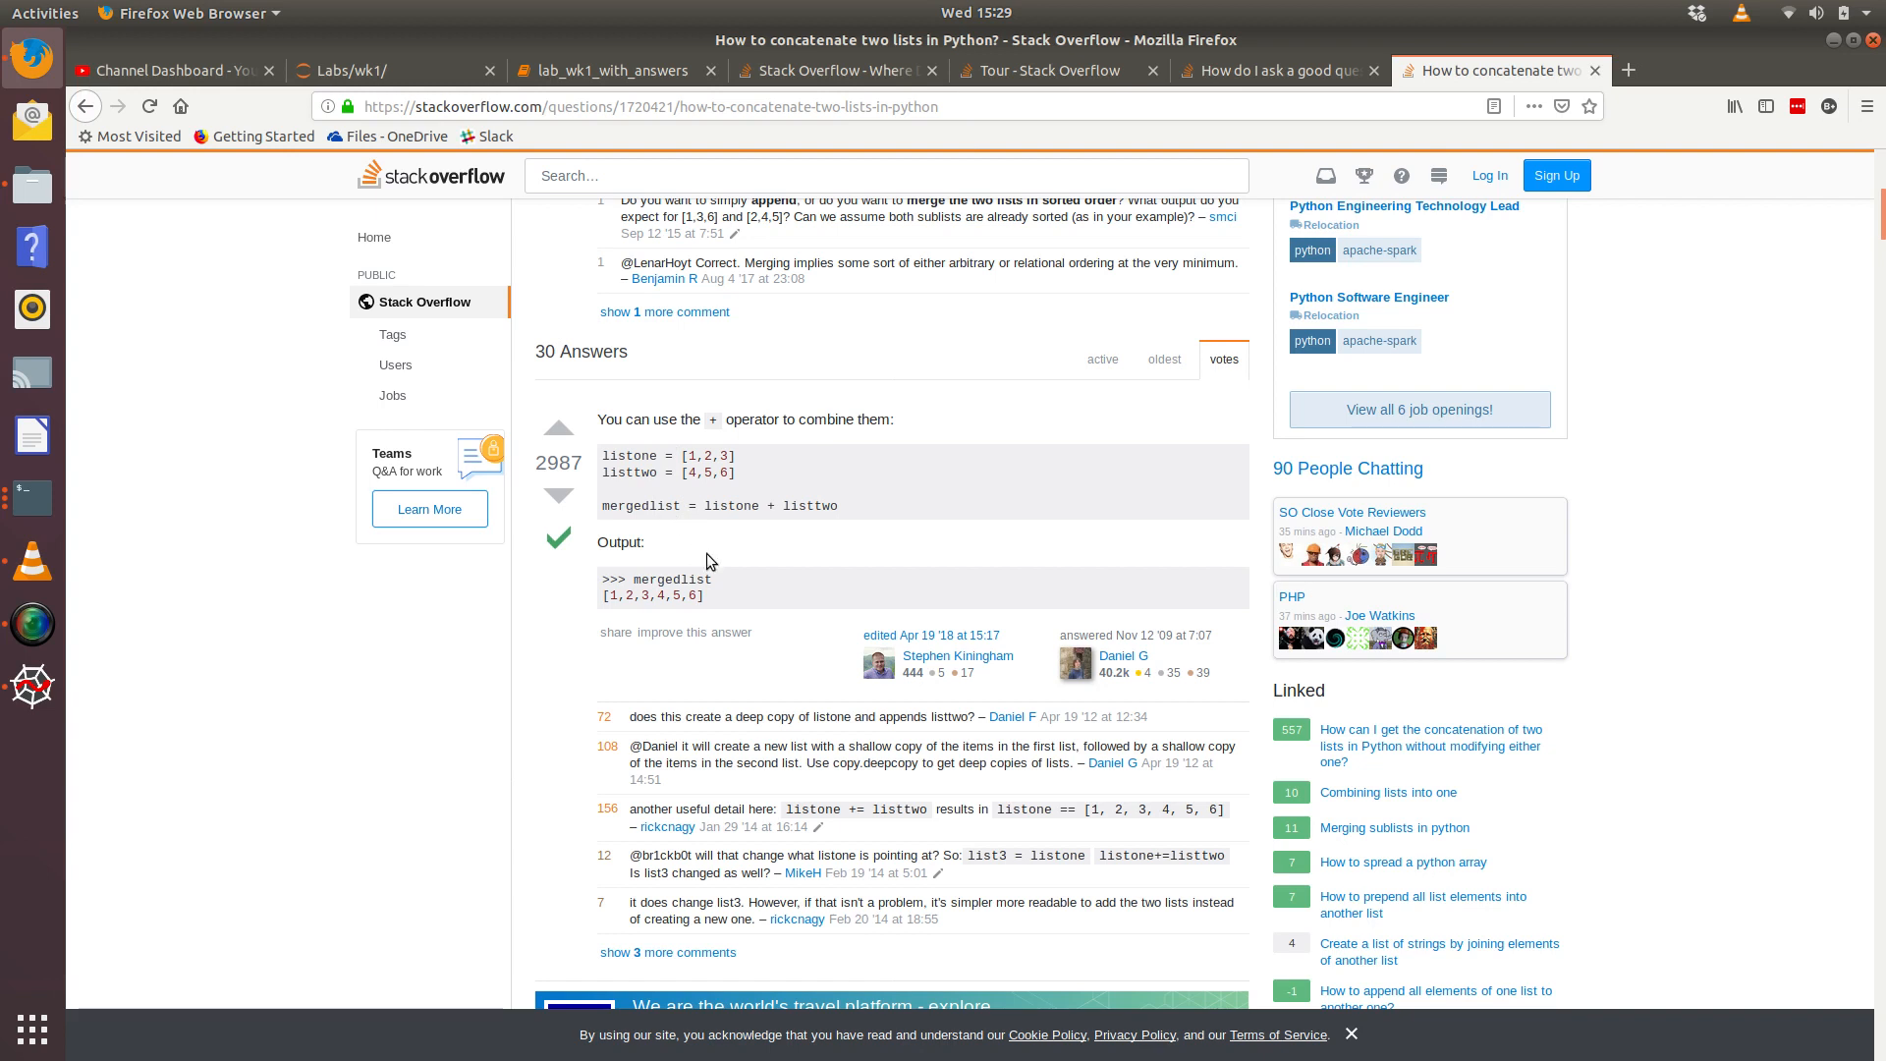
double_click(653, 595)
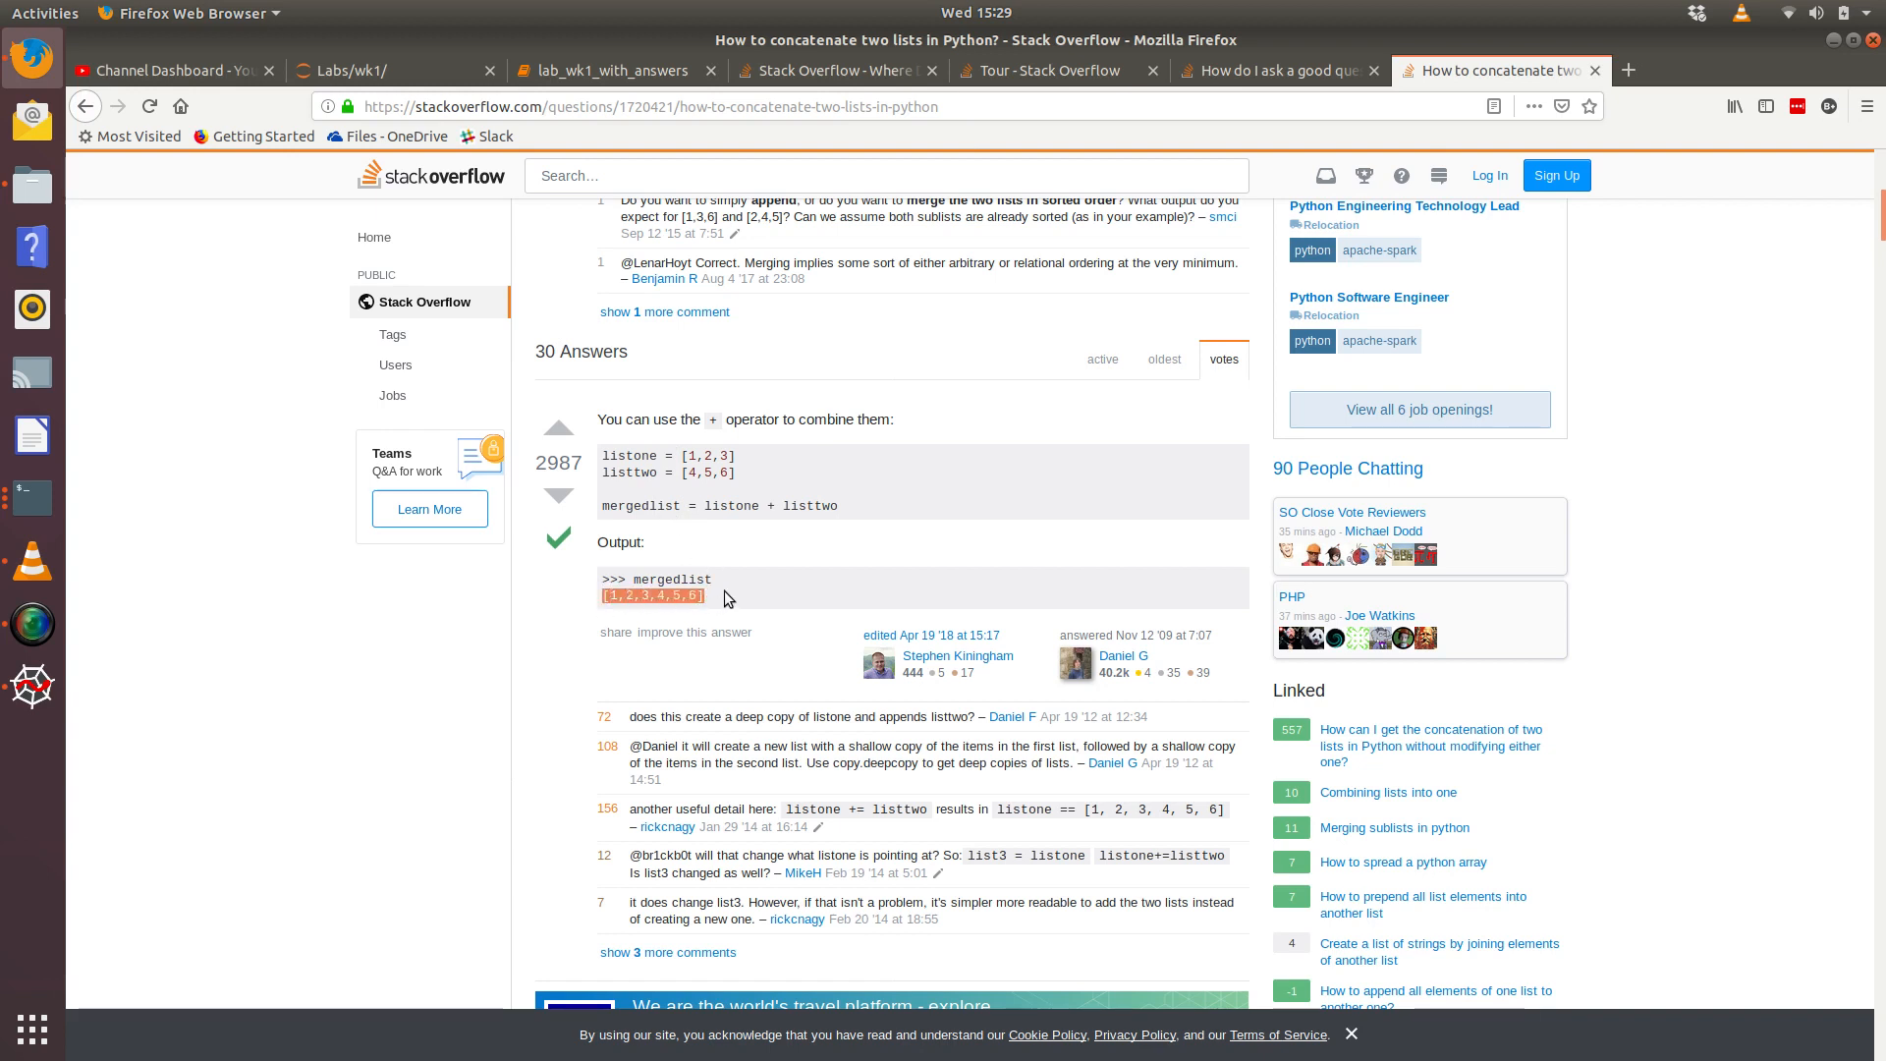
mouse_move(727, 740)
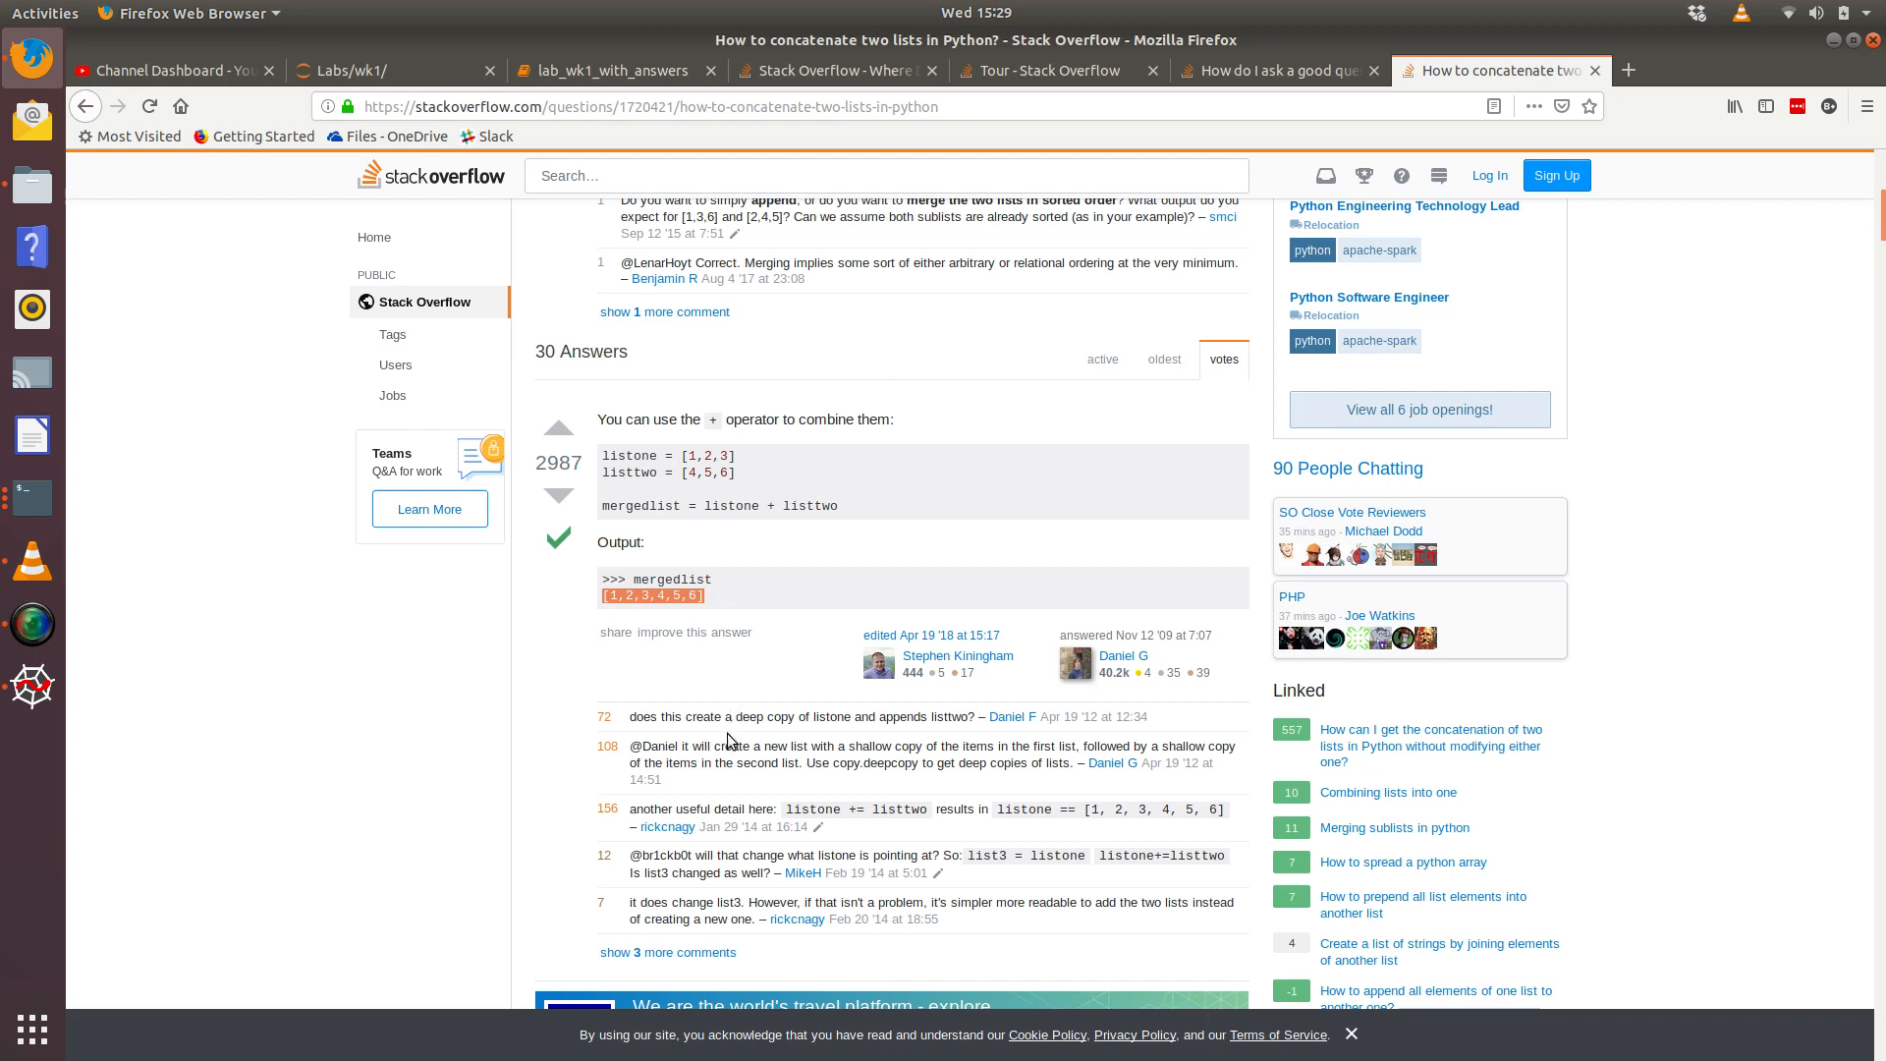
- Skim the itertools and set-based answers, then return to highlight the listone + listtwo line
scroll(down, 3)
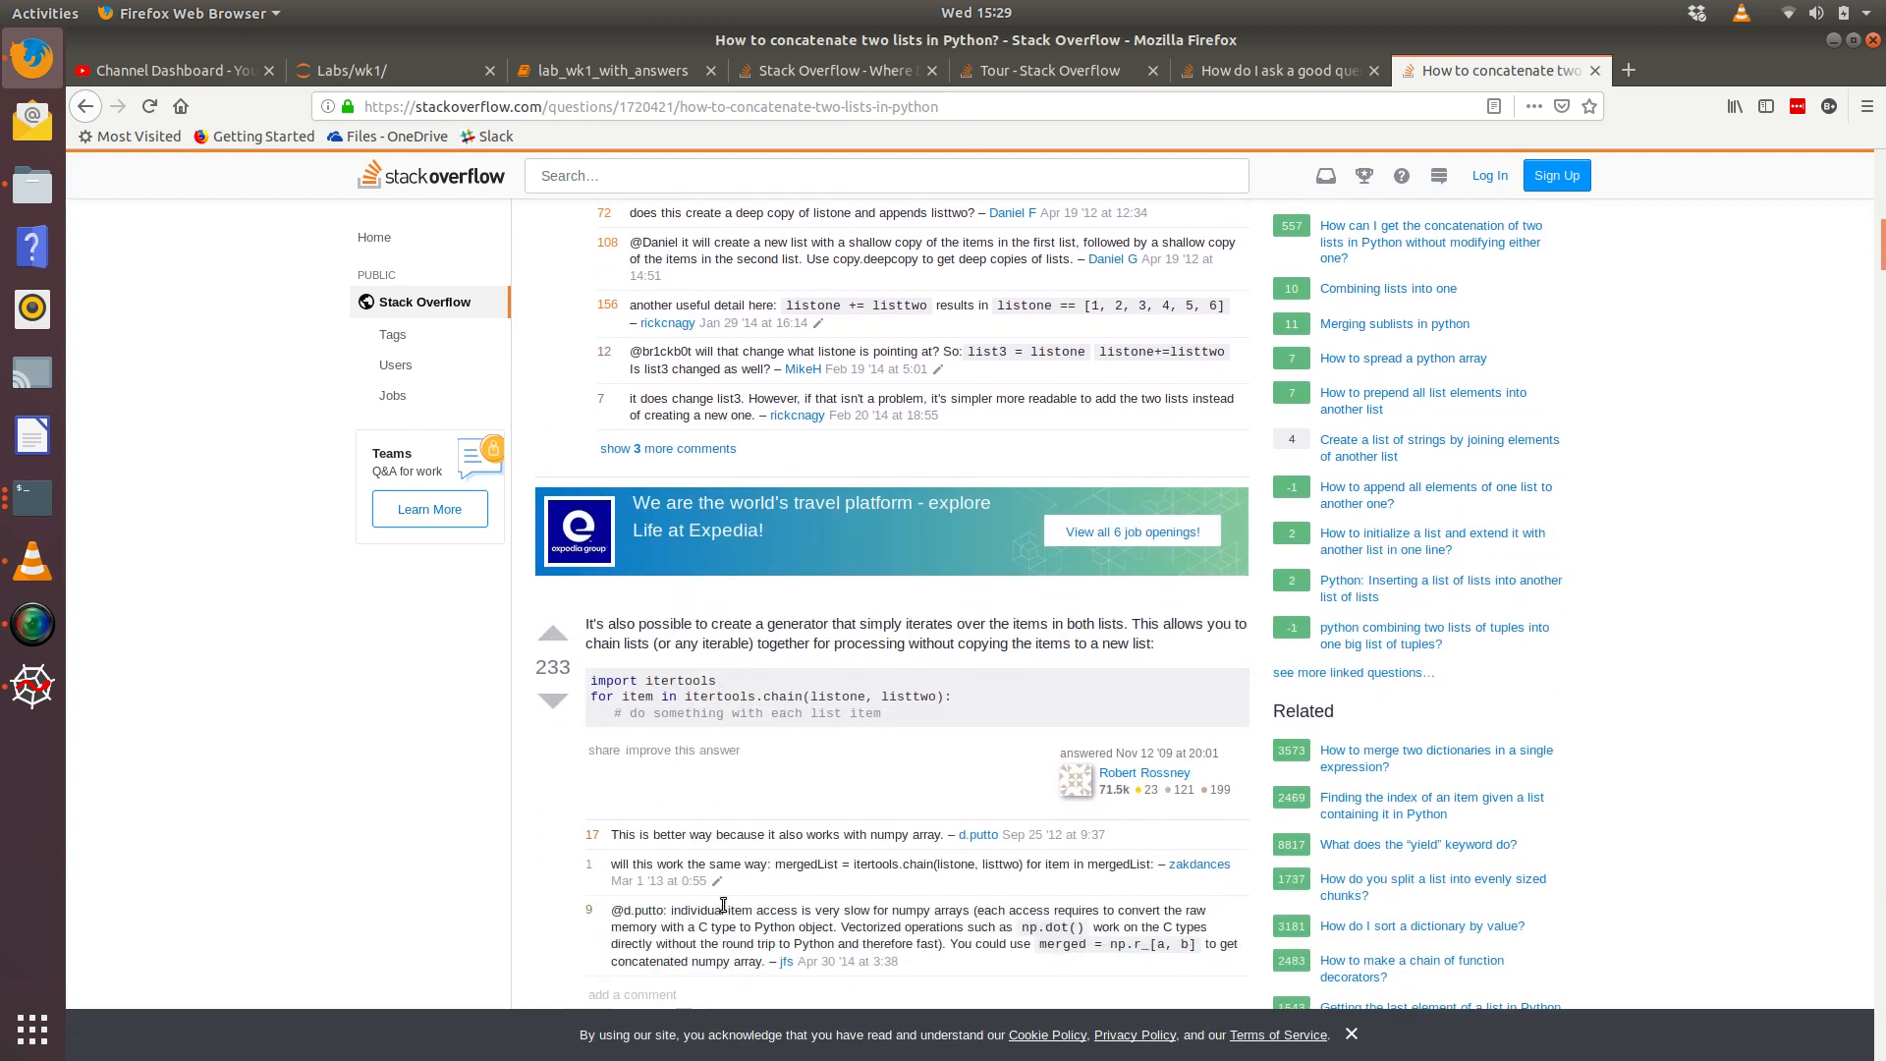
scroll(down, 3)
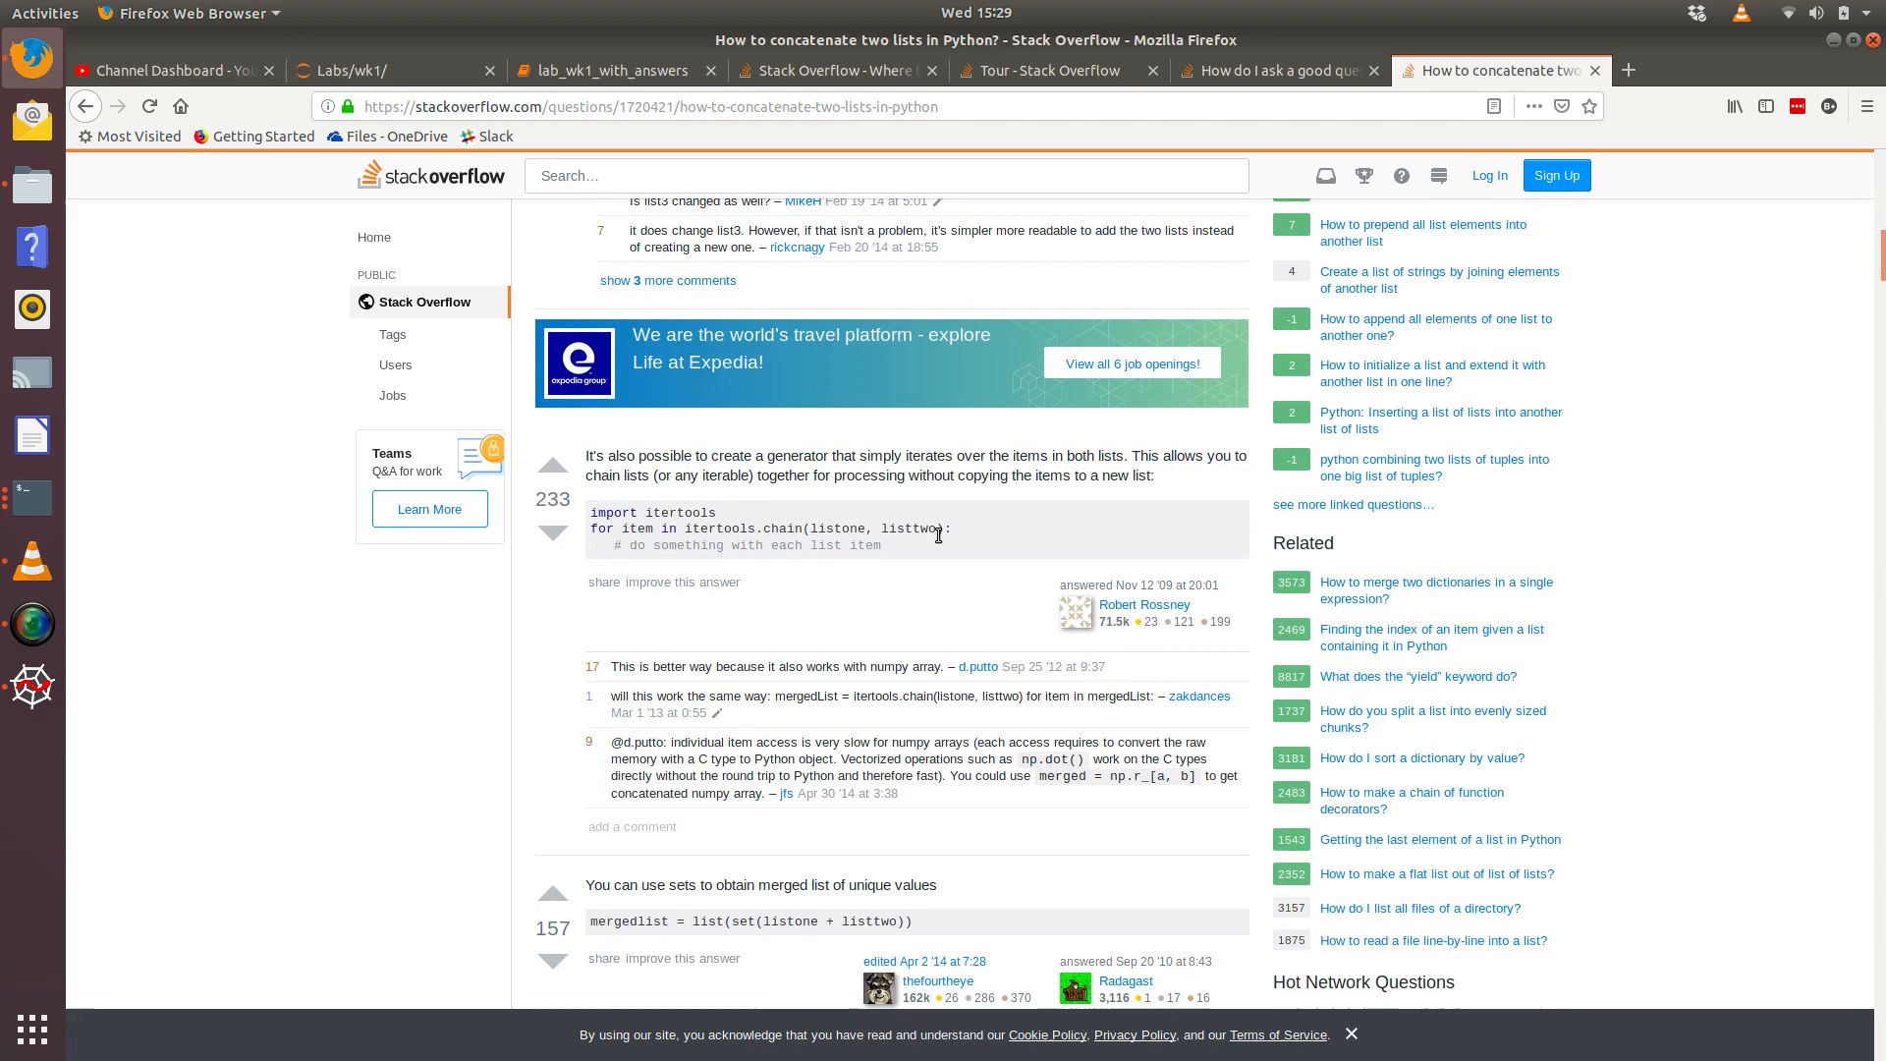
scroll(down, 3)
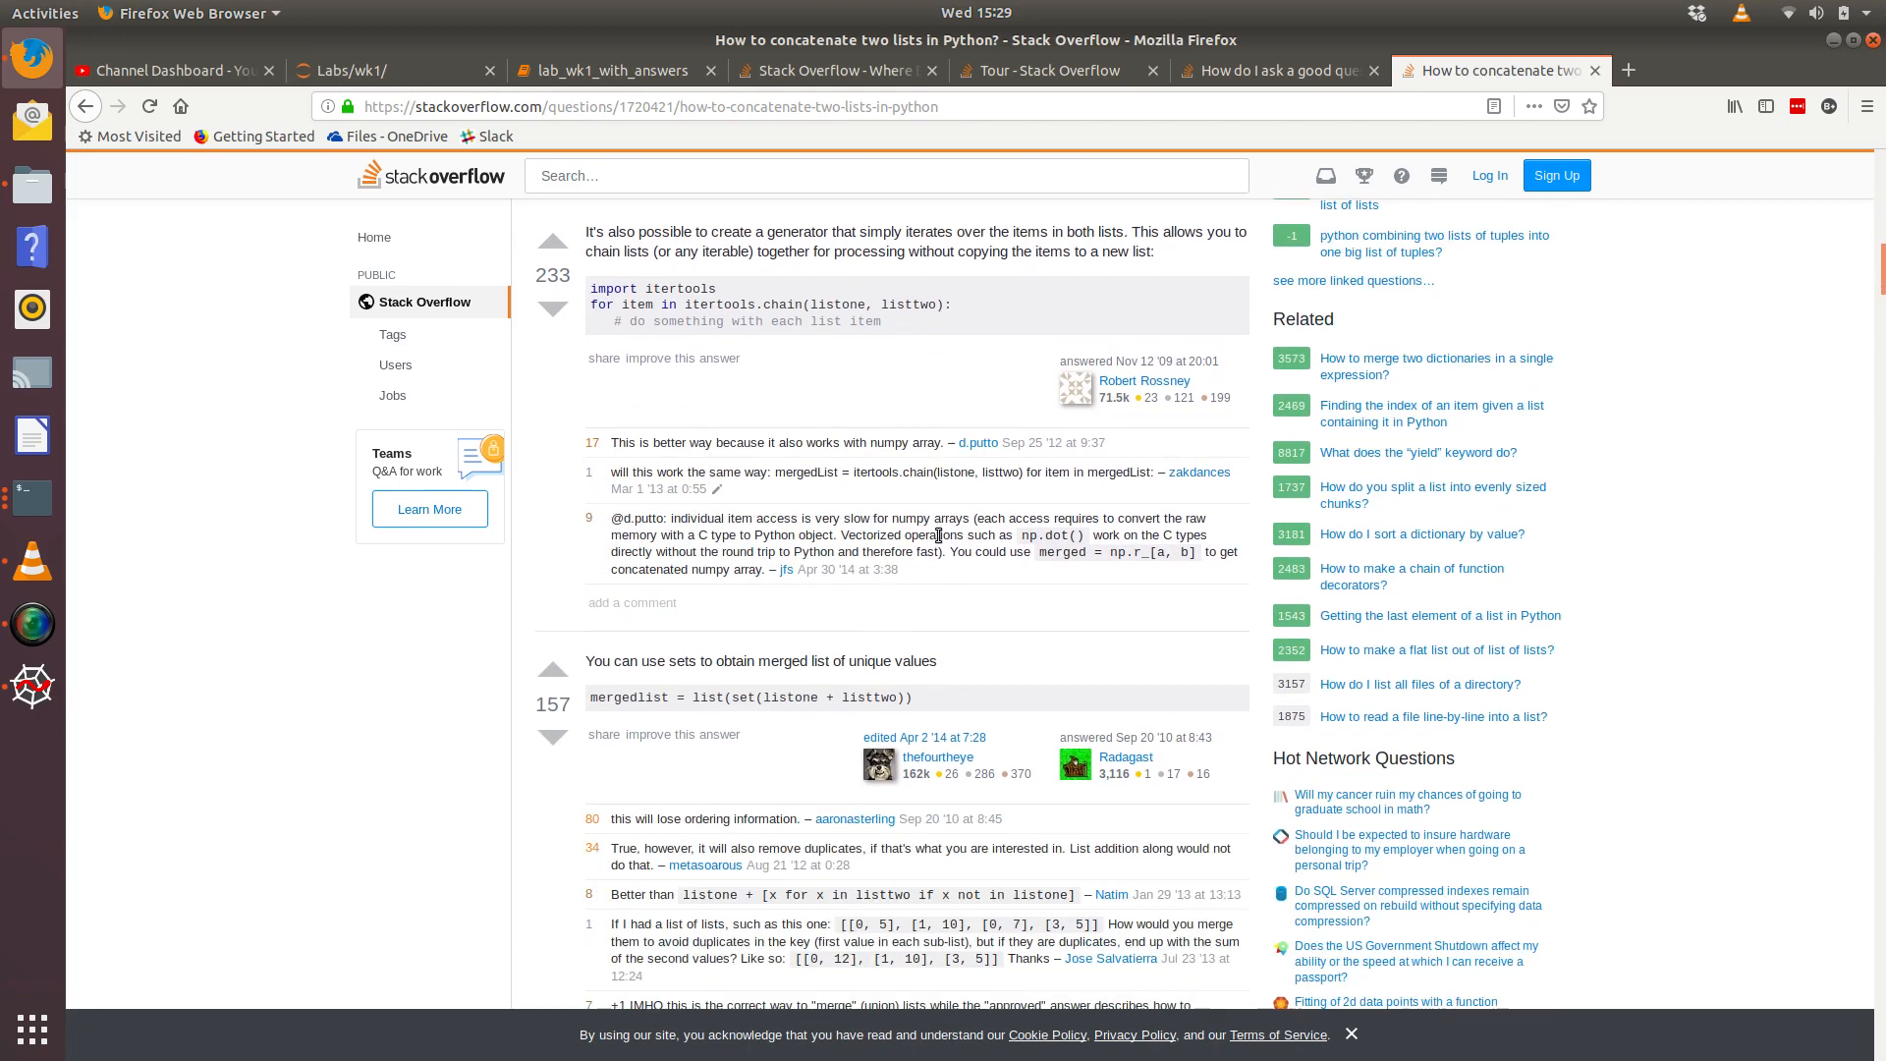
scroll(up, 3)
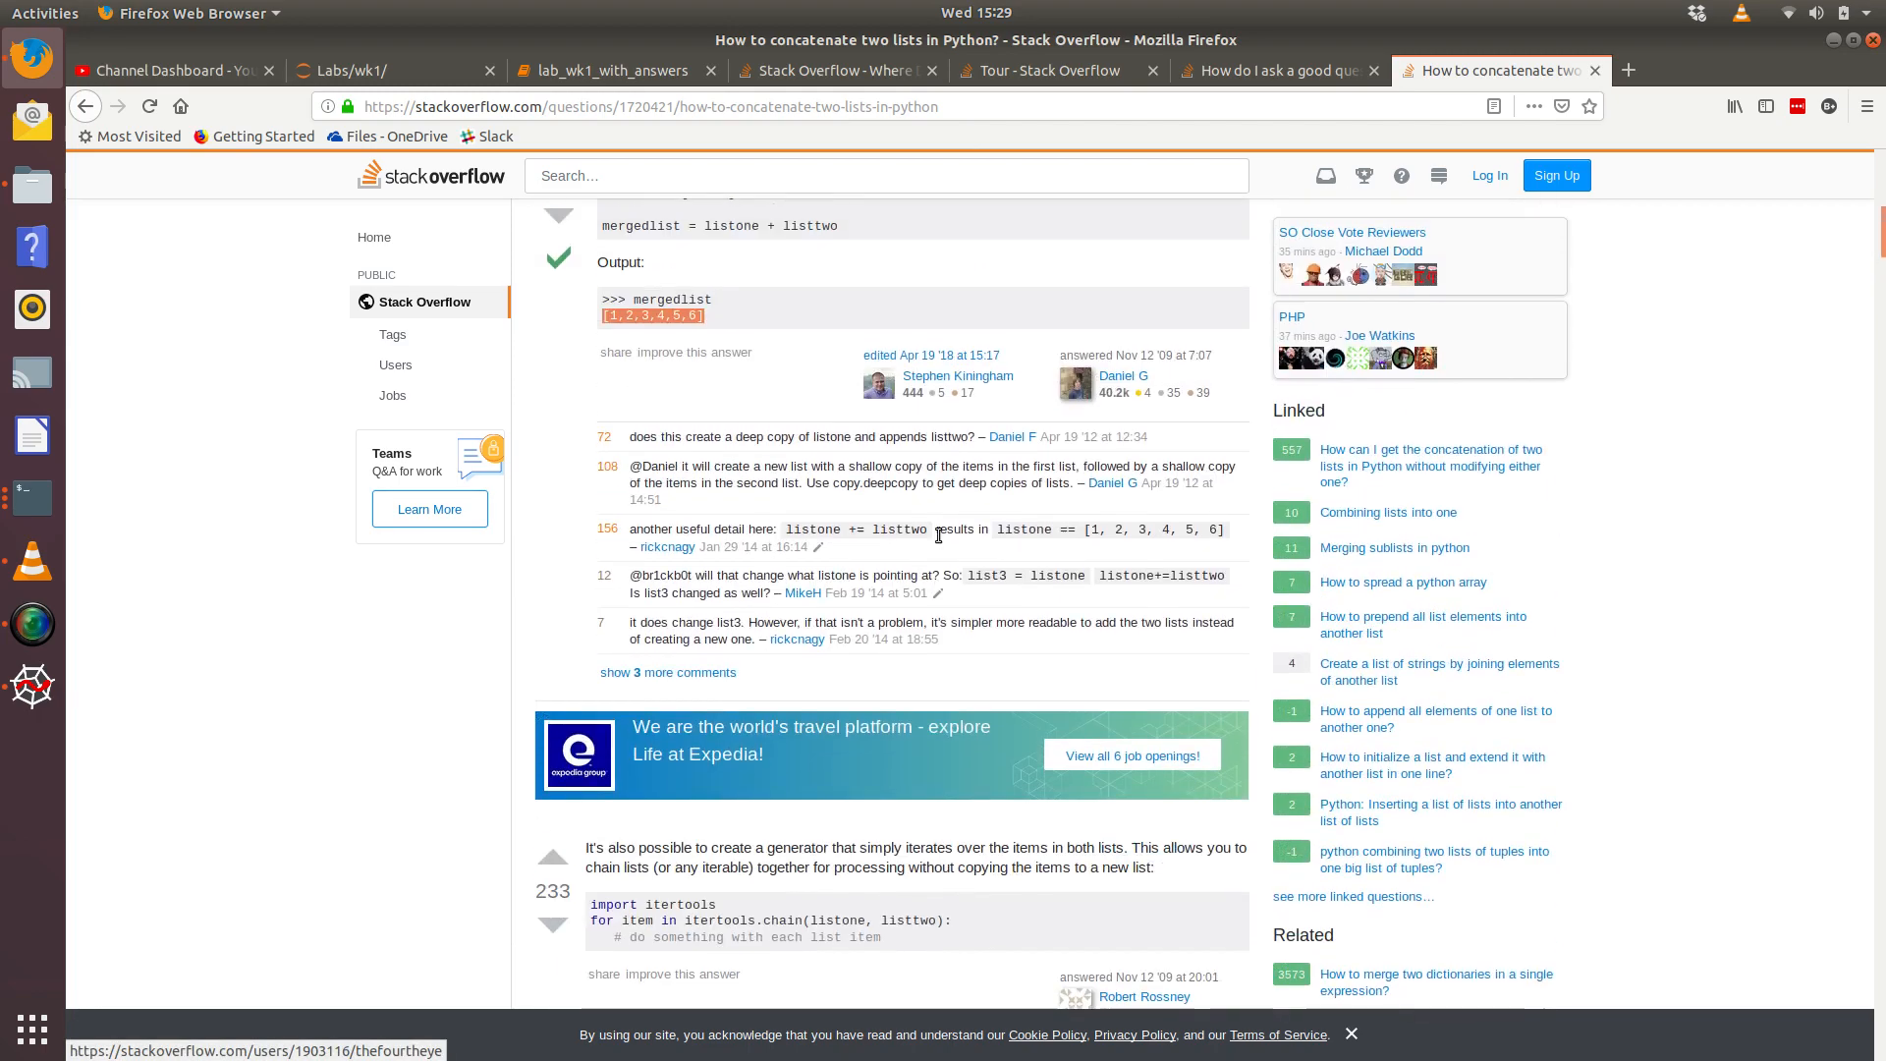
scroll(up, 3)
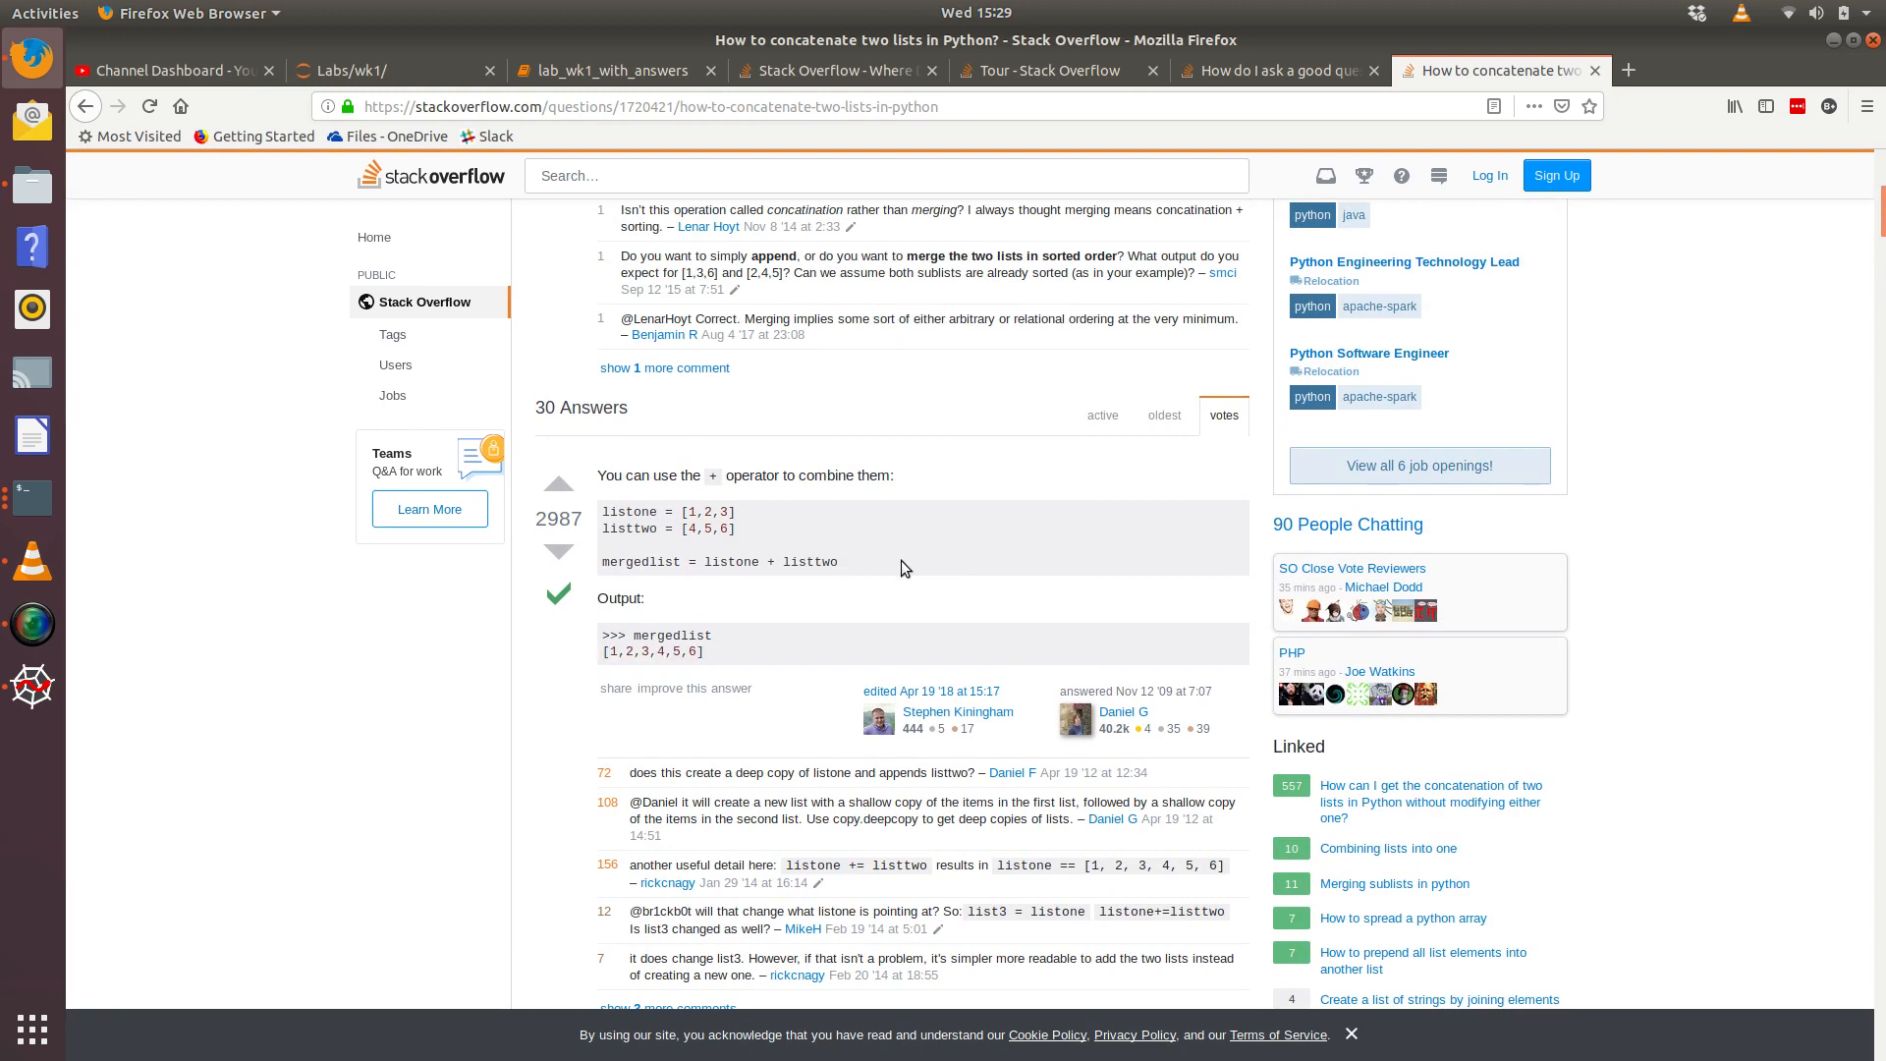
double_click(719, 562)
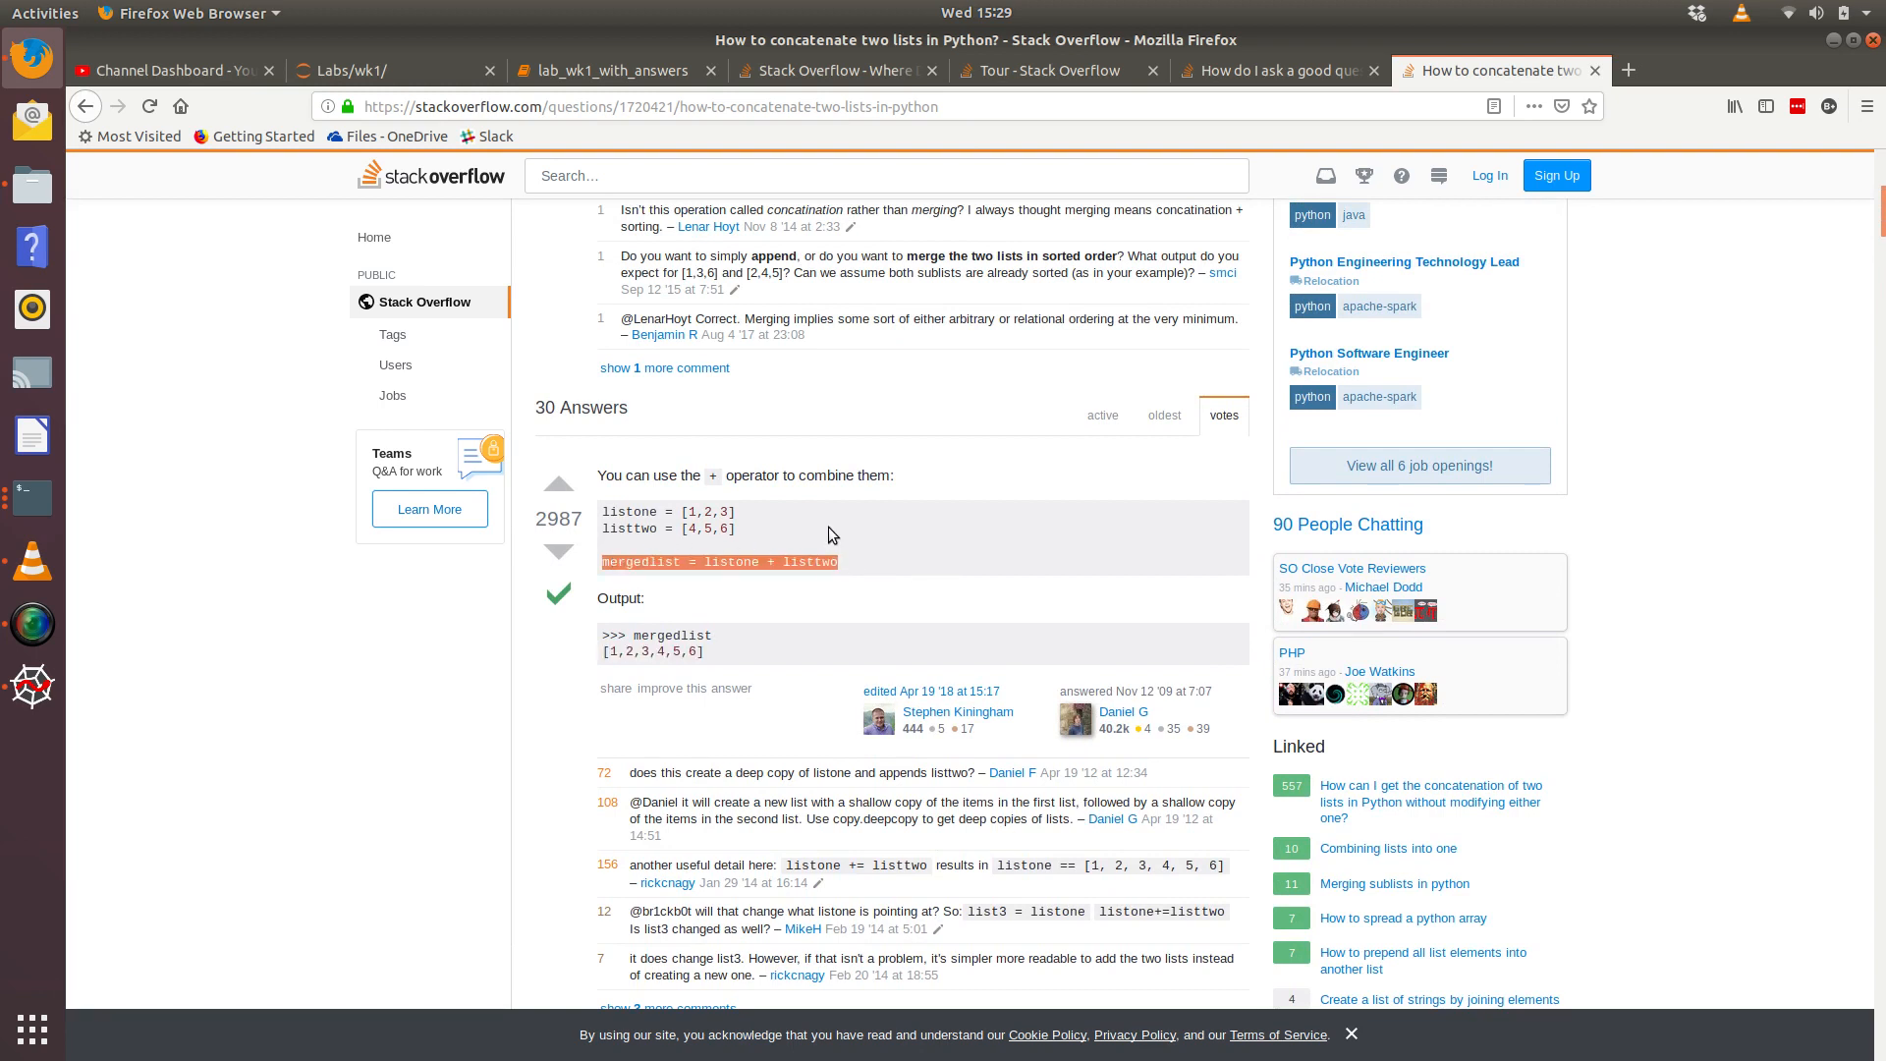